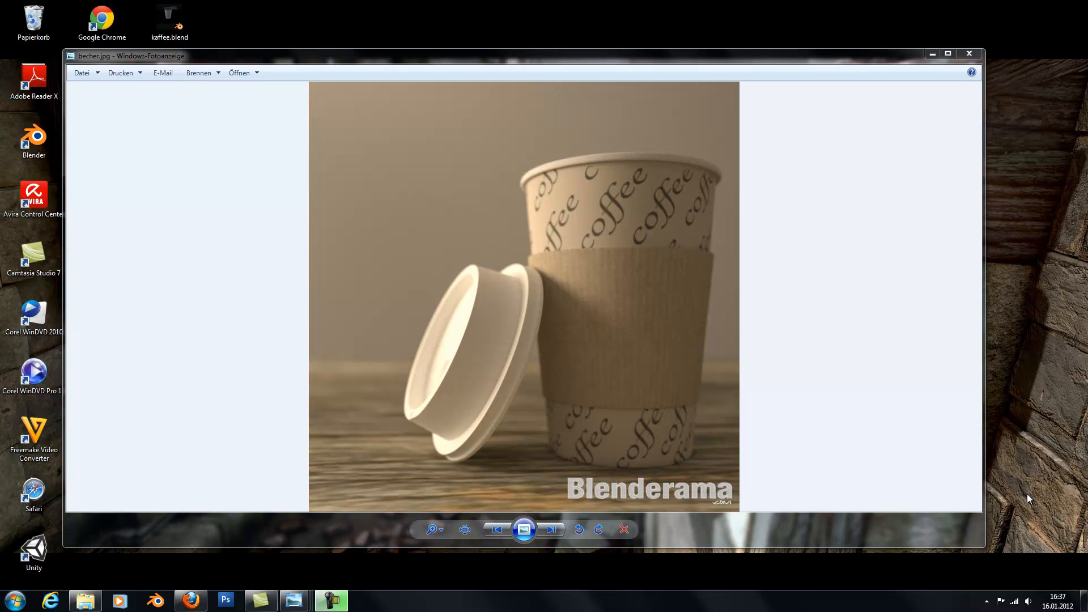
pyautogui.moveTo(457, 262)
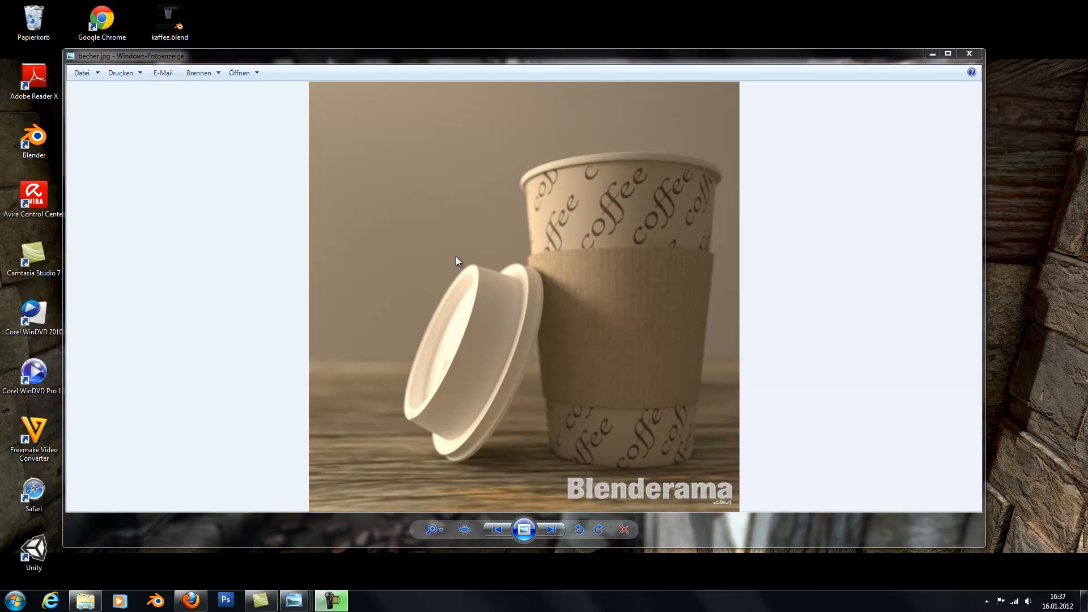
pyautogui.moveTo(391, 308)
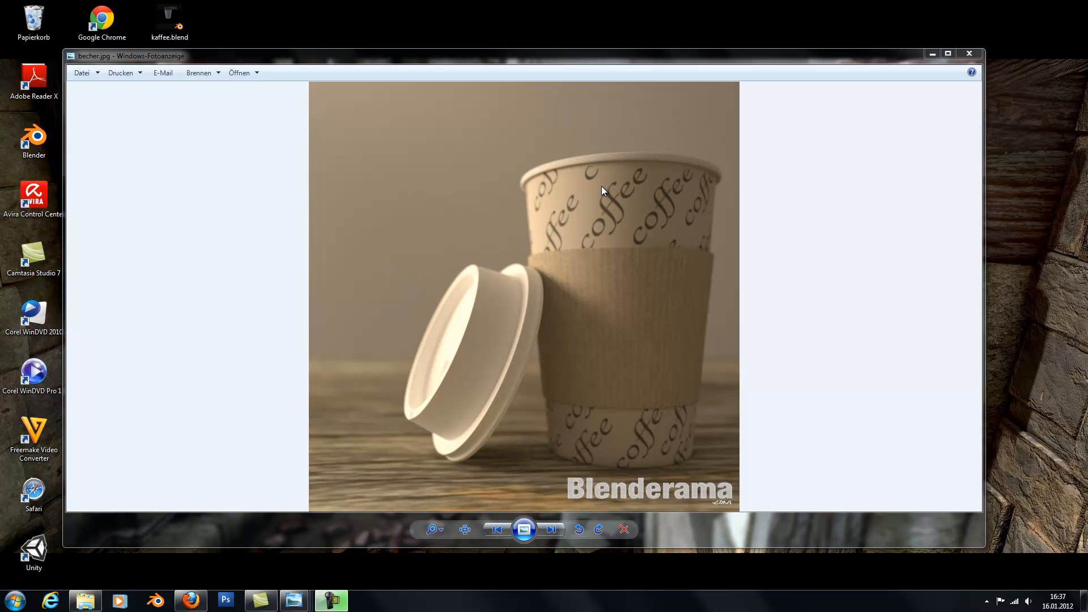
pyautogui.moveTo(524, 302)
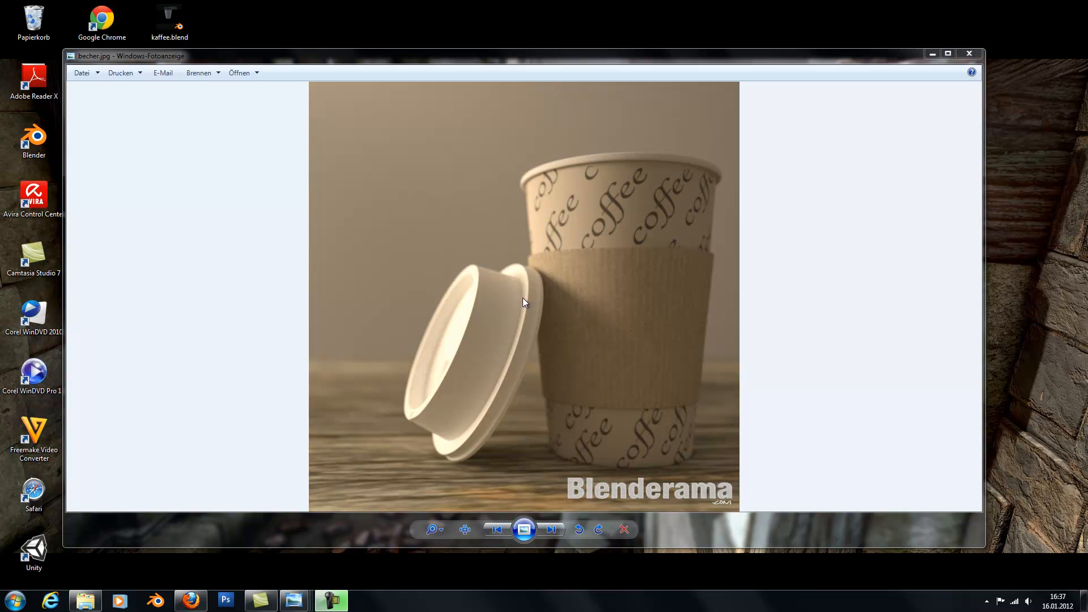
pyautogui.moveTo(621, 287)
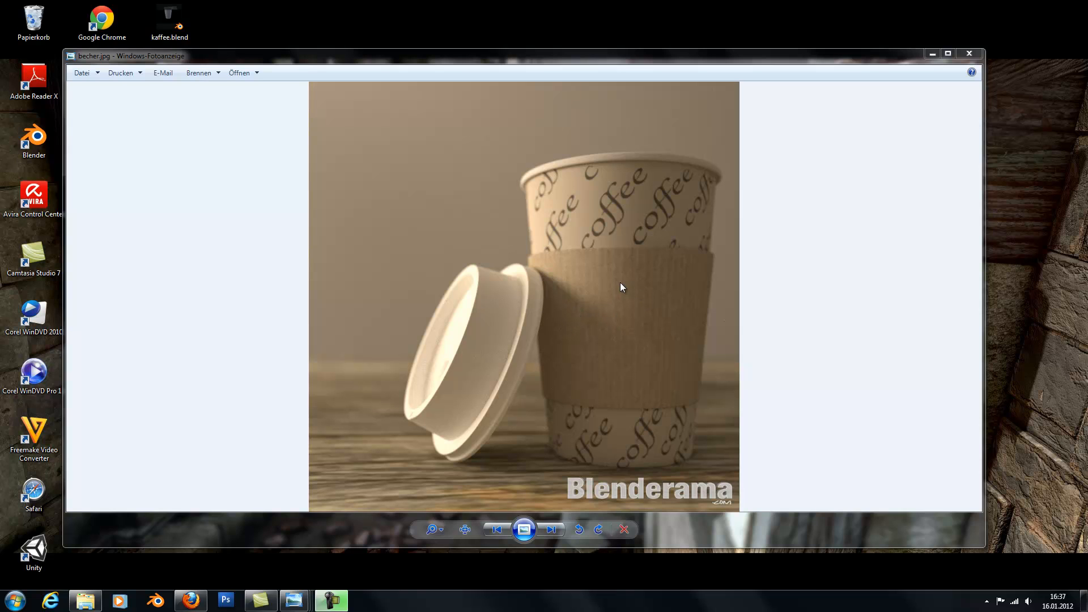
pyautogui.moveTo(632, 323)
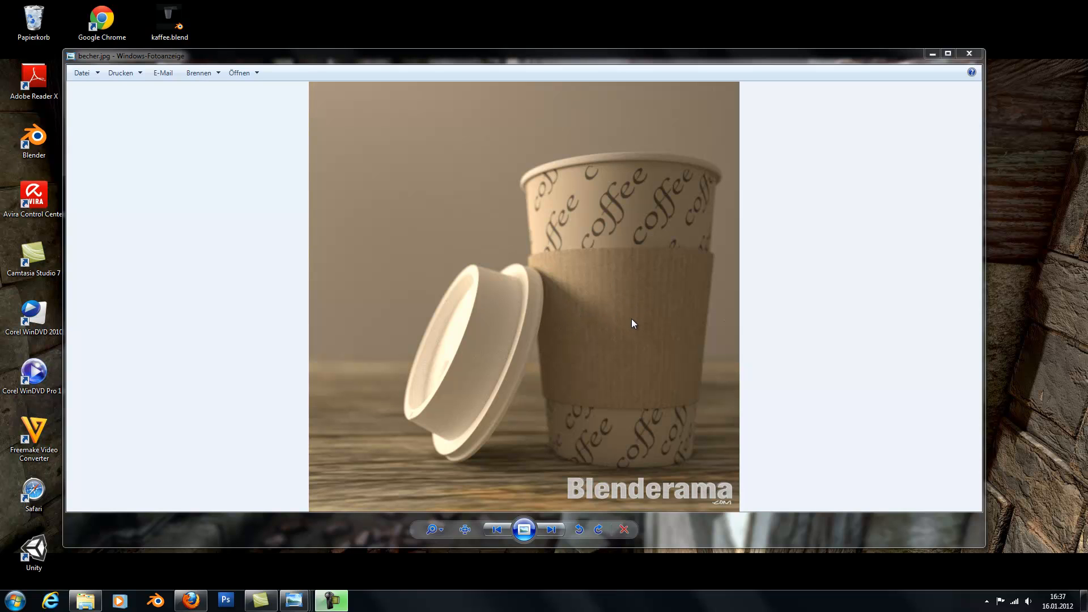
pyautogui.moveTo(469, 379)
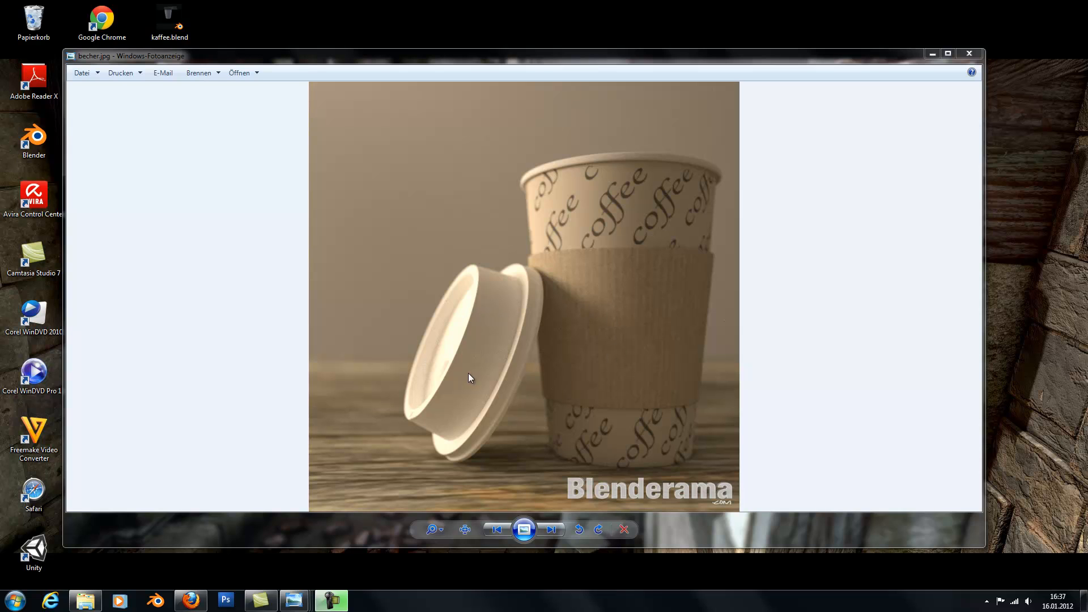
pyautogui.moveTo(637, 310)
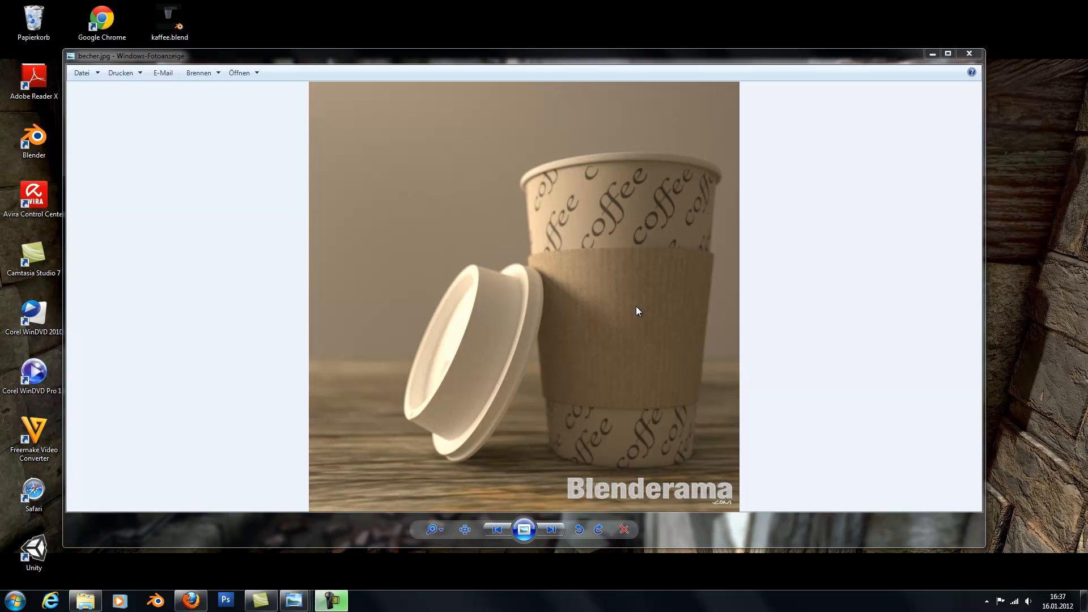
pyautogui.moveTo(474, 426)
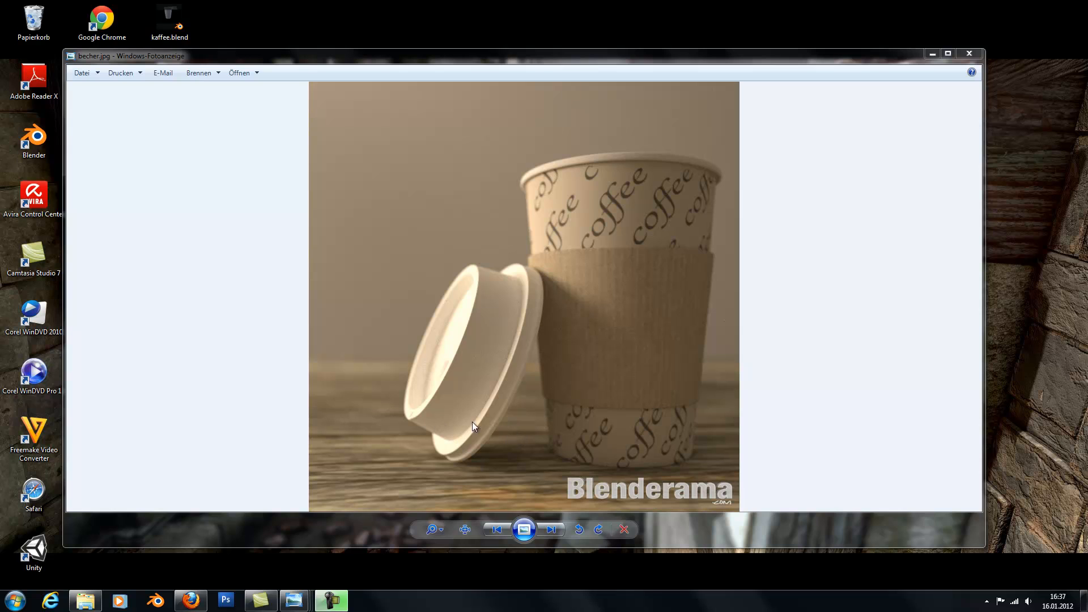
pyautogui.moveTo(348, 383)
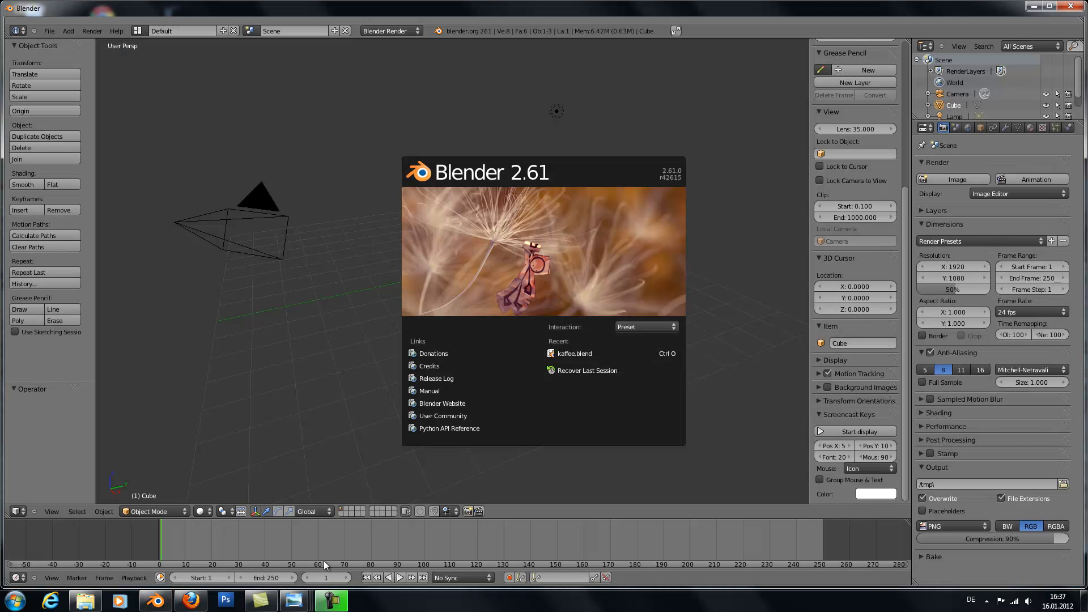
pyautogui.moveTo(484, 187)
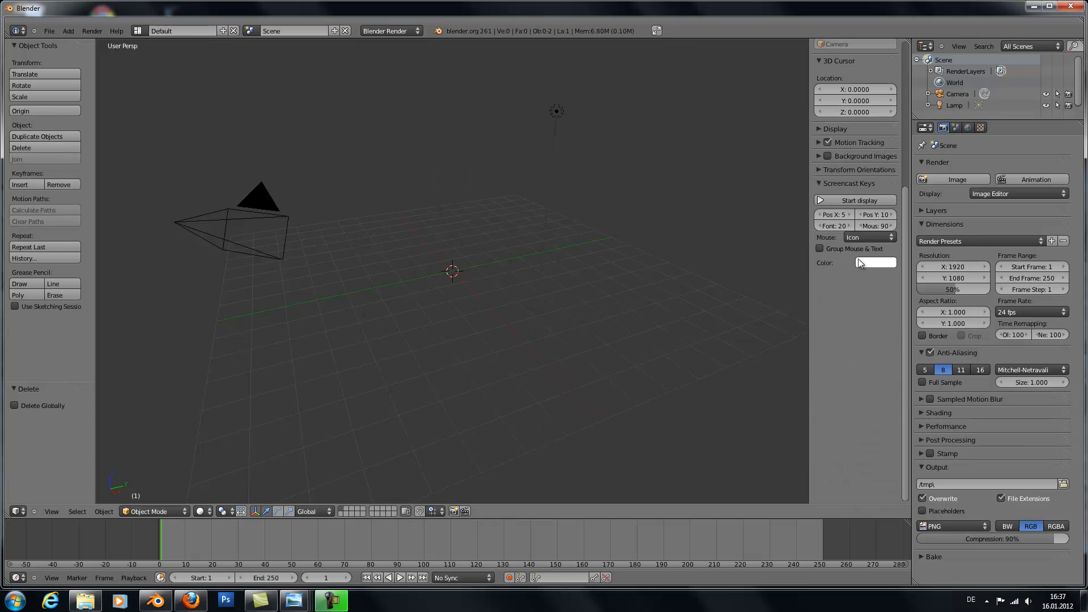
# Enable Screencast Keys display so pressed keys show during the recording
pyautogui.click(858, 200)
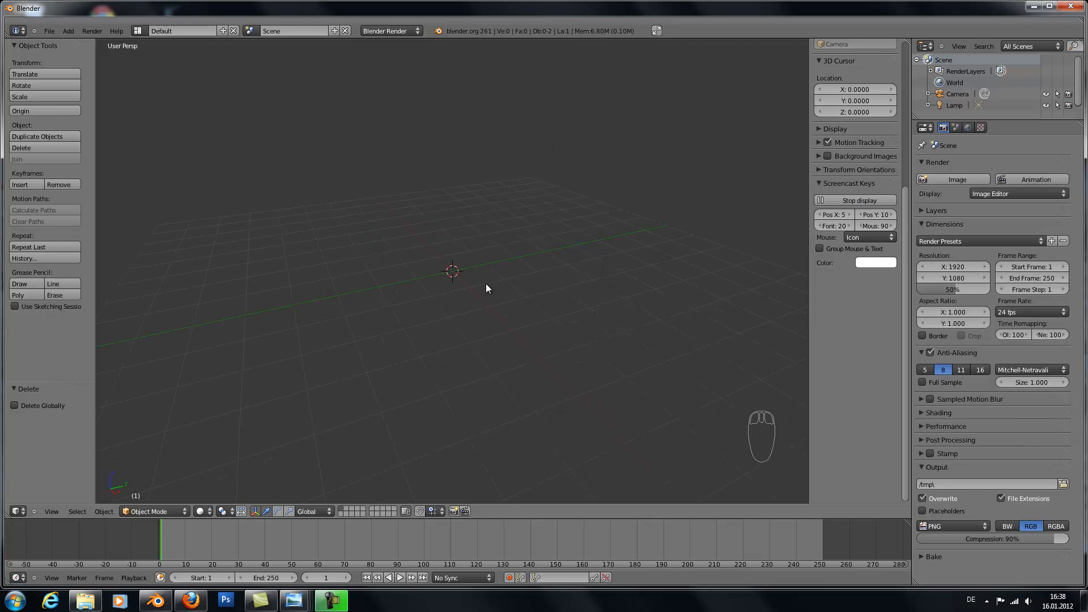
# Add a circle mesh at the scene centre via Shift+A and enter Edit Mode on it
pyautogui.press('shift+a')
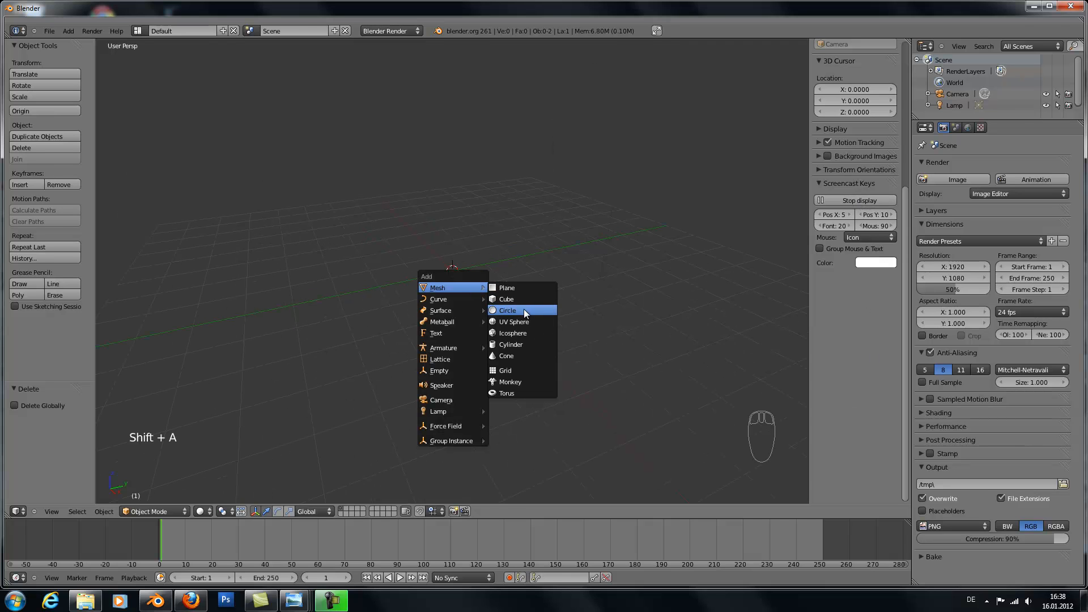
pyautogui.click(506, 311)
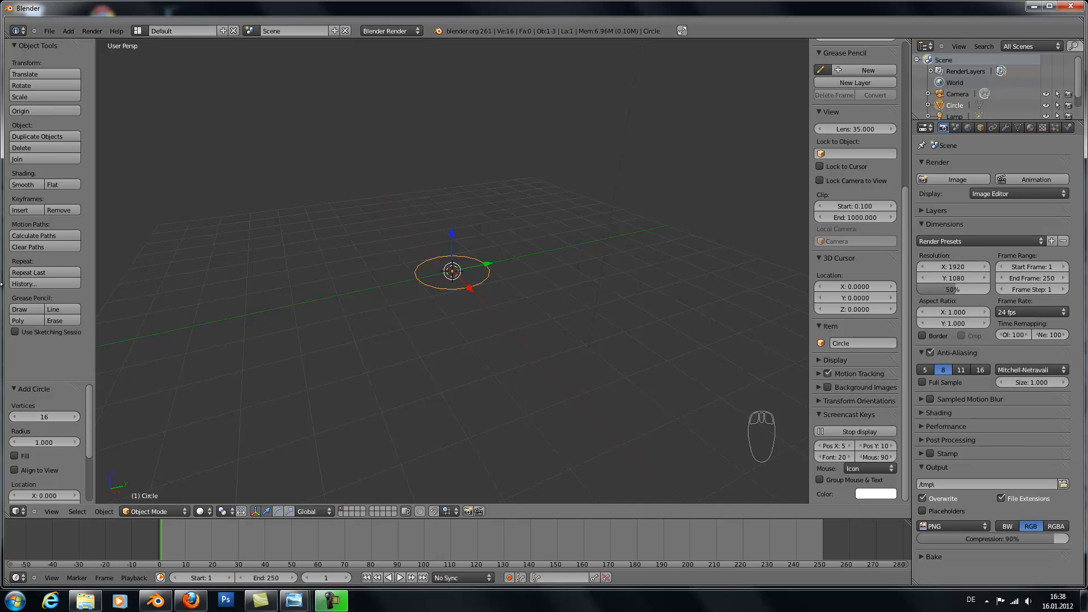
pyautogui.press('Tab')
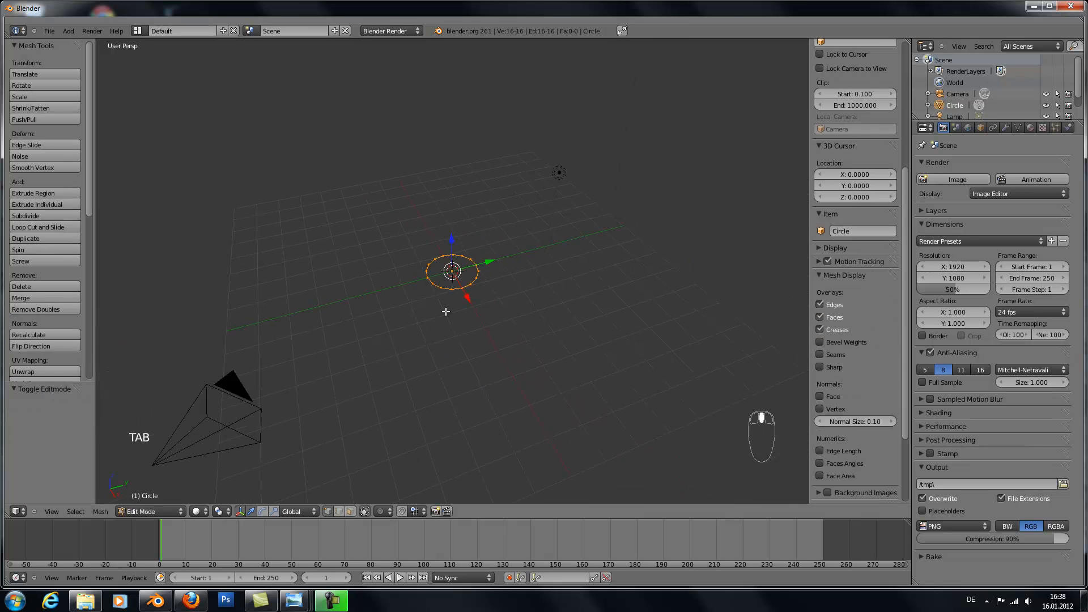
# Extrude the circle's edges into a tapered cup wall and check it against the reference photo
pyautogui.press('e')
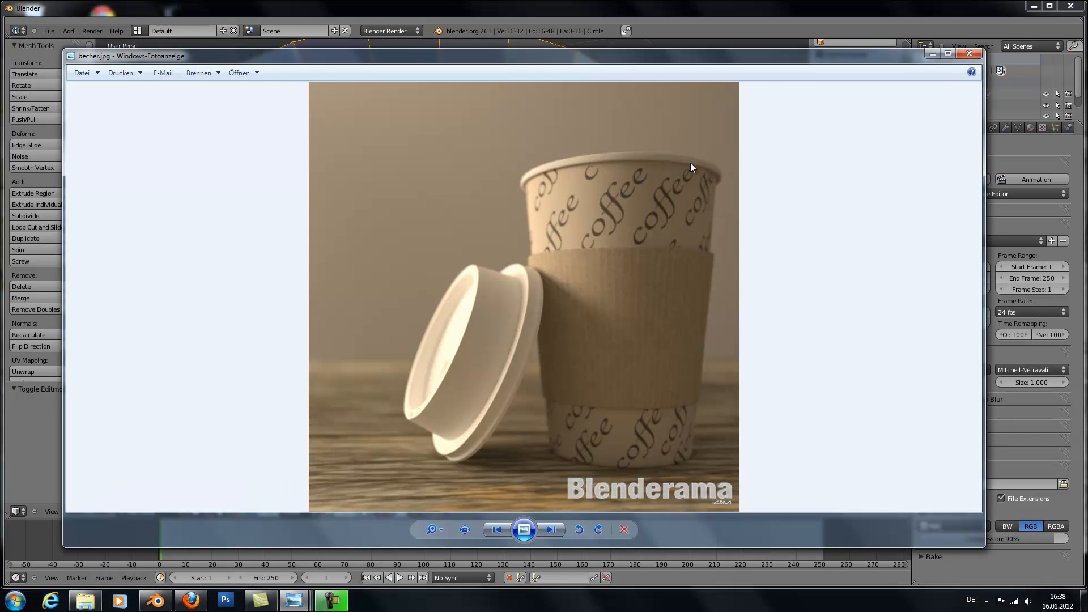
pyautogui.click(967, 55)
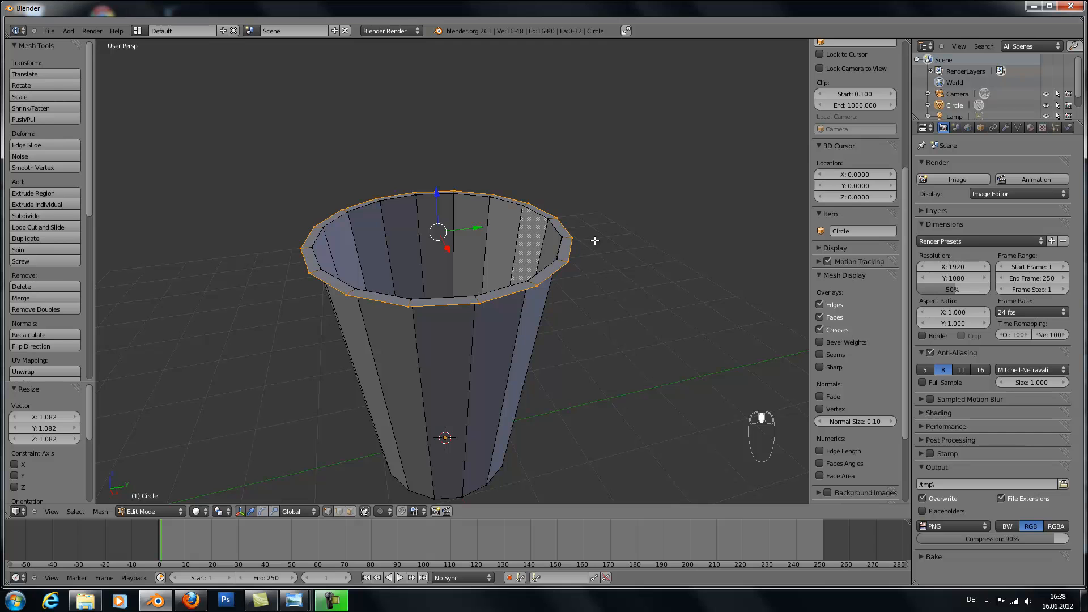
# Extrude the top ring into an outward lip and an inner wall running down inside, scaled to fit
pyautogui.press('e')
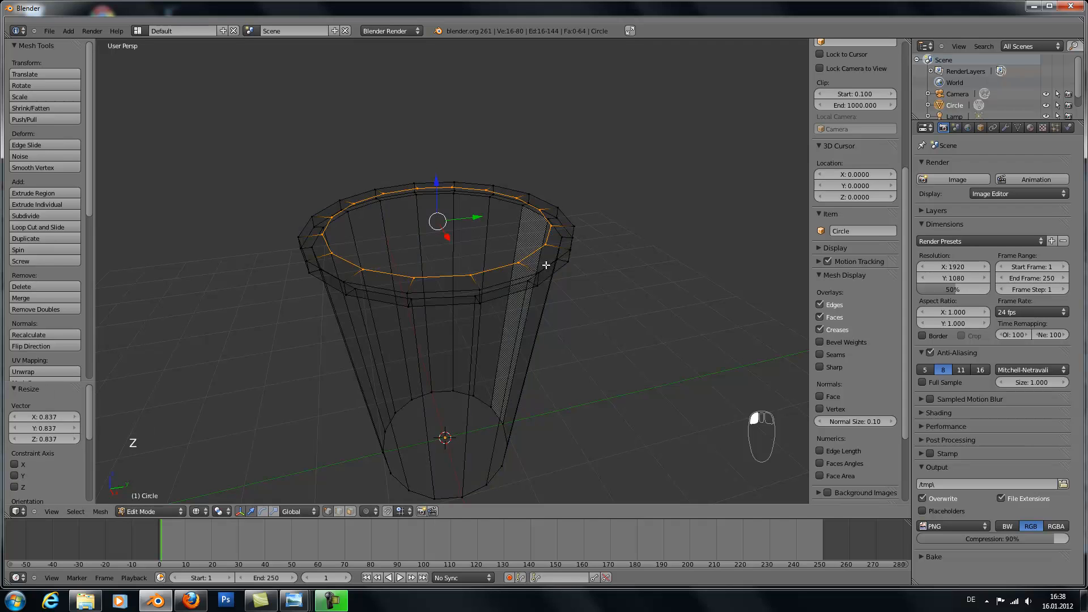
pyautogui.press('e')
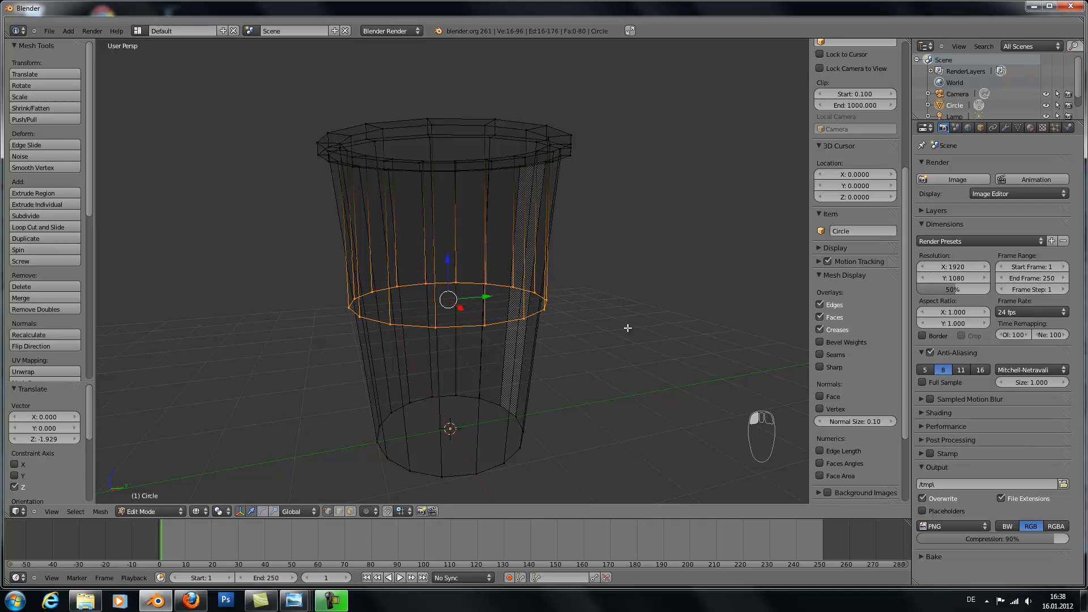
pyautogui.press('s')
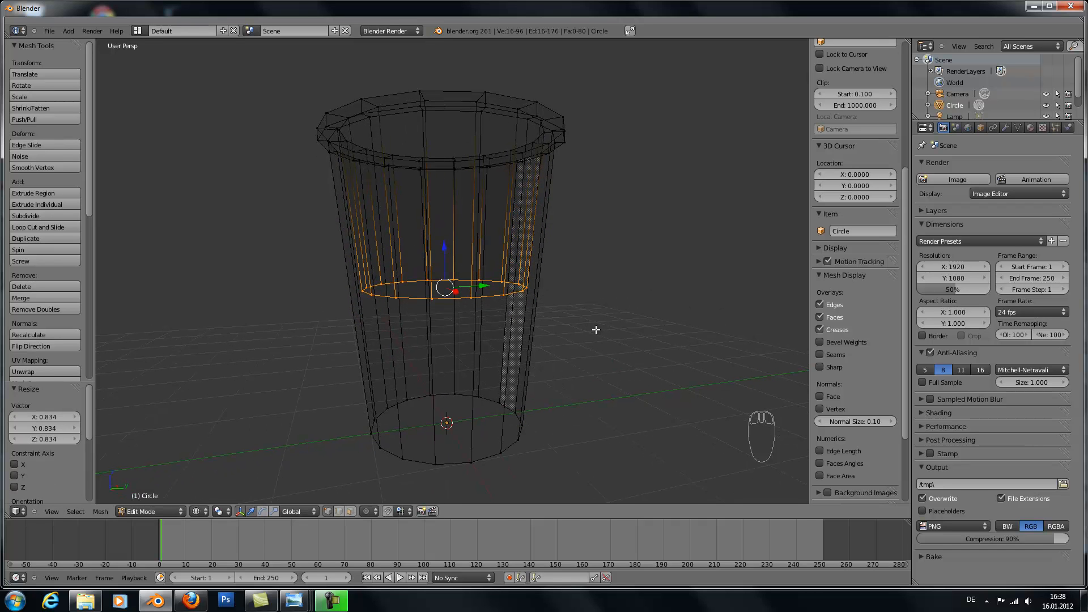
# Extrude and scale the bottom edge ring closed to form the cup's base in solid shading
pyautogui.press('z')
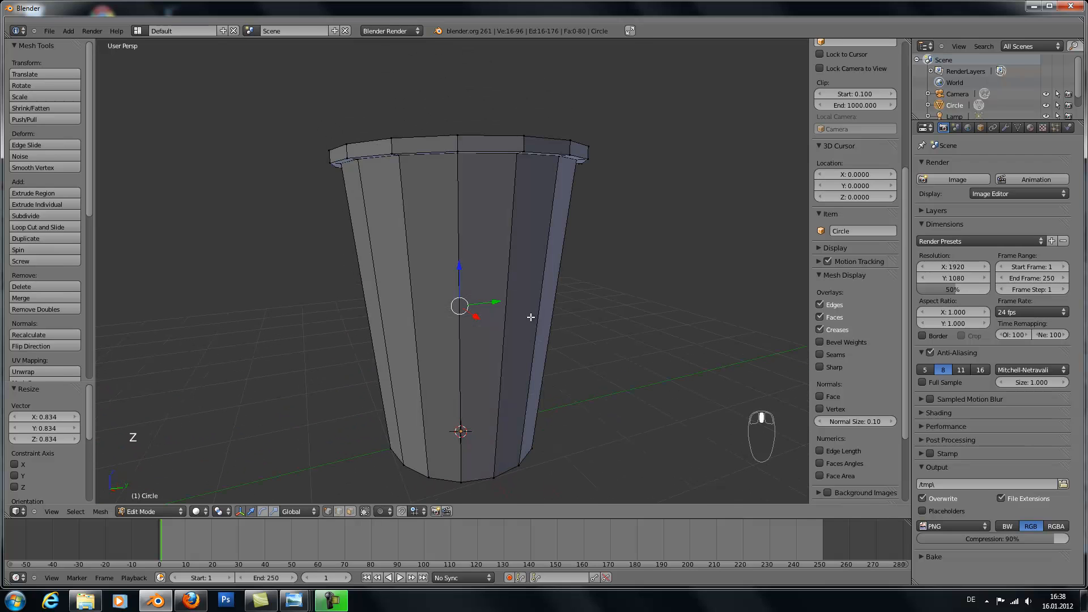
pyautogui.press('Tab')
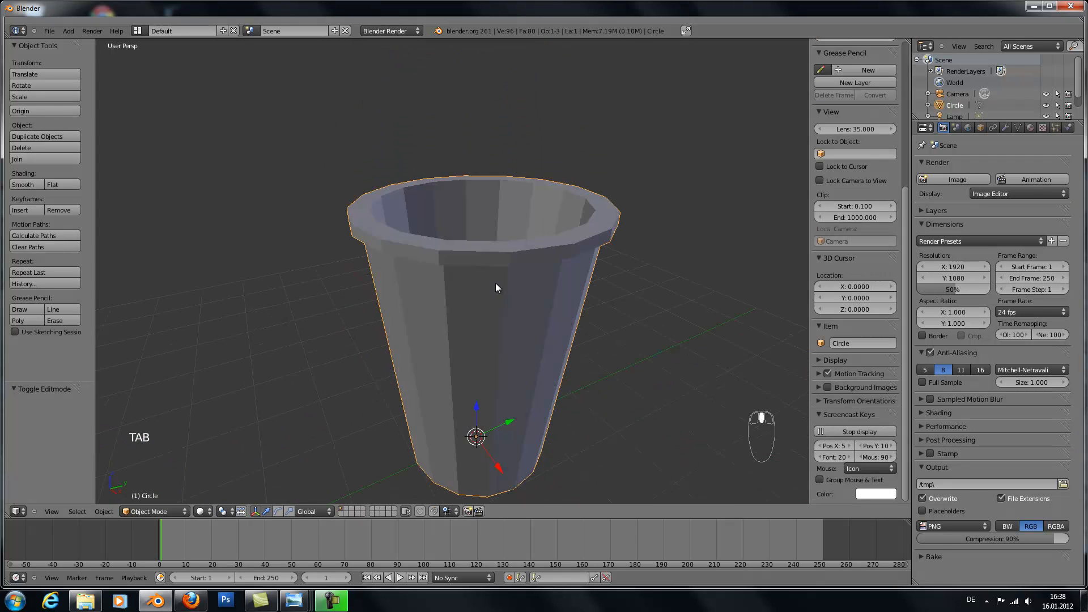
pyautogui.press('Tab')
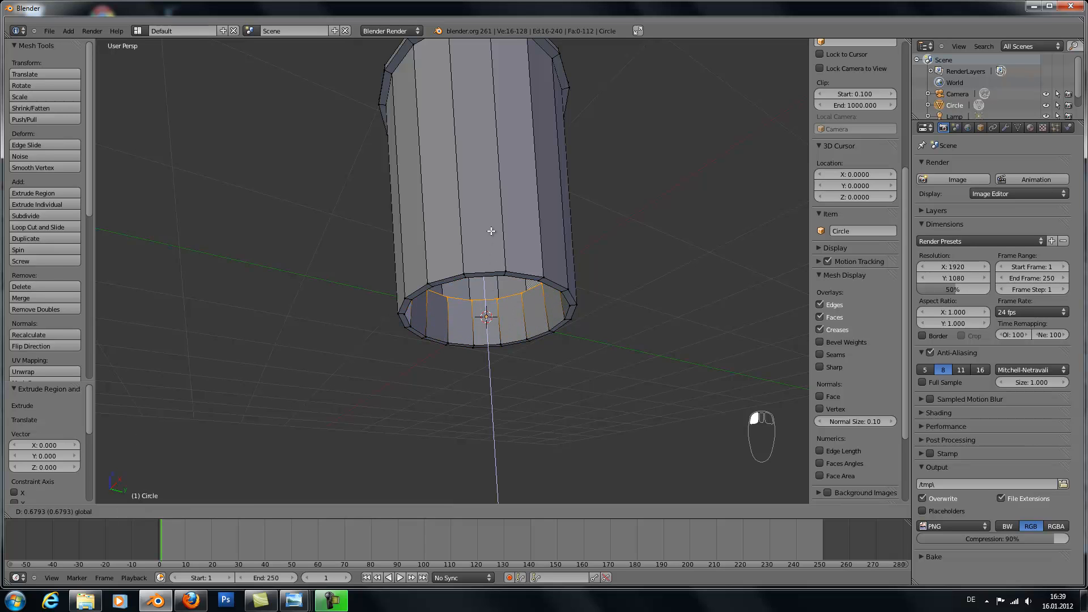
pyautogui.press('Tab')
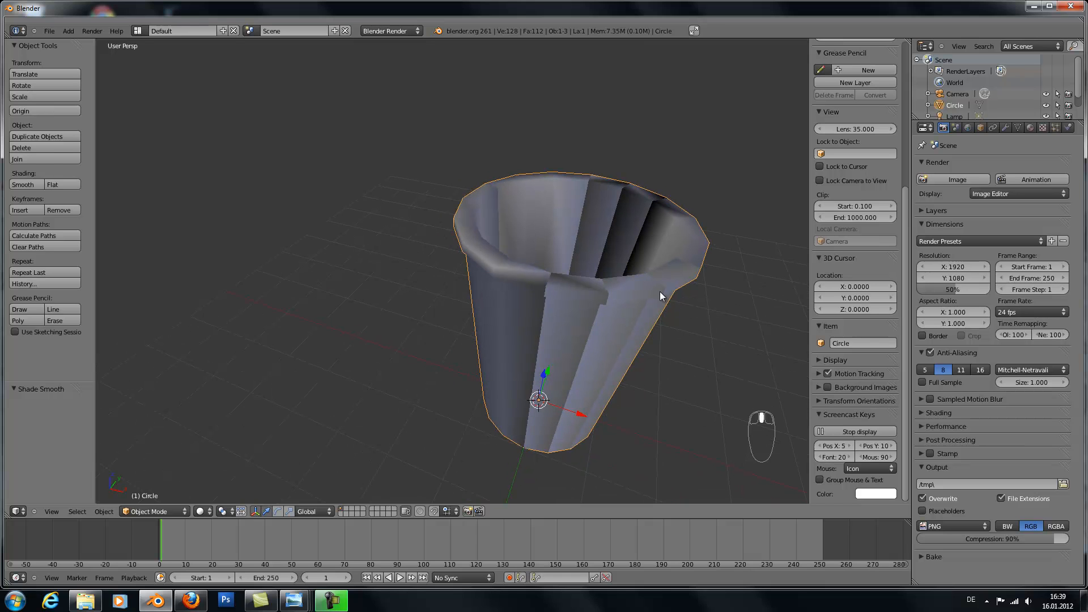
# Add a Subdivision Surface modifier and set the cup to Smooth shading
pyautogui.press('Tab')
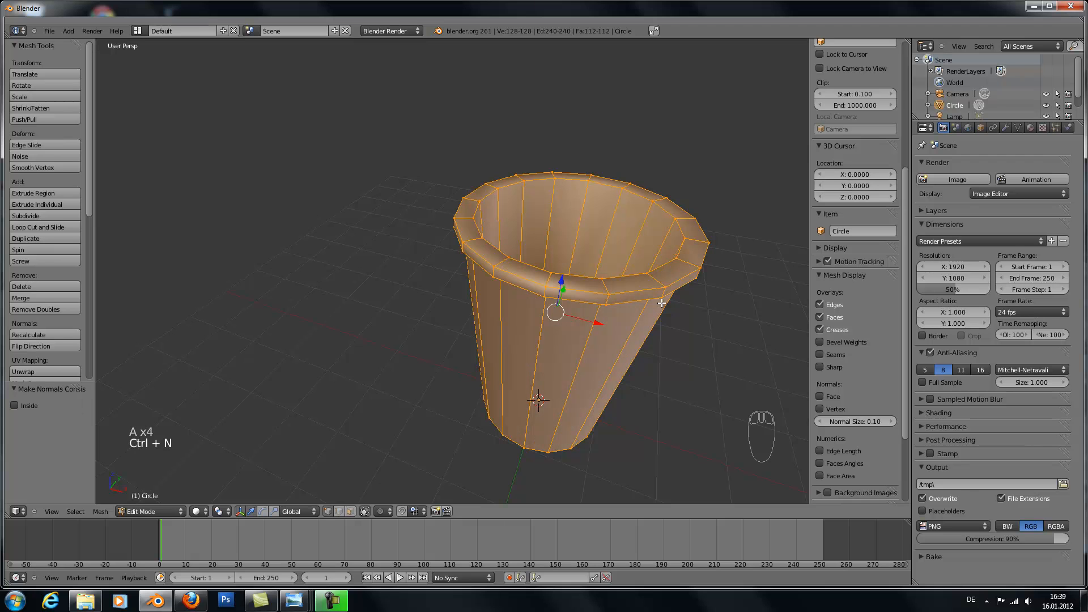
pyautogui.moveTo(629, 318)
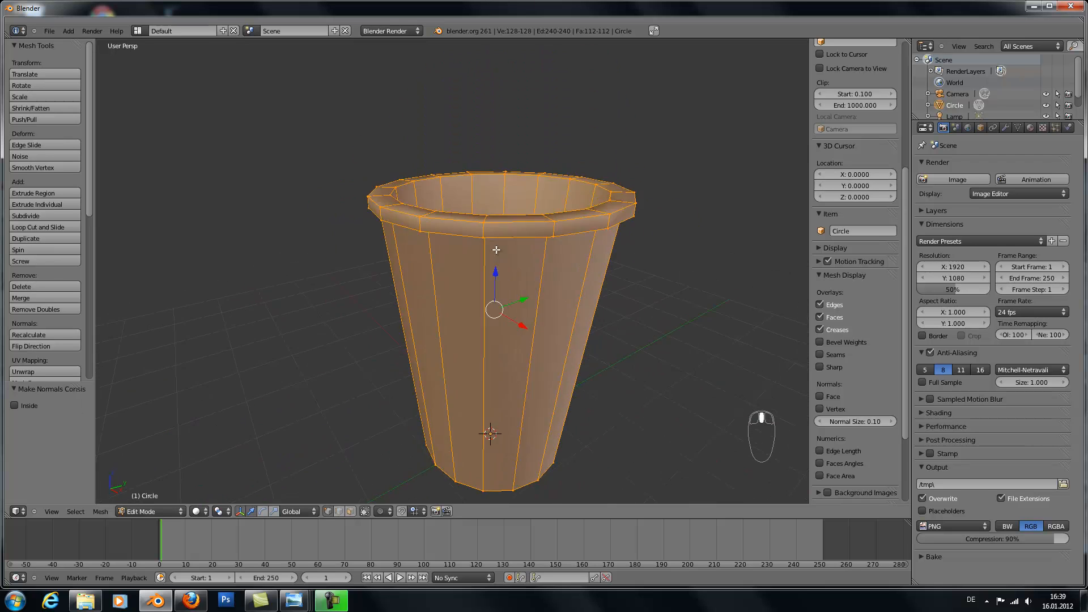
pyautogui.press('Tab')
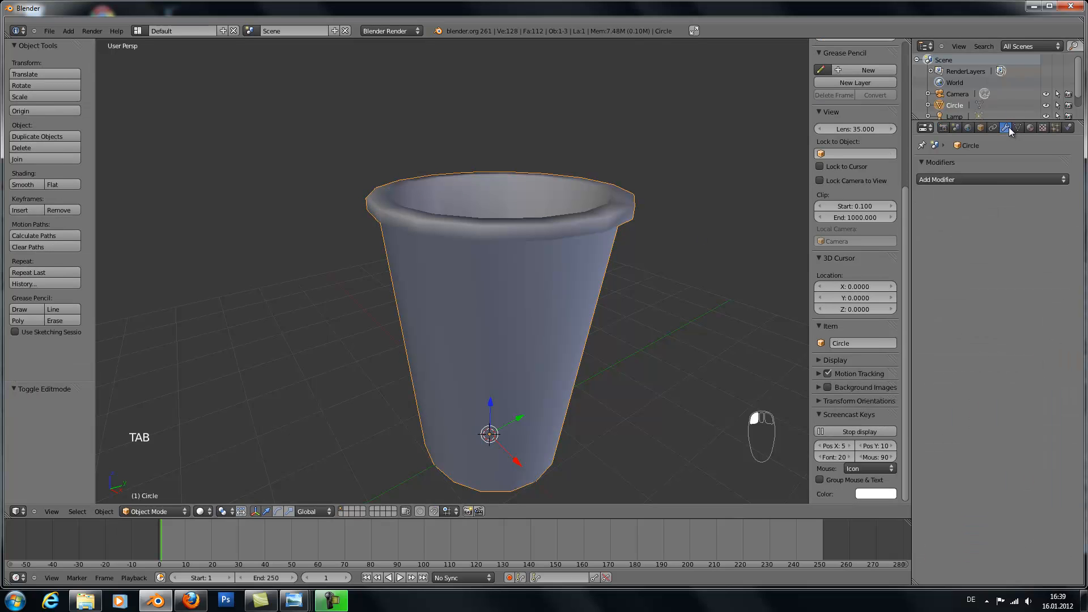
pyautogui.click(990, 179)
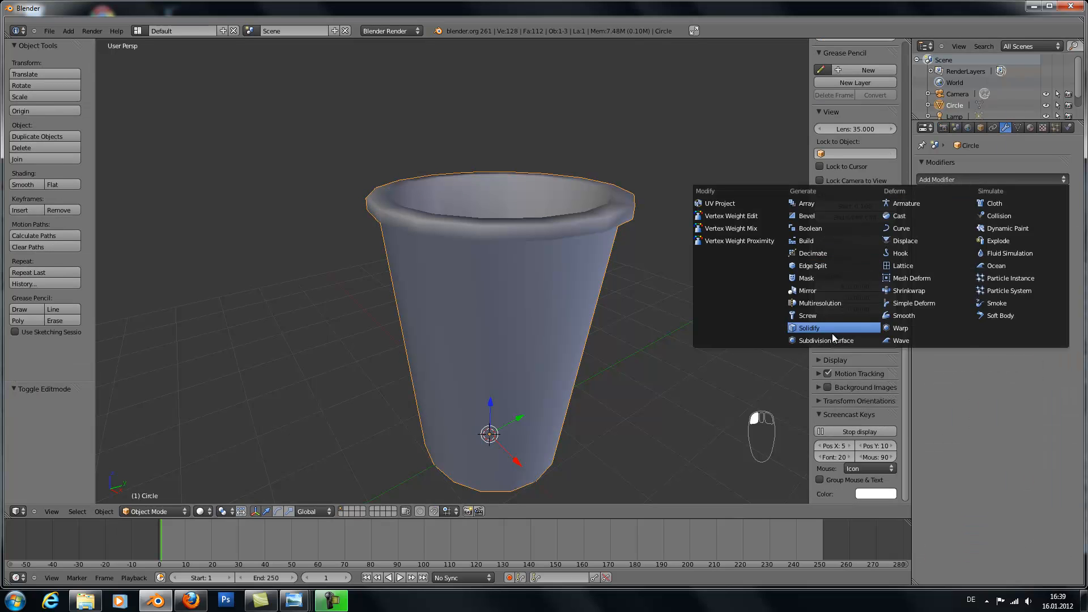
pyautogui.click(825, 340)
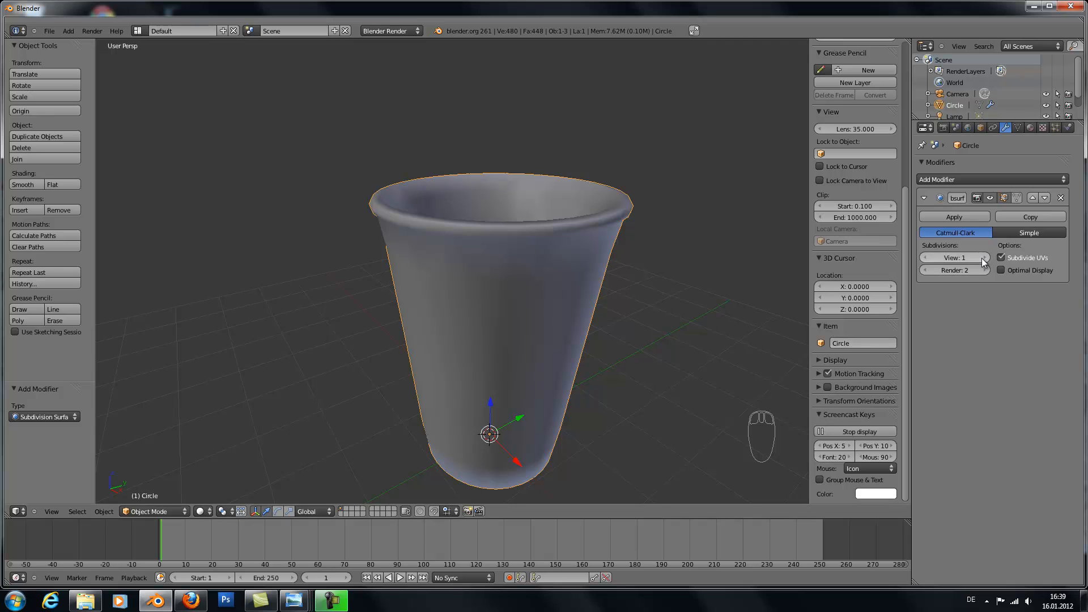
pyautogui.click(975, 258)
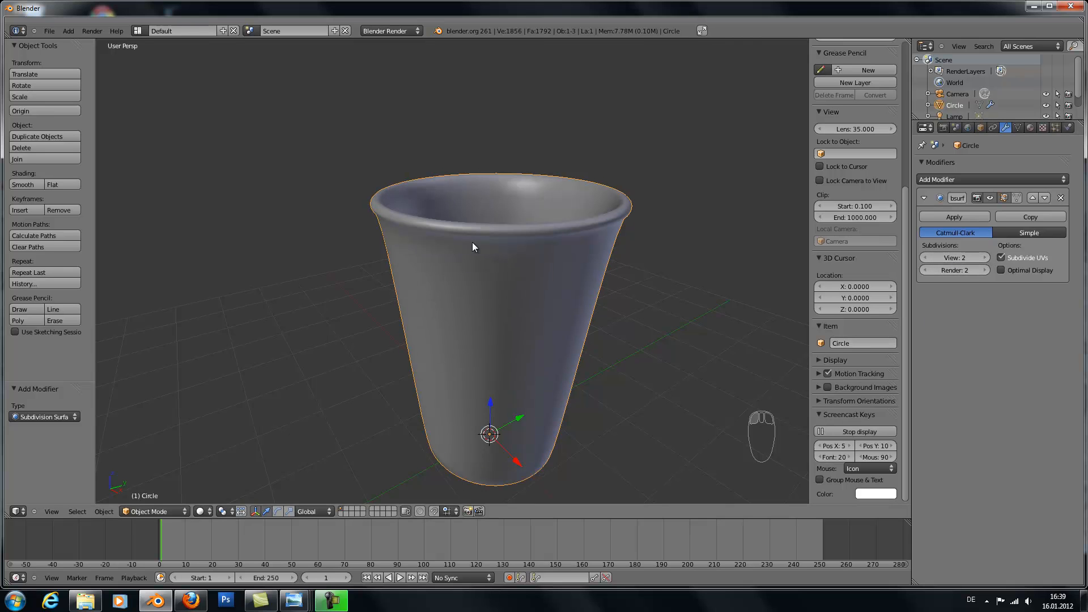
# Add loop cuts inside the rolled rim and resize the new loop, previewing the smoothed result
pyautogui.press('Tab')
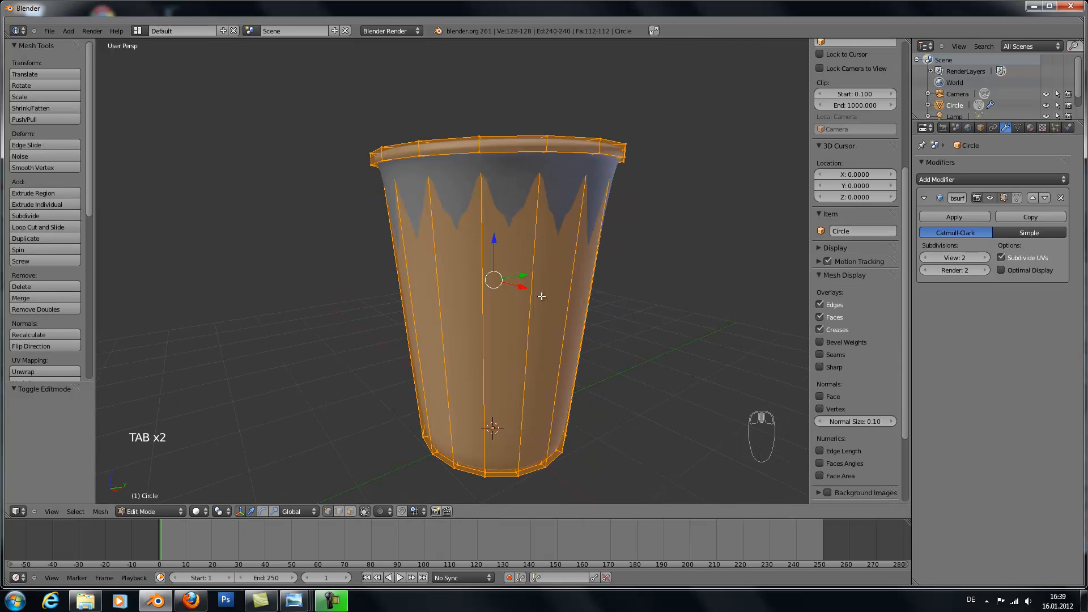
pyautogui.press('ctrl+r')
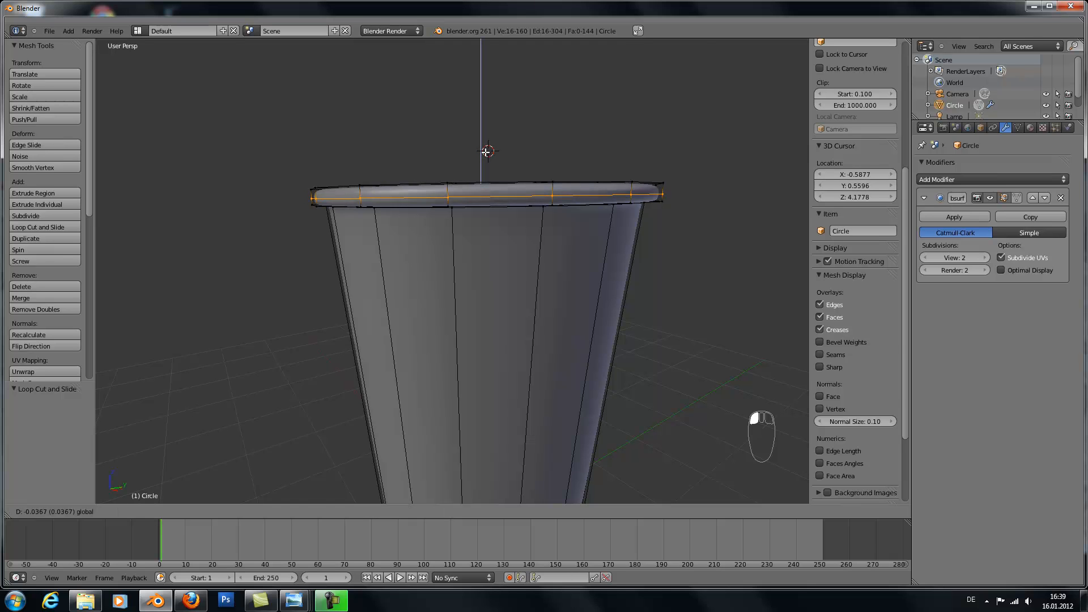
pyautogui.press('Tab')
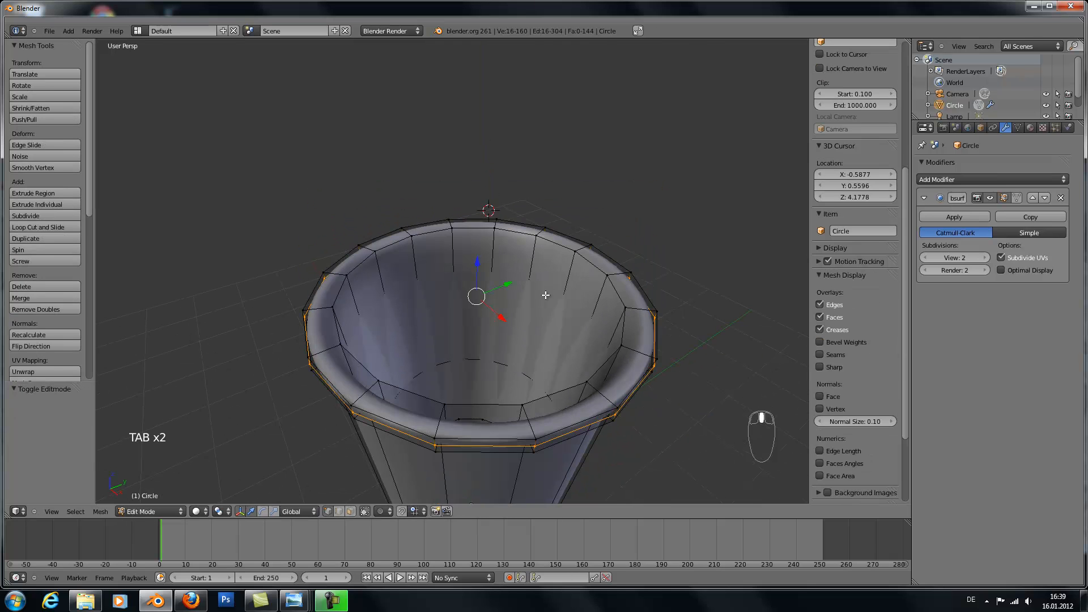
pyautogui.press('ctrl+r')
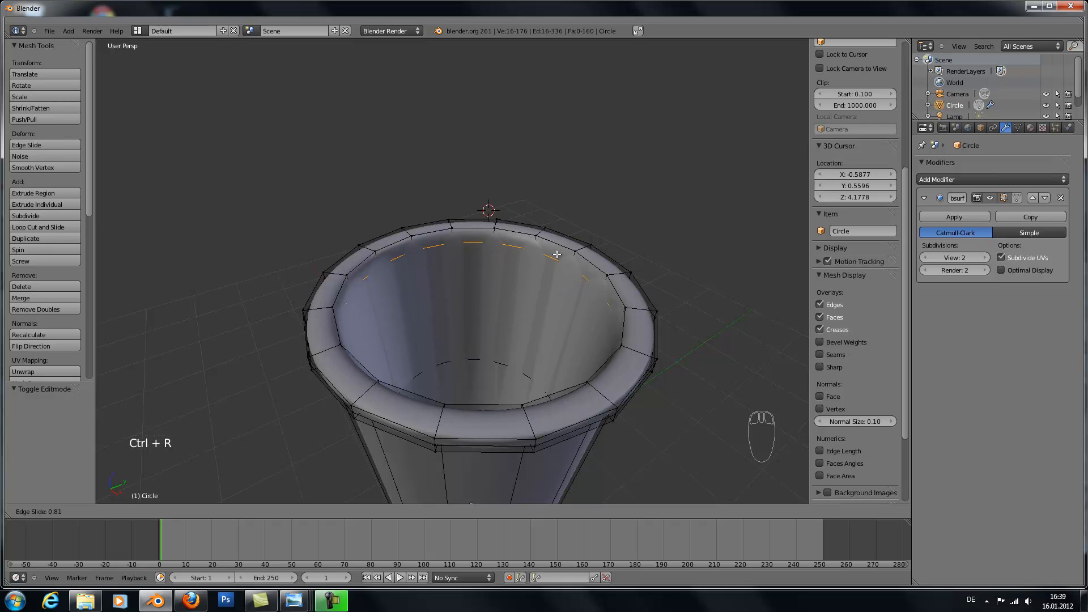
pyautogui.press('s')
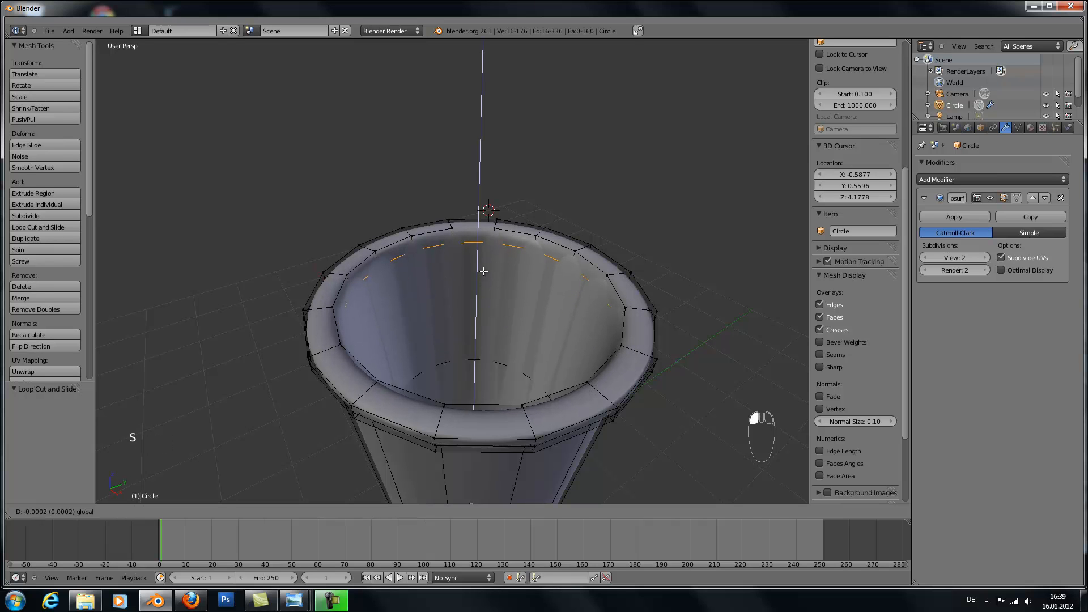
pyautogui.press('Tab')
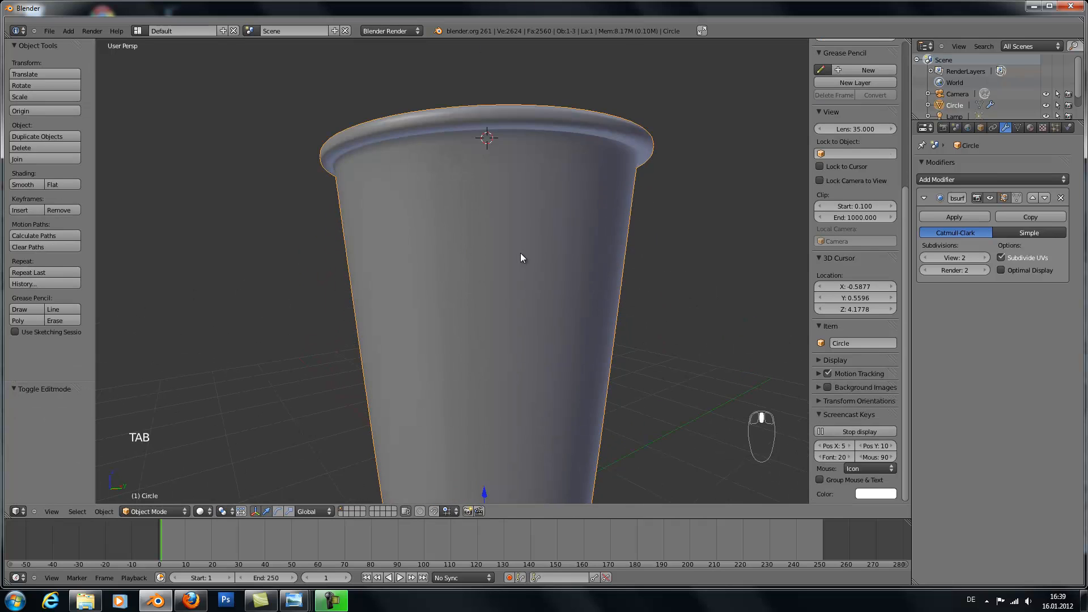
# Shrink the outer rim loop and widen the top ring slightly to tighten the rolled rim
pyautogui.press('Tab')
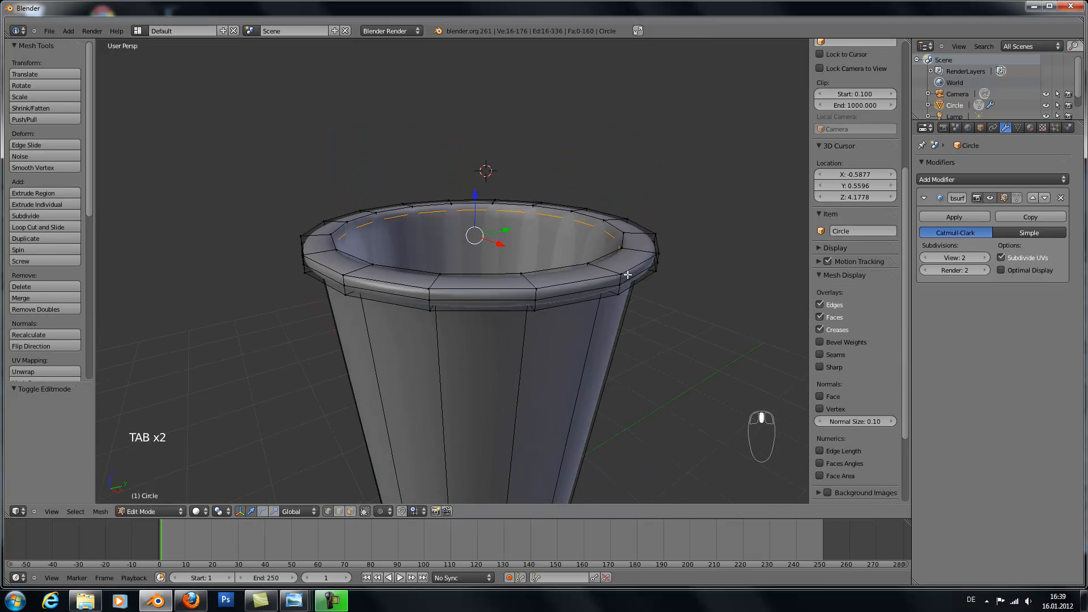
pyautogui.click(628, 274)
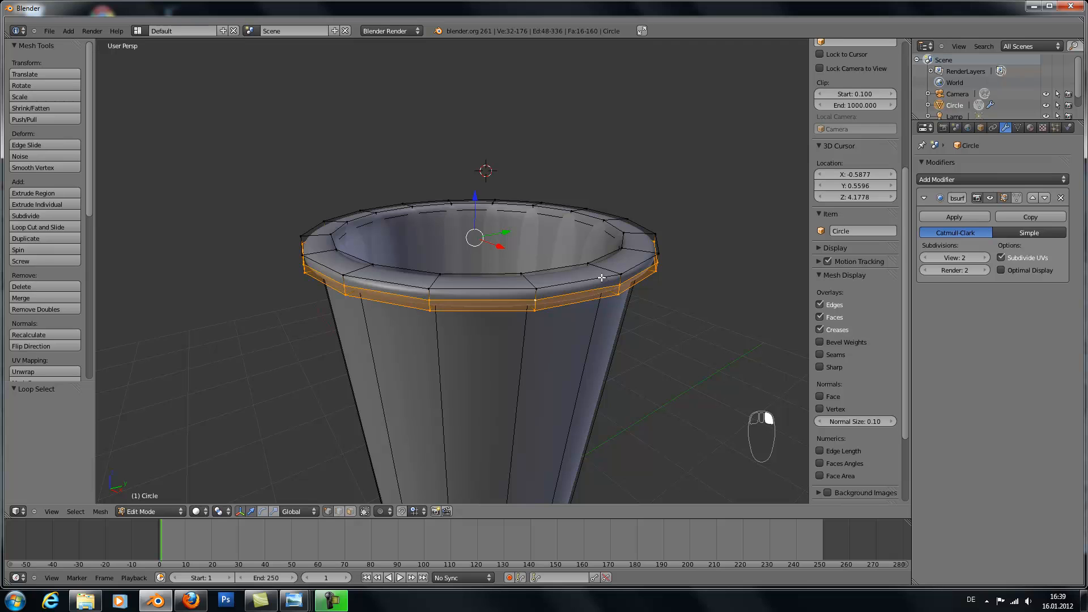
pyautogui.press('s')
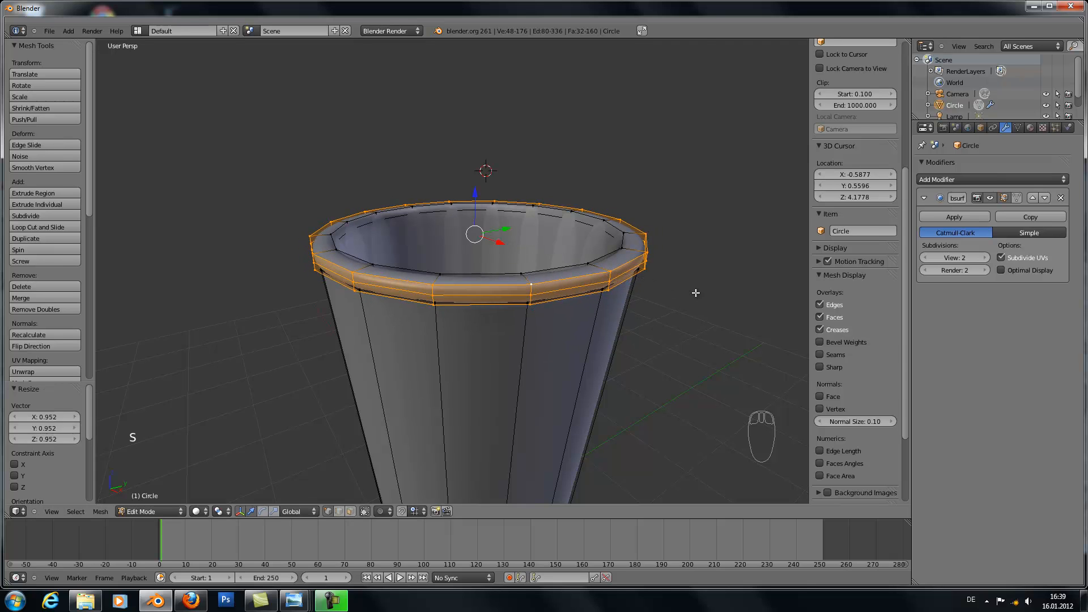
pyautogui.press('Tab')
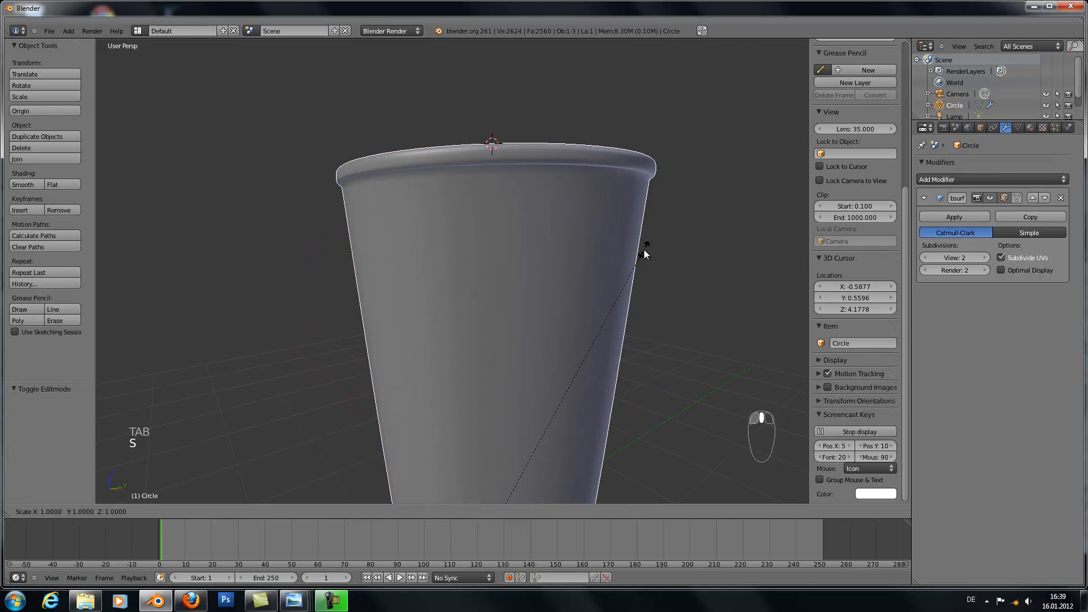
pyautogui.press('Tab')
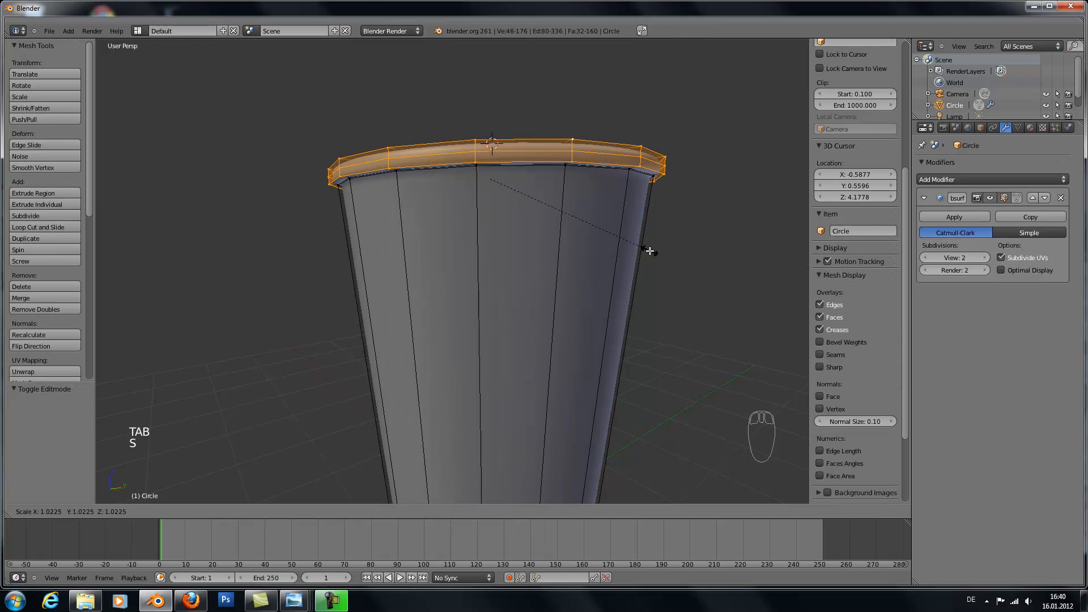
# Add a supporting edge loop near the cup's base and preview the smoothed cup
pyautogui.press('Tab')
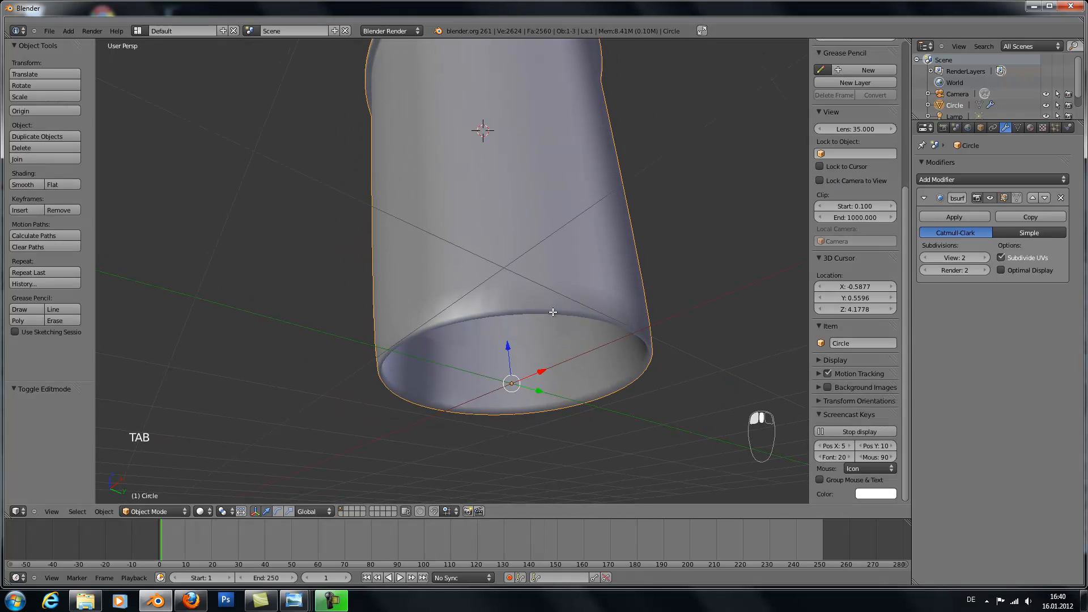
pyautogui.press('ctrl+r')
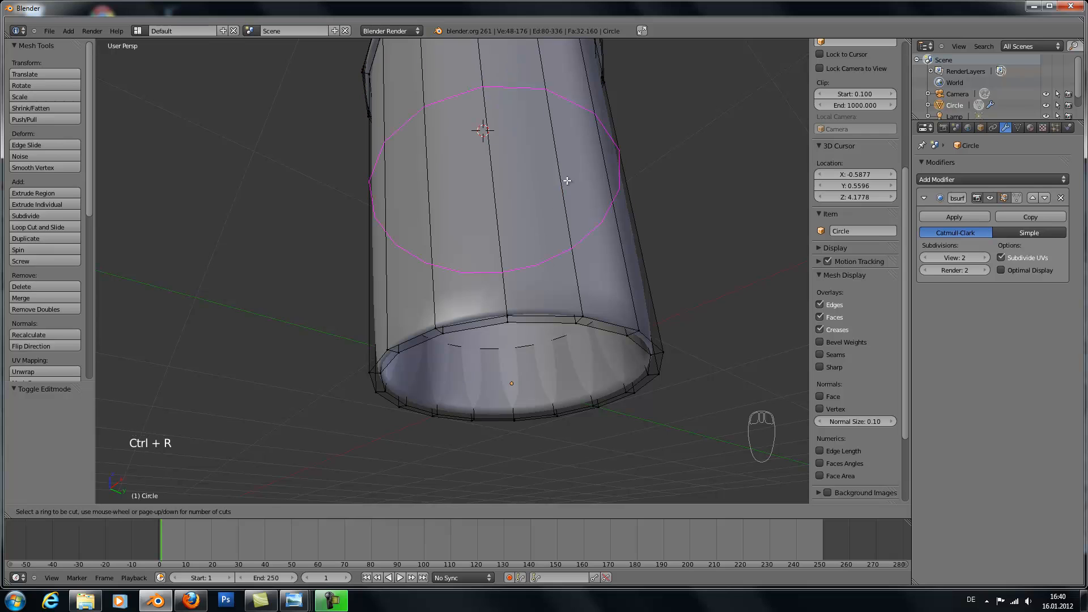
pyautogui.press('Tab')
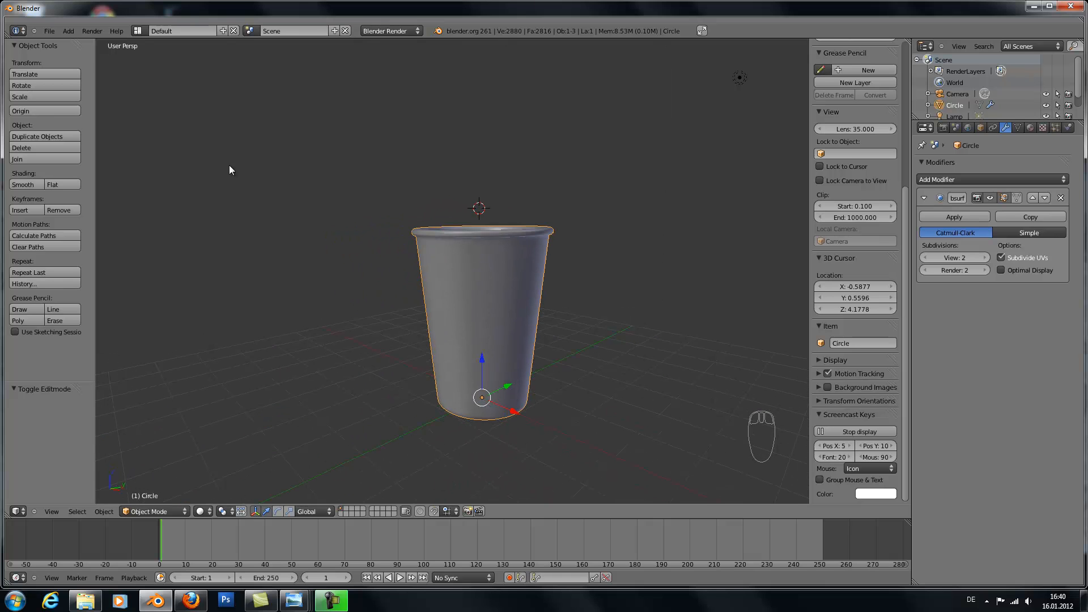
# Save the cup model as coffee.blend on the Desktop via File > Save As
pyautogui.click(49, 31)
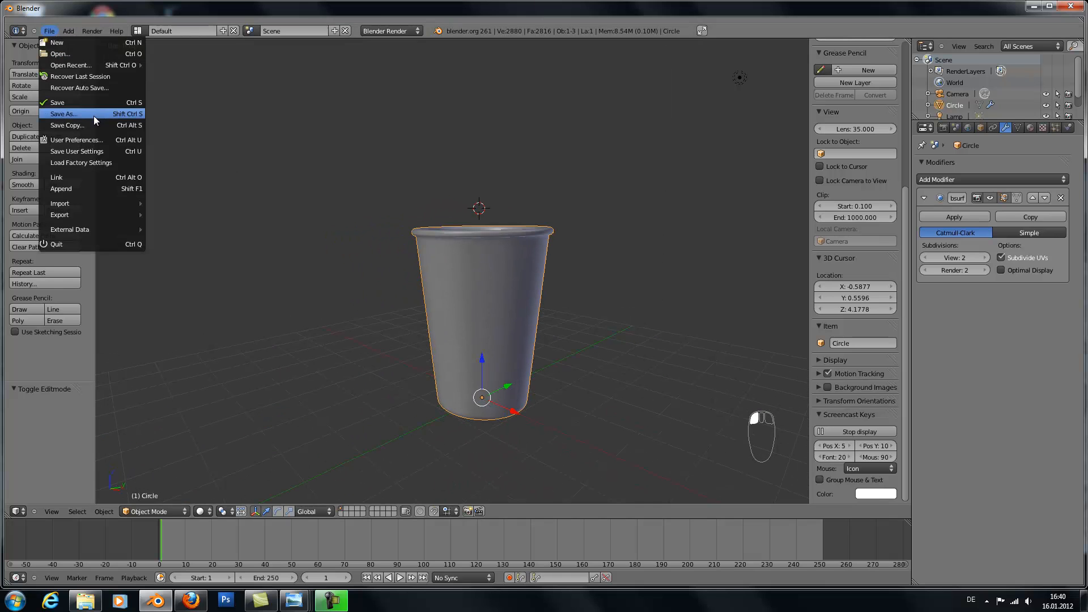
pyautogui.click(62, 113)
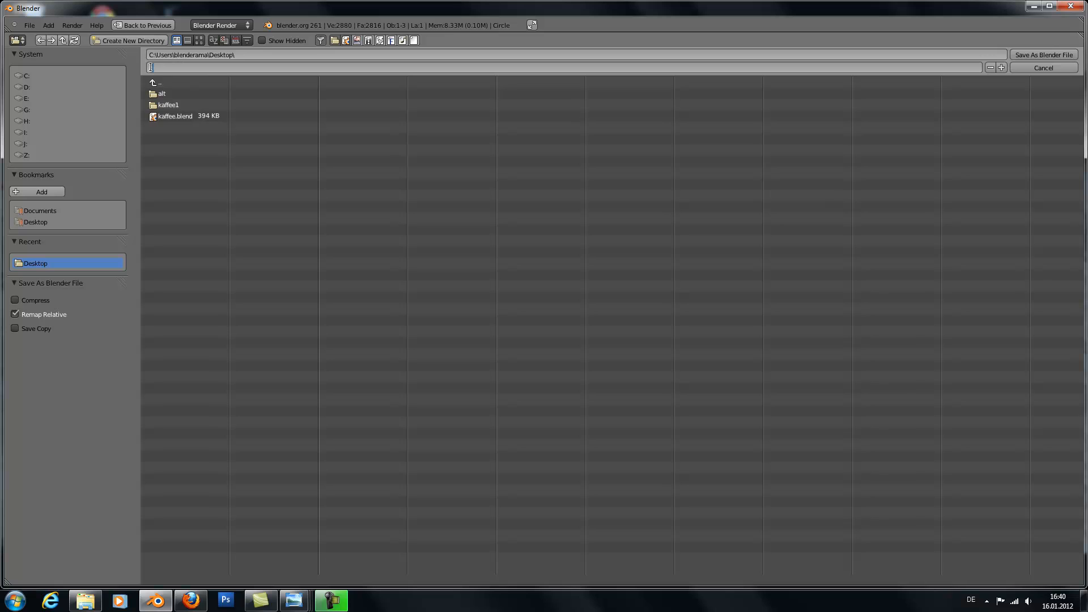
pyautogui.write('coffee')
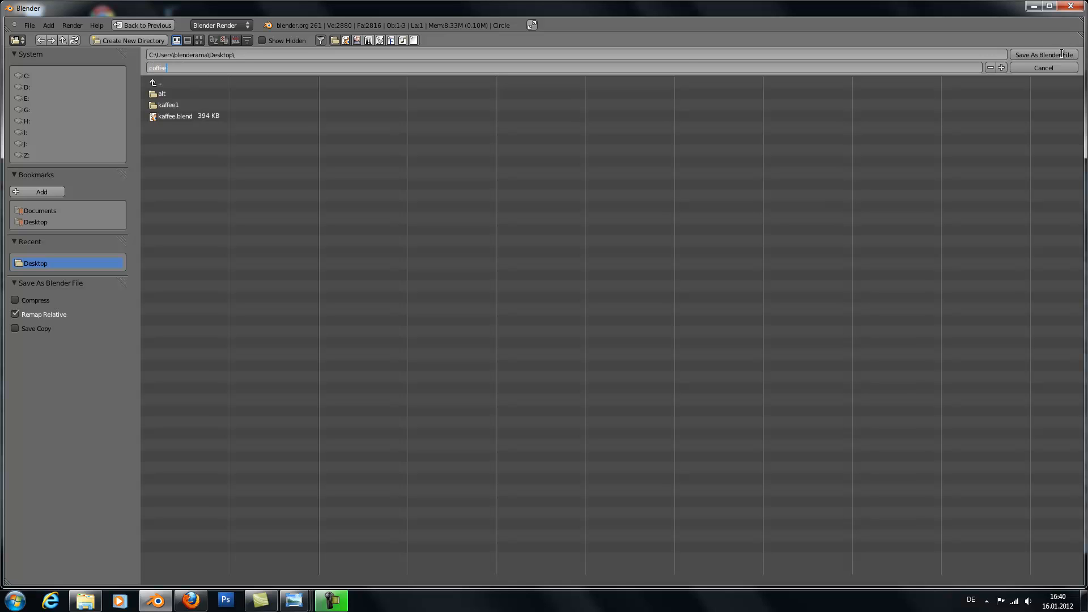
pyautogui.click(1042, 55)
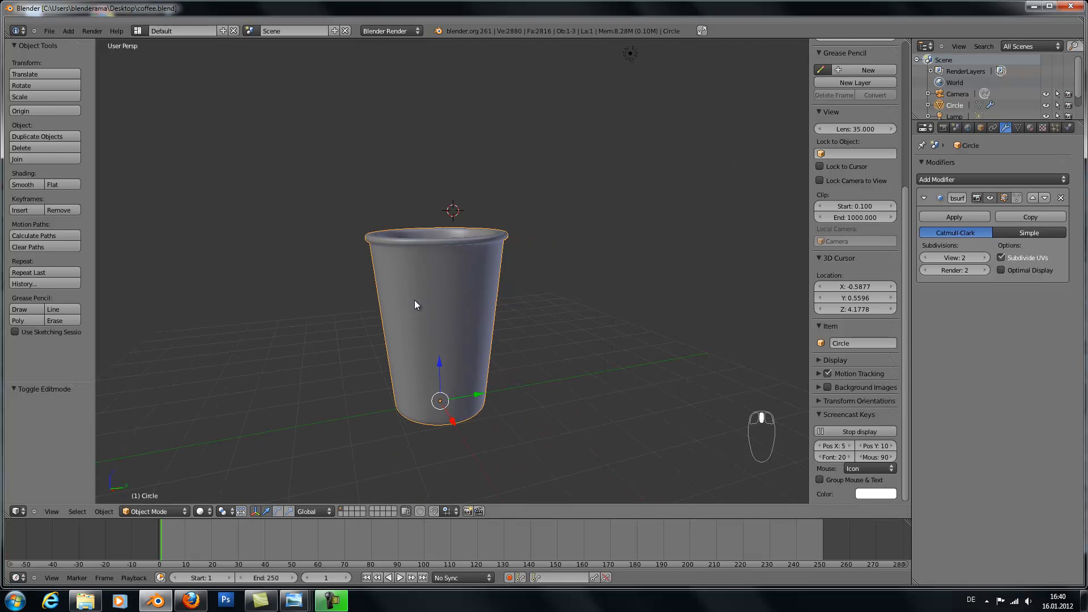
# Loop cut a middle band, enlarge it, duplicate it with Shift+D and separate it as the sleeve object
pyautogui.press('Tab')
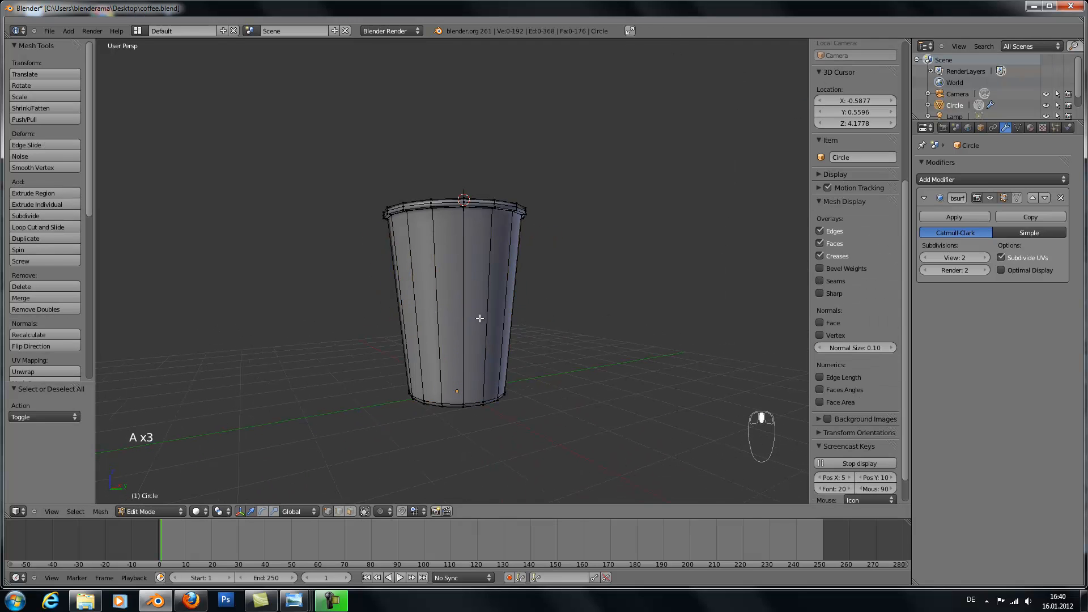
pyautogui.moveTo(467, 291)
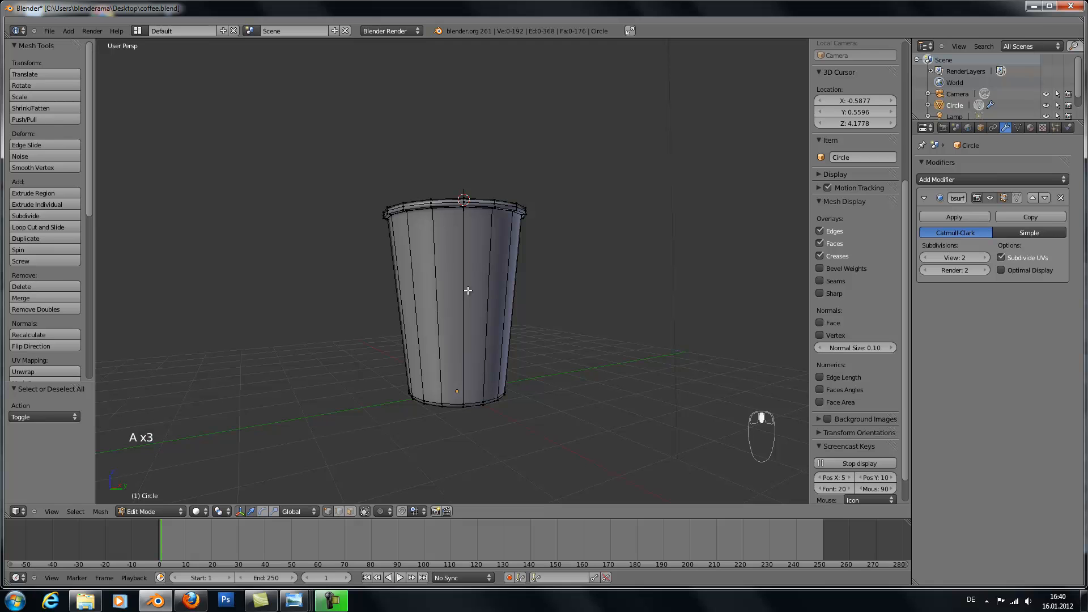
pyautogui.press('ctrl+r')
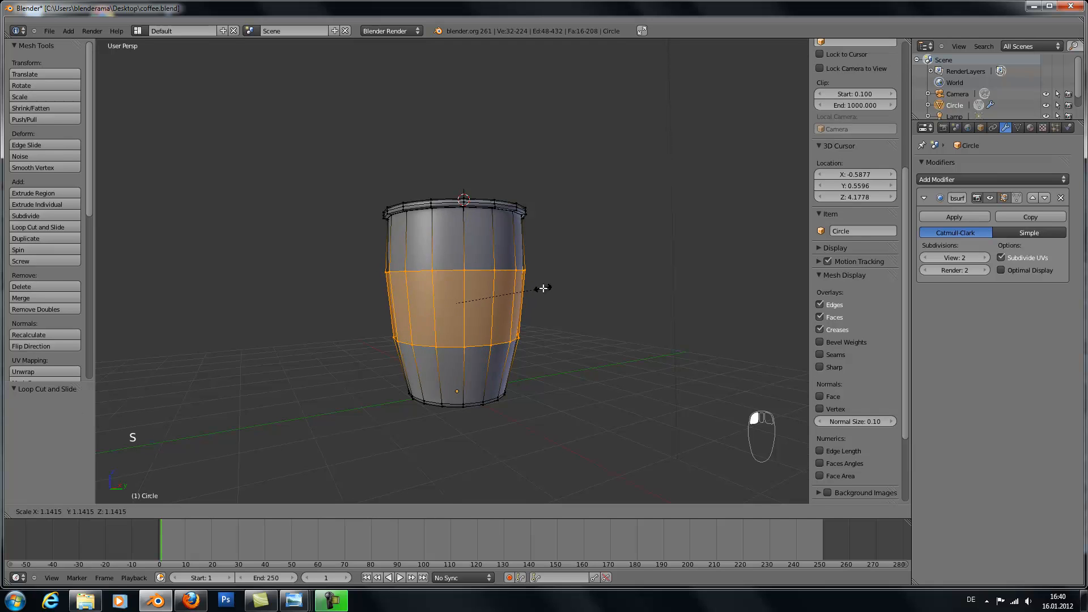
pyautogui.press('z')
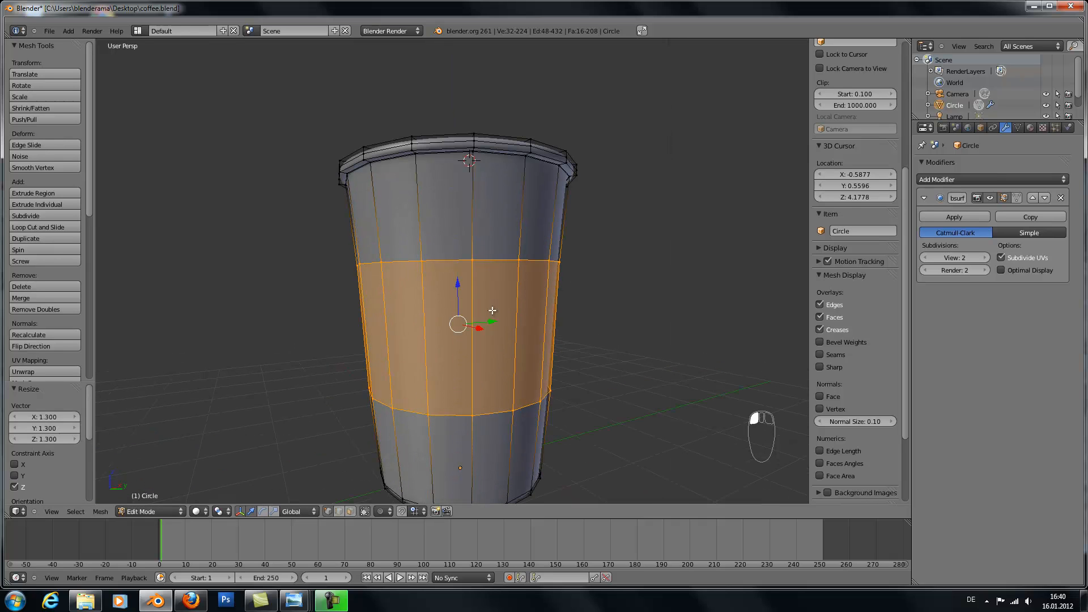
pyautogui.press('shift+d')
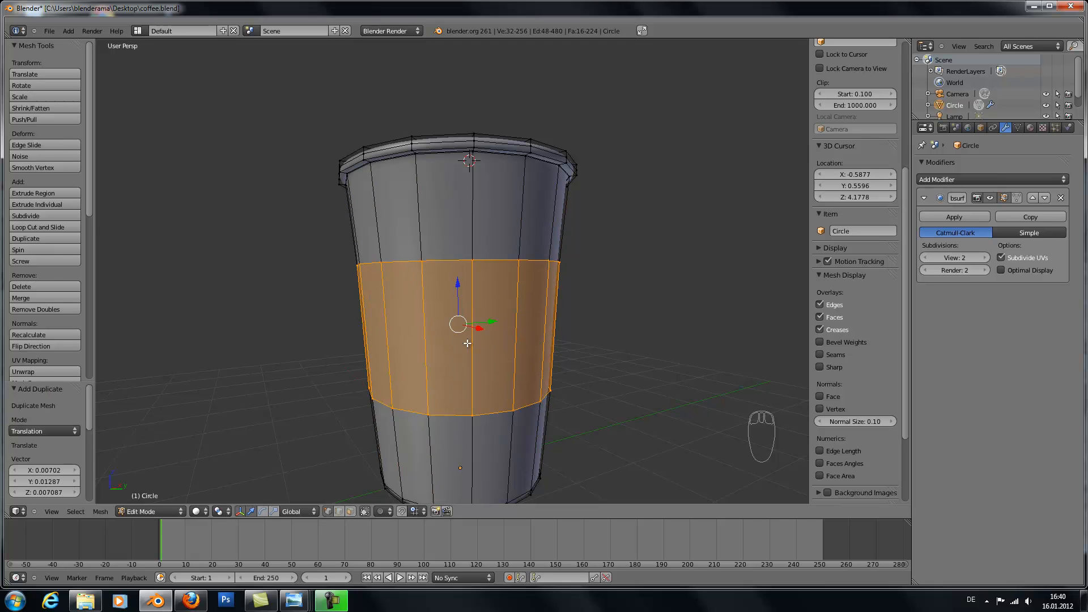
pyautogui.press('p')
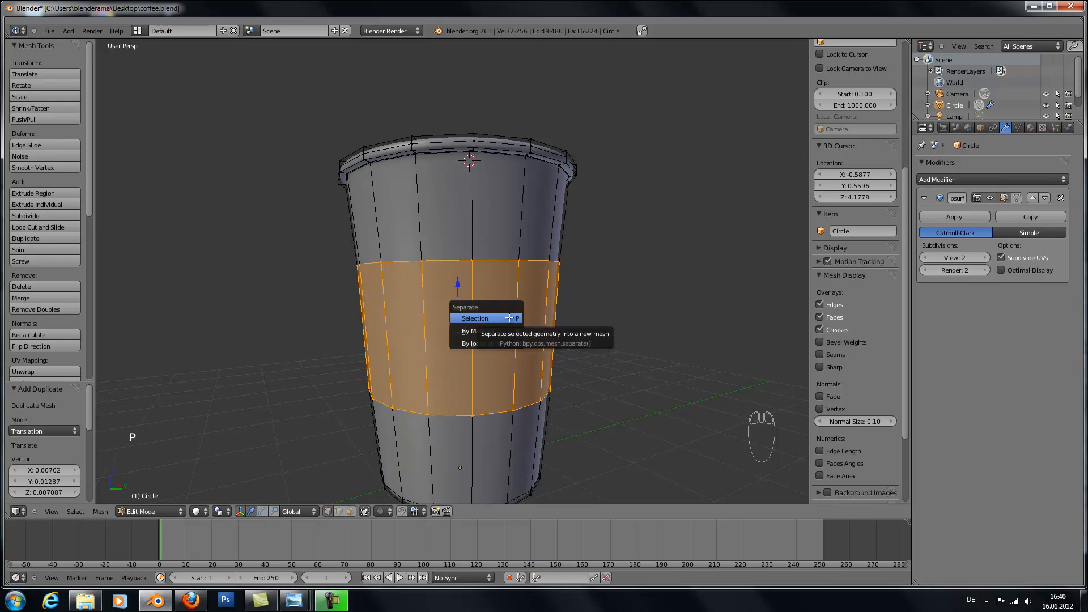
pyautogui.moveTo(486, 318)
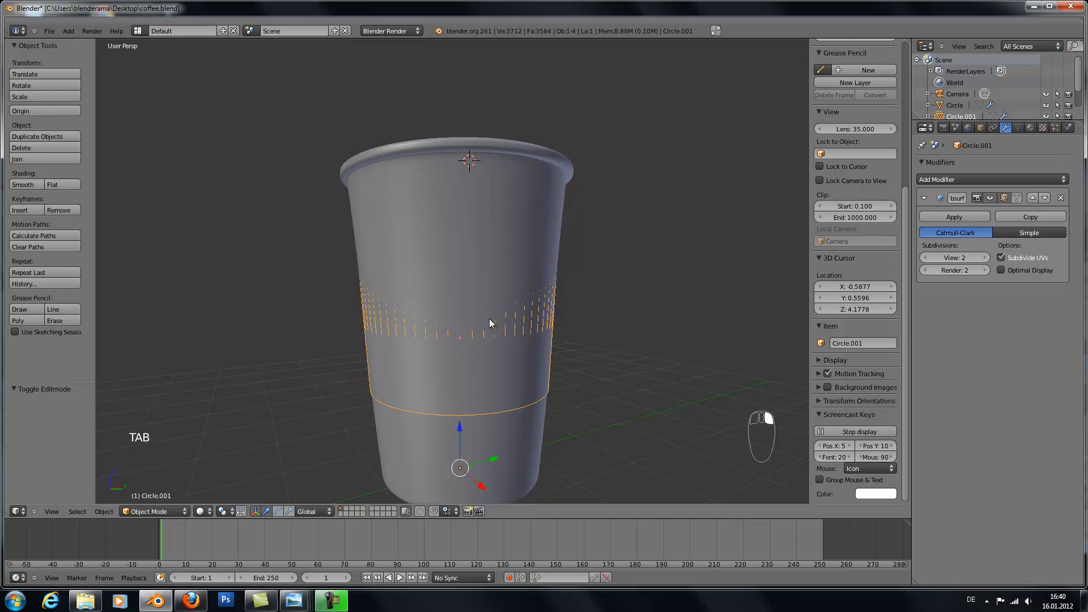
# Scale the sleeve slightly larger than the cup and add an edge loop near its top edge
pyautogui.press('s')
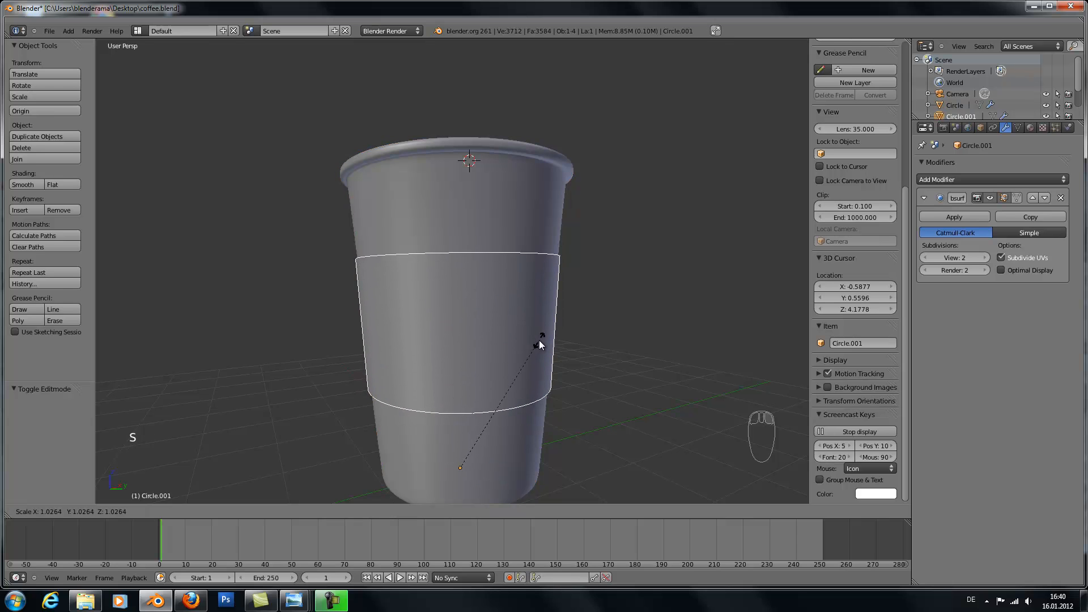
pyautogui.click(456, 289)
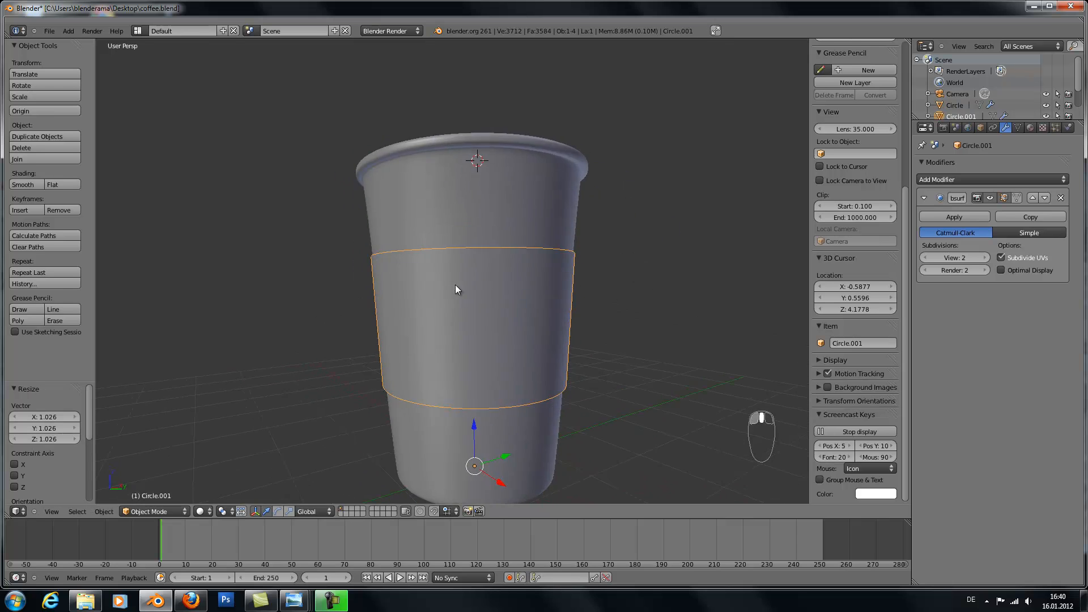
pyautogui.press('Tab')
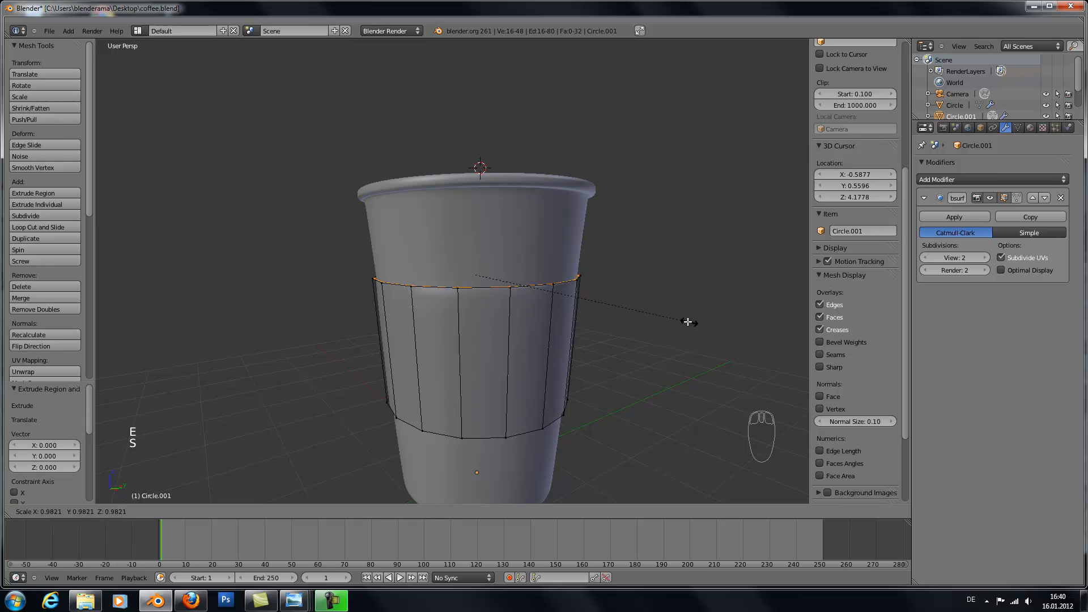
pyautogui.click(687, 320)
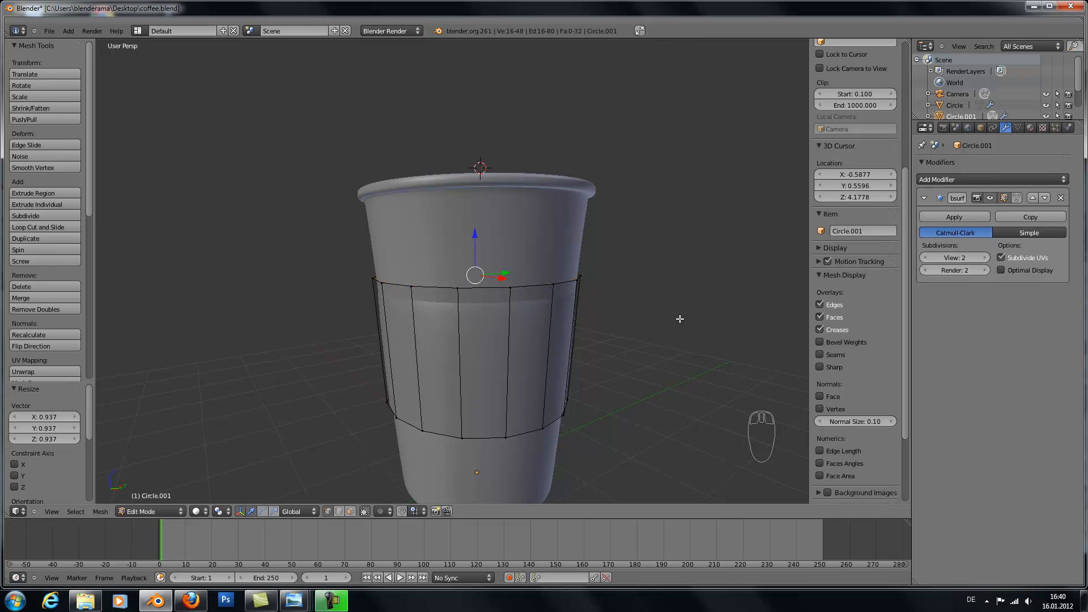
pyautogui.press('ctrl+r')
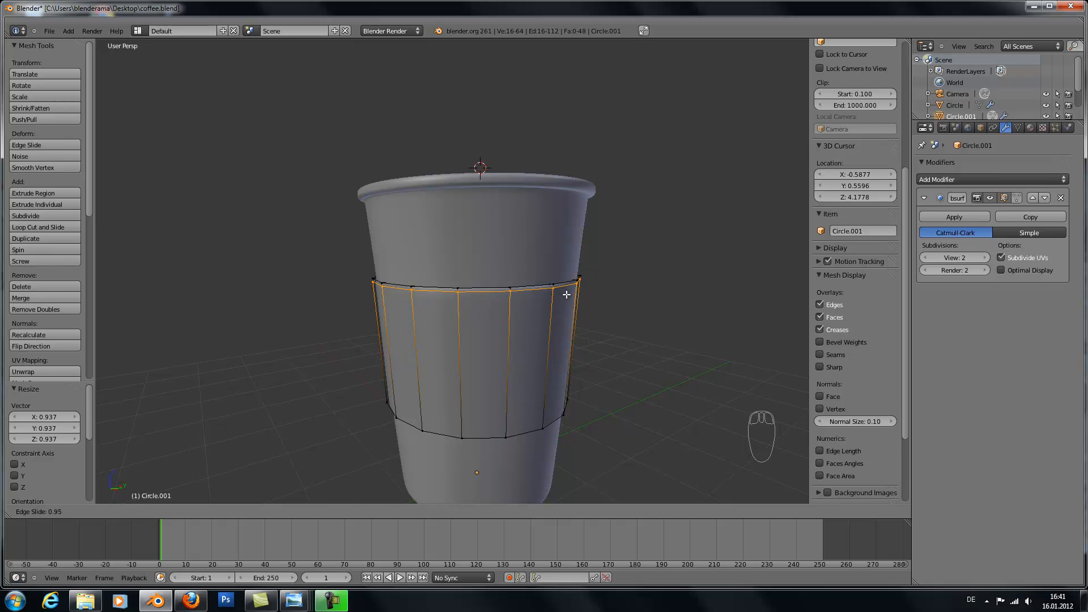
# Add an edge loop just above the sleeve's bottom and scale that loop slightly inward
pyautogui.press('Tab')
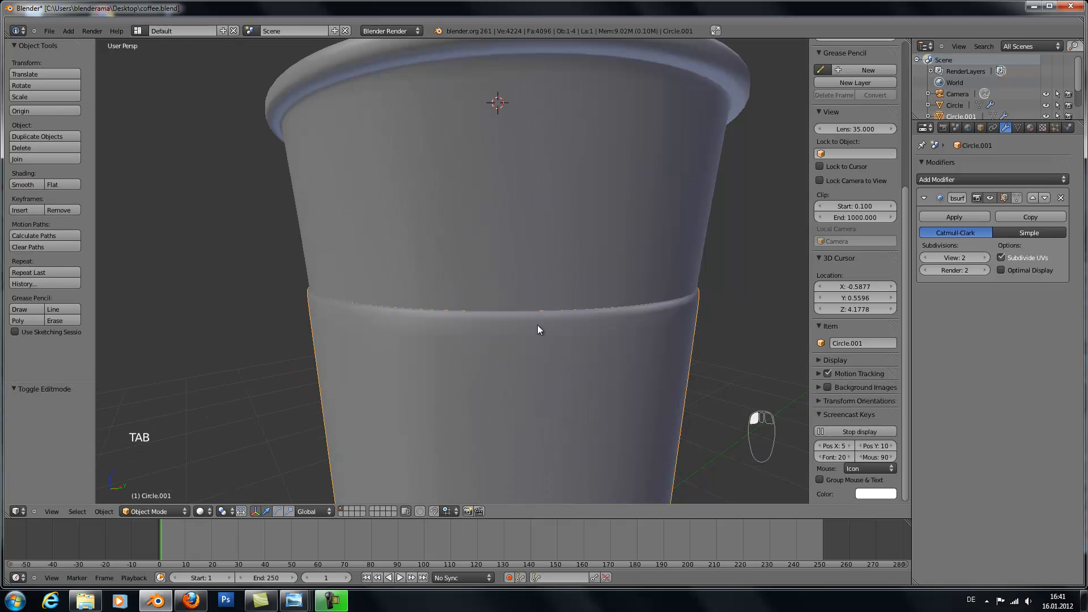
pyautogui.press('Tab')
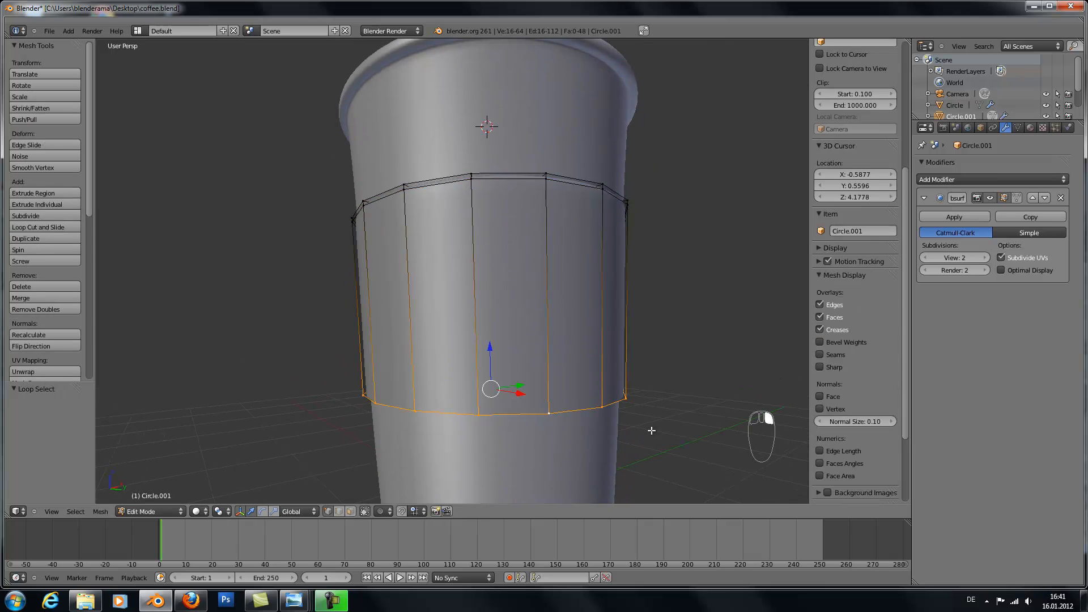
pyautogui.press('ctrl+r')
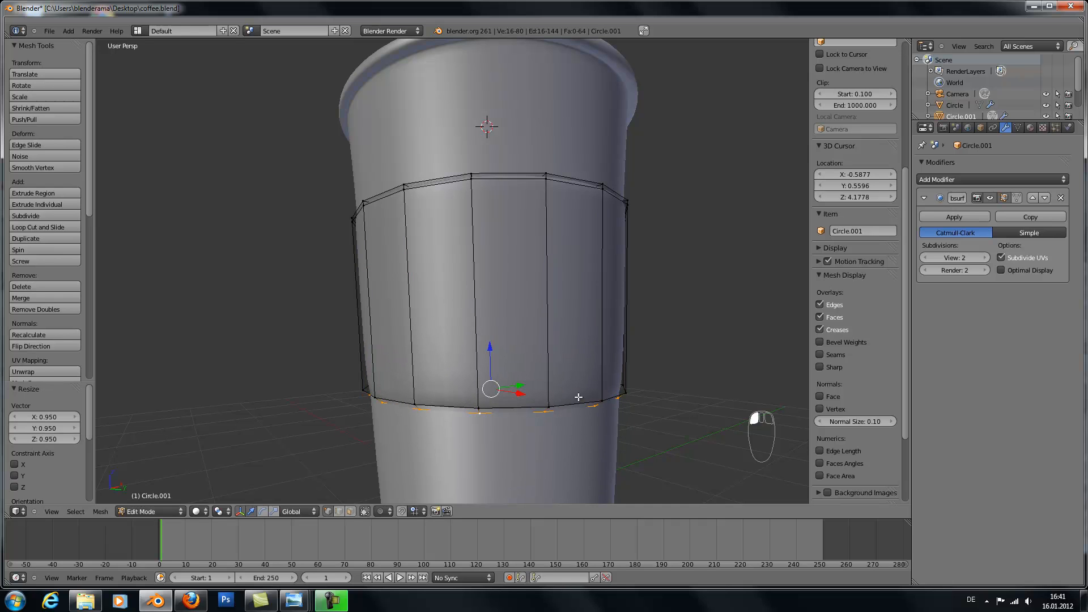
pyautogui.press('ctrl+r')
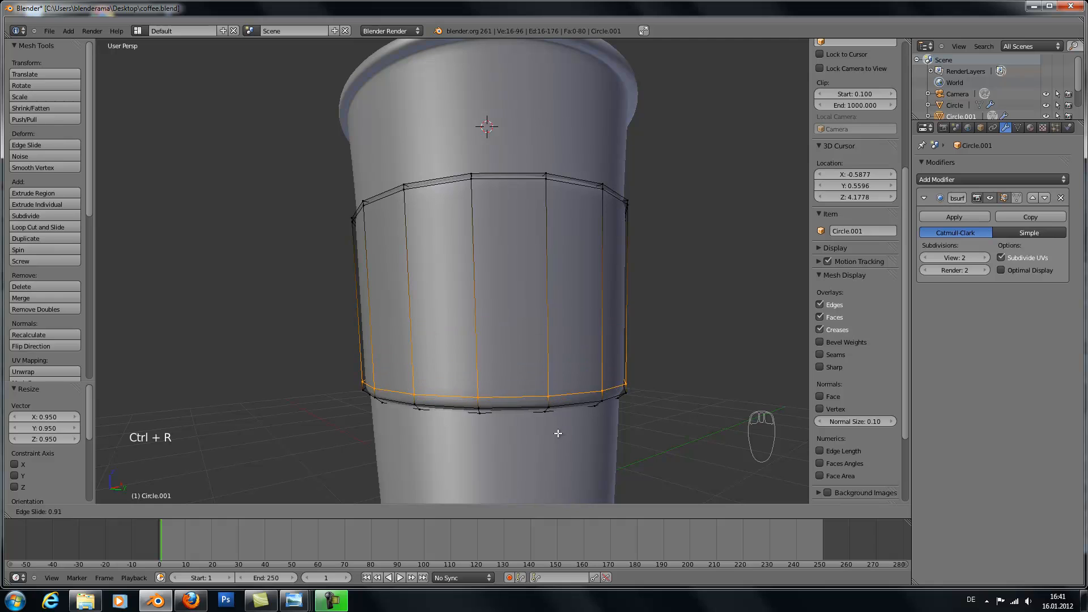
pyautogui.press('Tab')
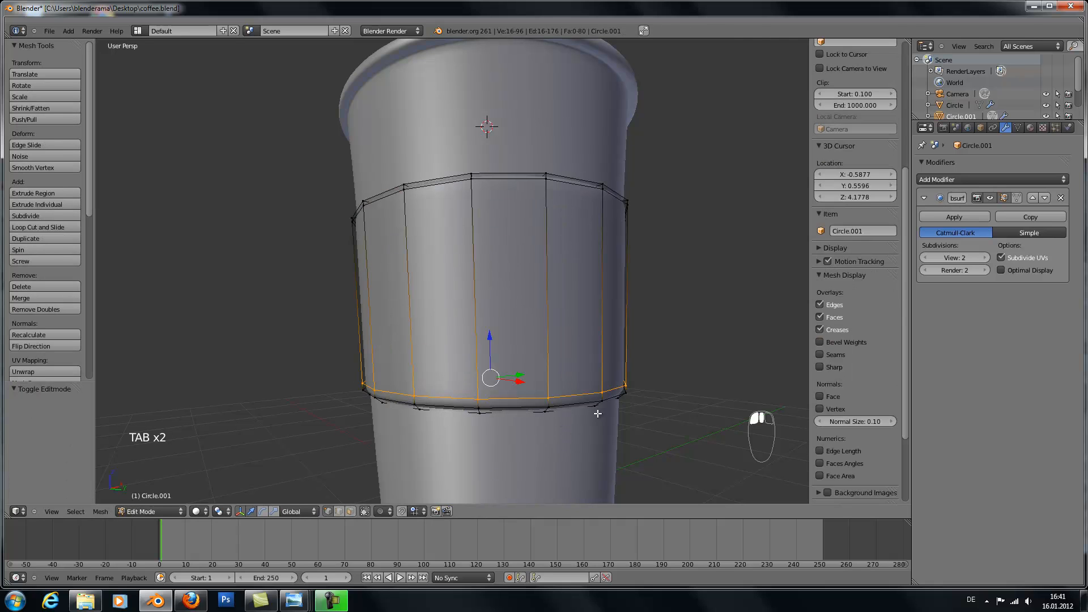
pyautogui.press('s')
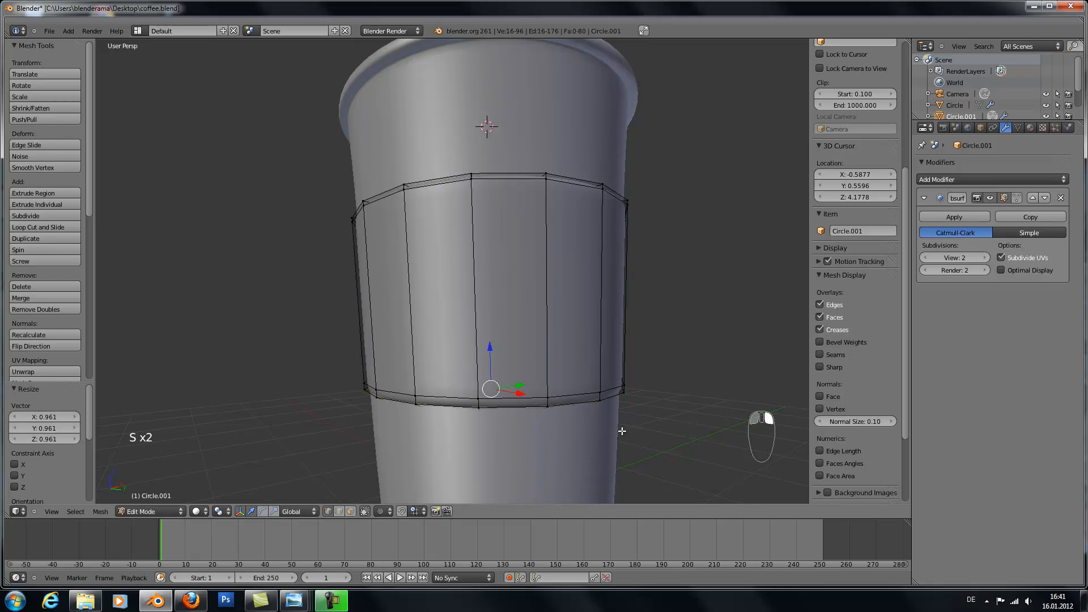
# Shrink the sleeve's lower loop again and preview it hugging the cup snugly when smoothed
pyautogui.press('Tab')
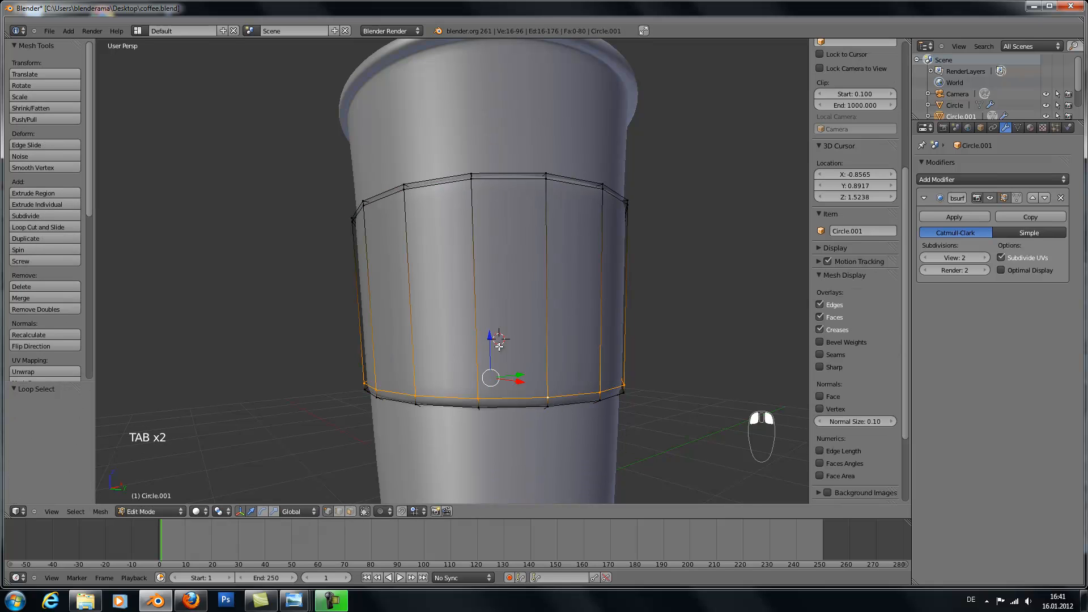
pyautogui.press('Tab')
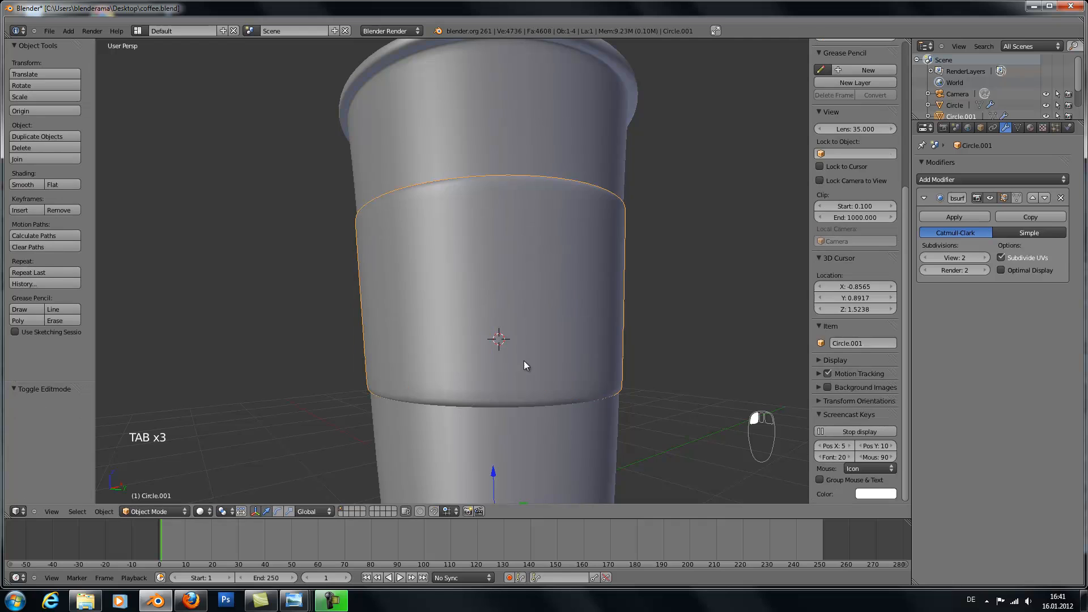
pyautogui.press('Tab')
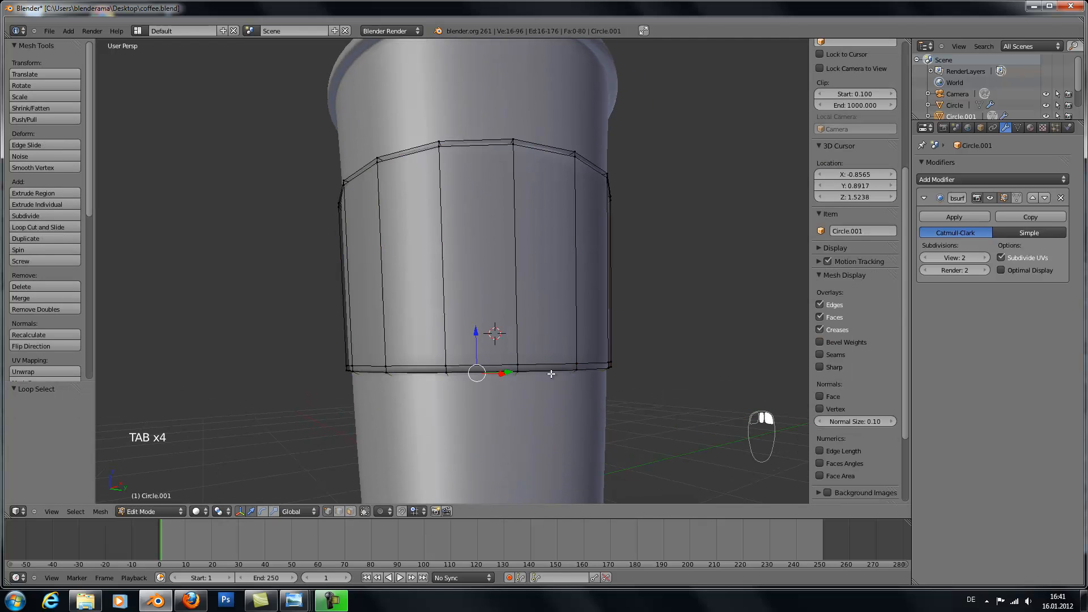
pyautogui.press('s')
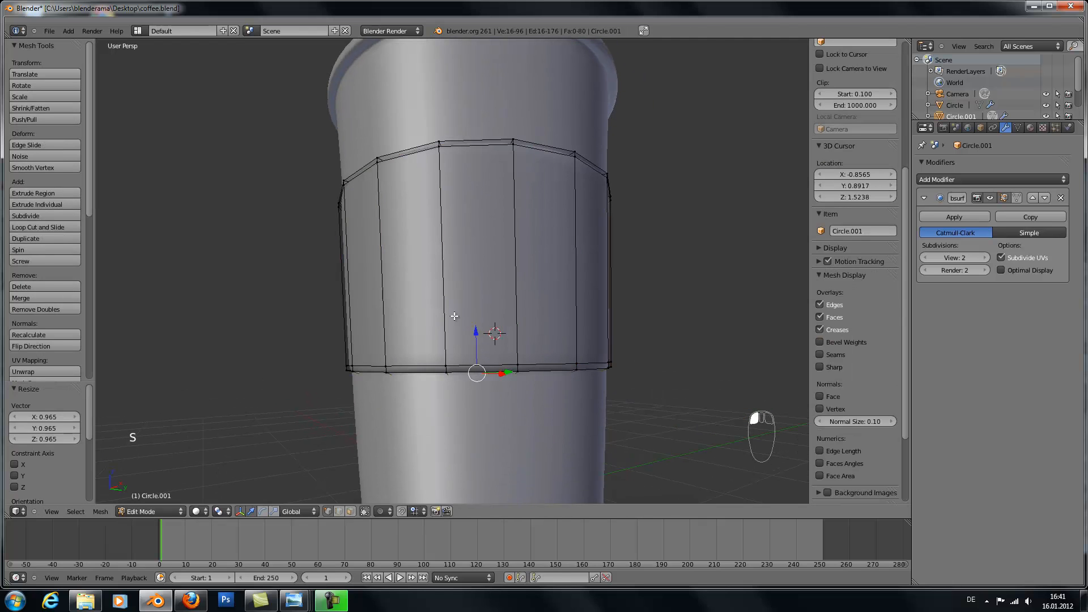
pyautogui.press('Tab')
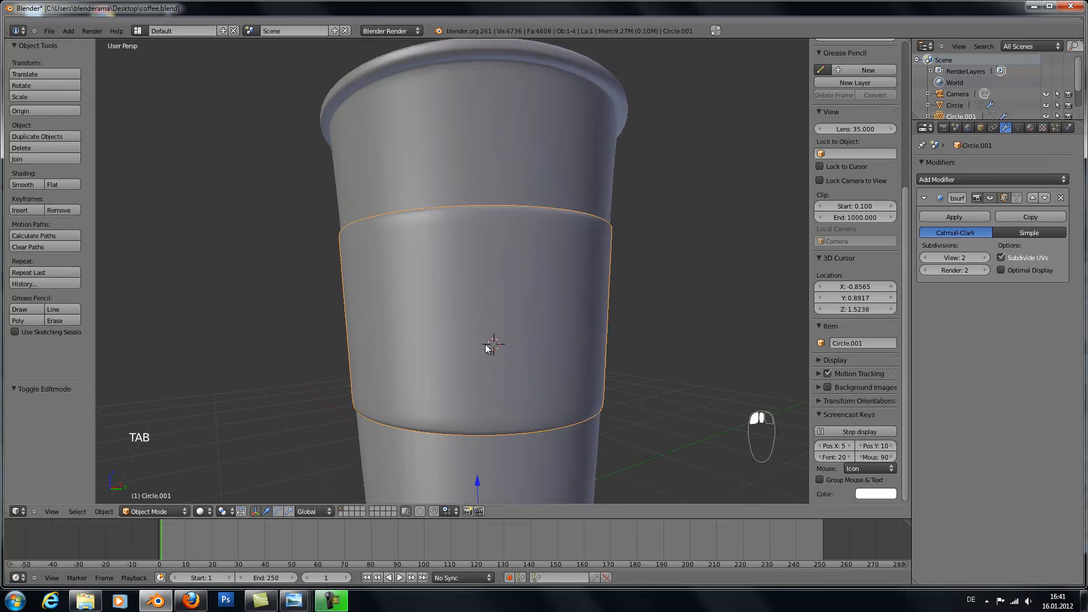
pyautogui.press('Tab')
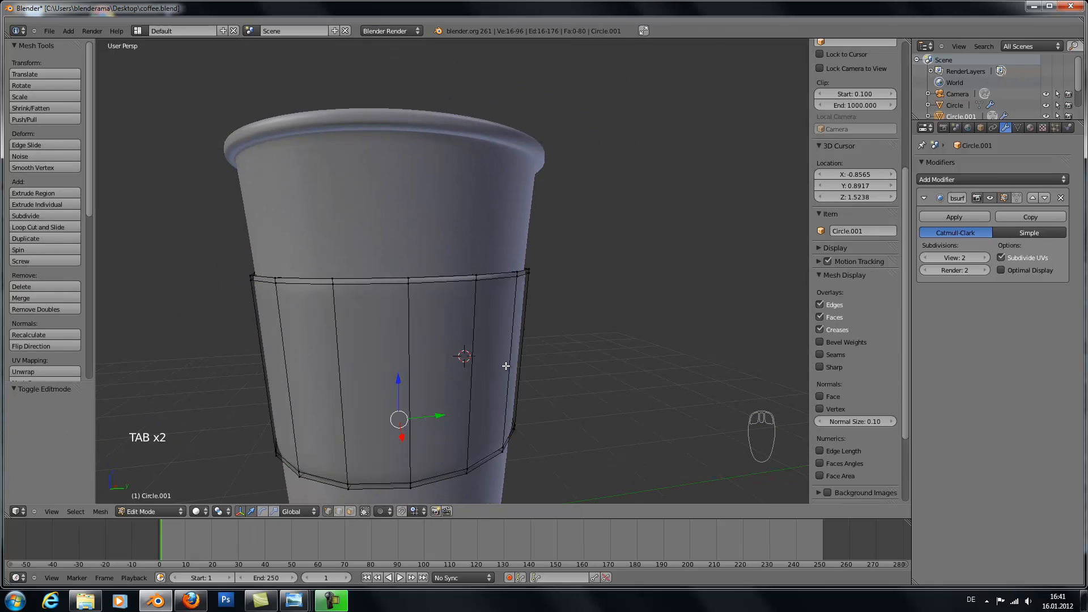
pyautogui.press('Tab')
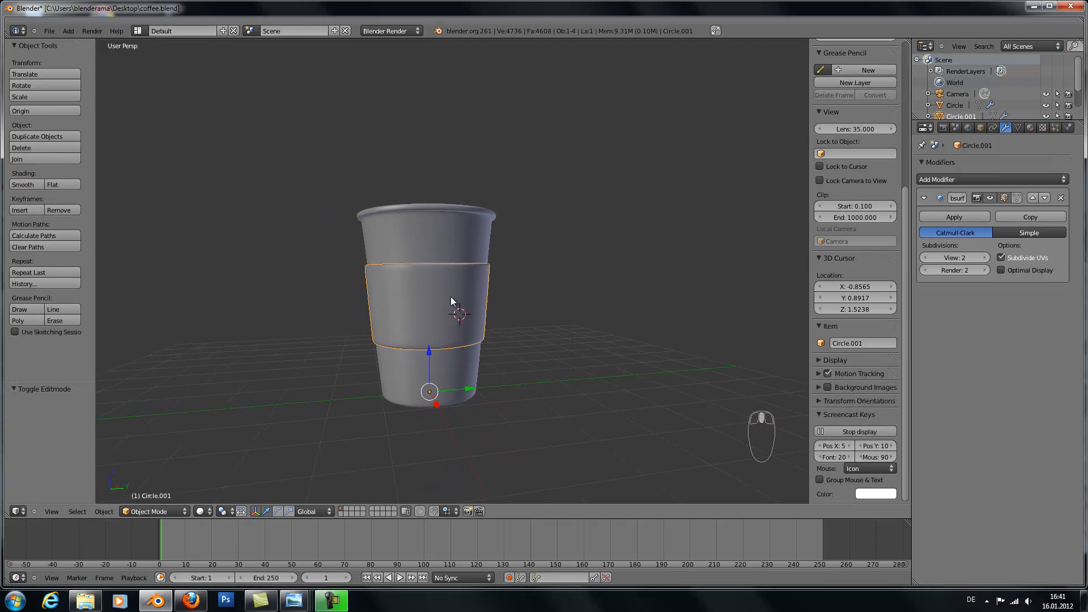
pyautogui.moveTo(429, 296)
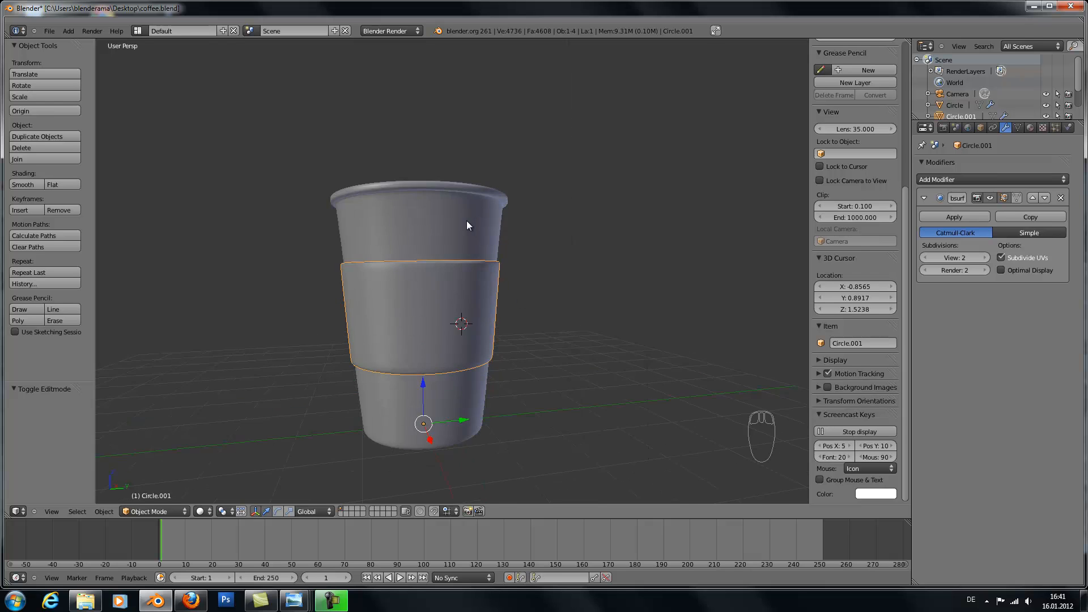
pyautogui.press('Tab')
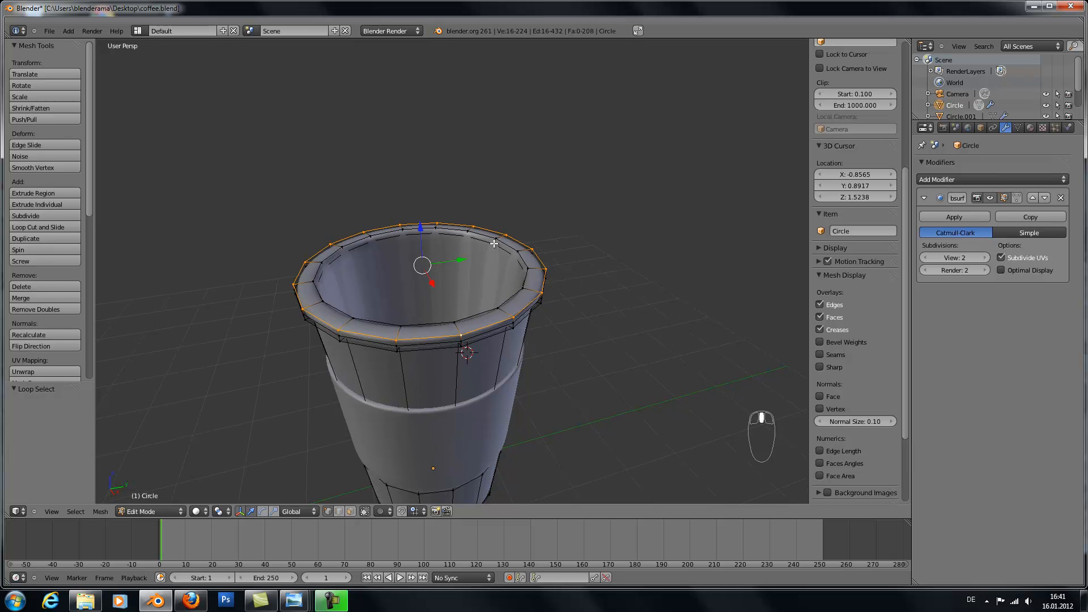
# Duplicate the cup's rim ring and separate the copy by Selection into its own lid object
pyautogui.press('shift+d')
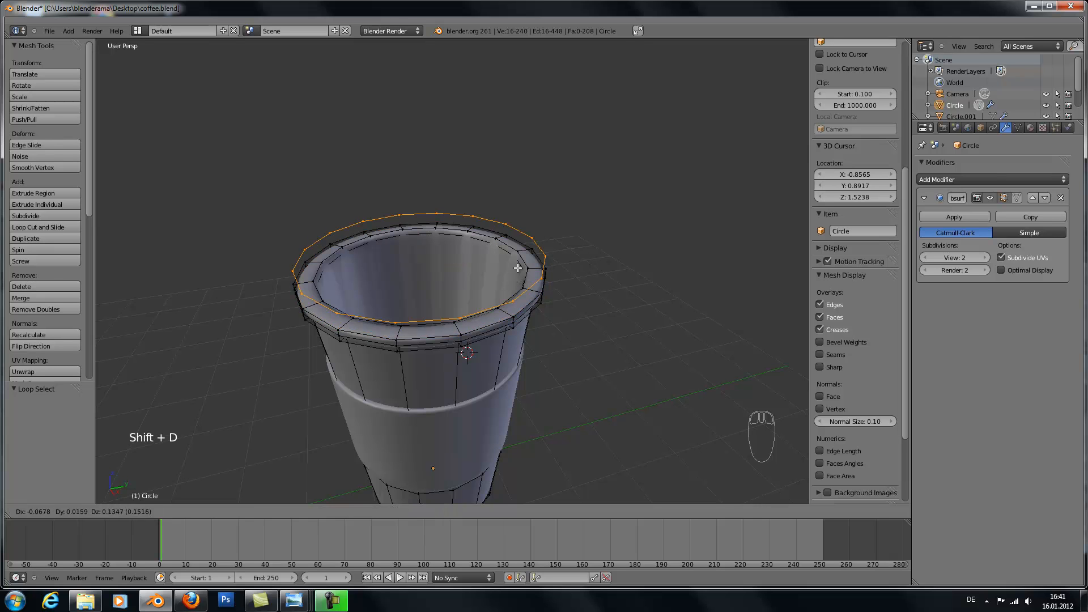
pyautogui.press('p')
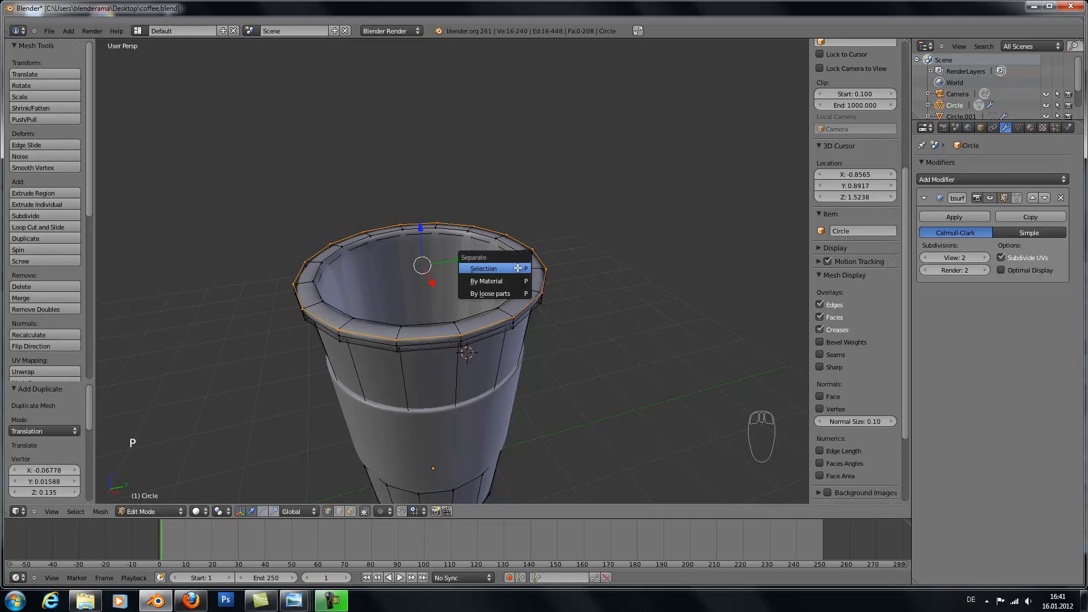
pyautogui.click(484, 269)
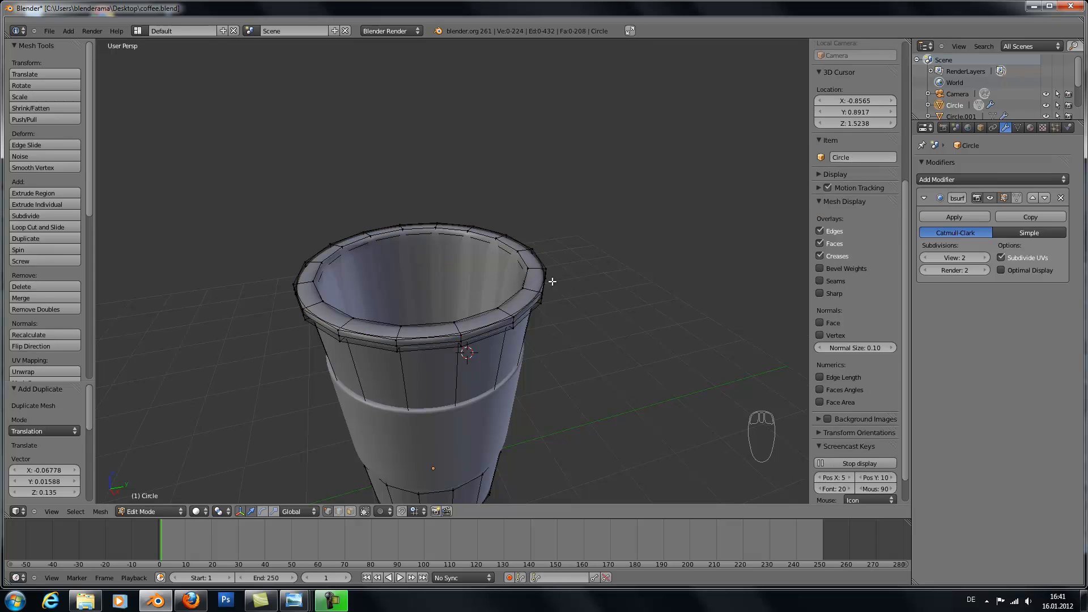
pyautogui.press('Tab')
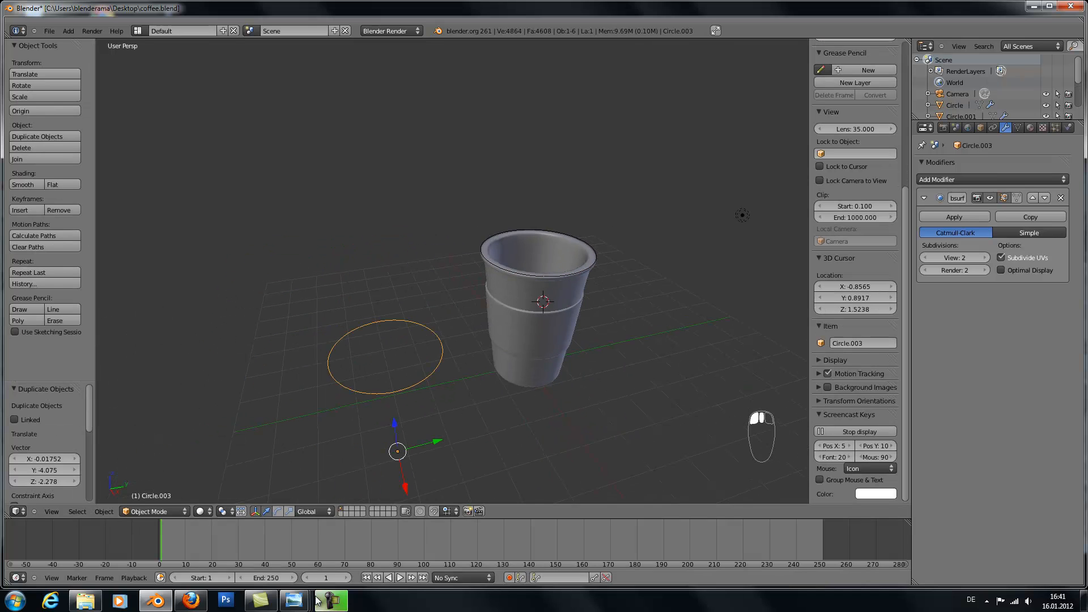
pyautogui.click(330, 599)
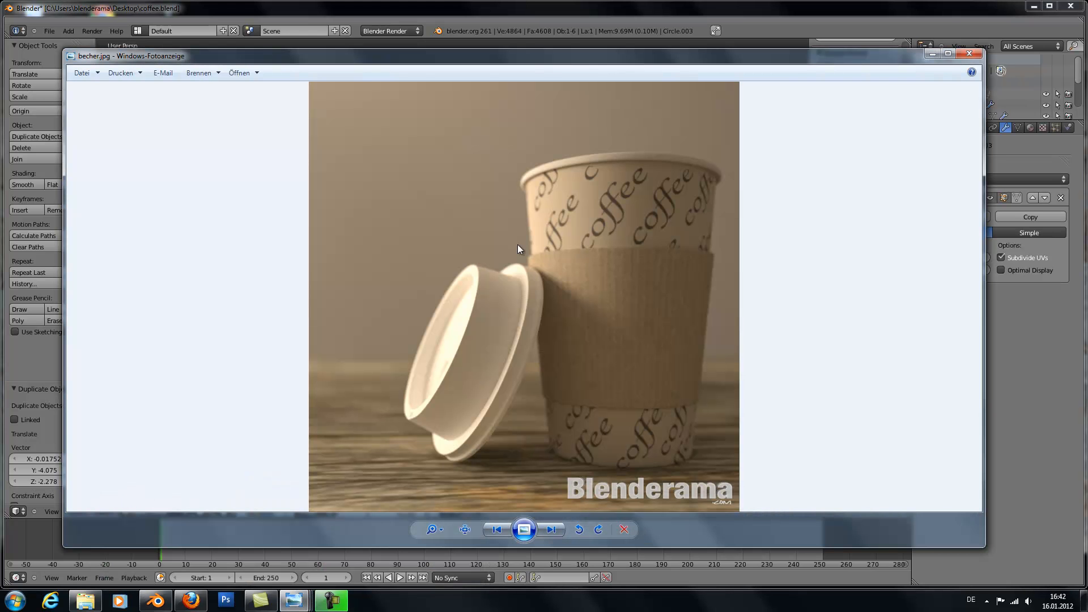
pyautogui.moveTo(432, 302)
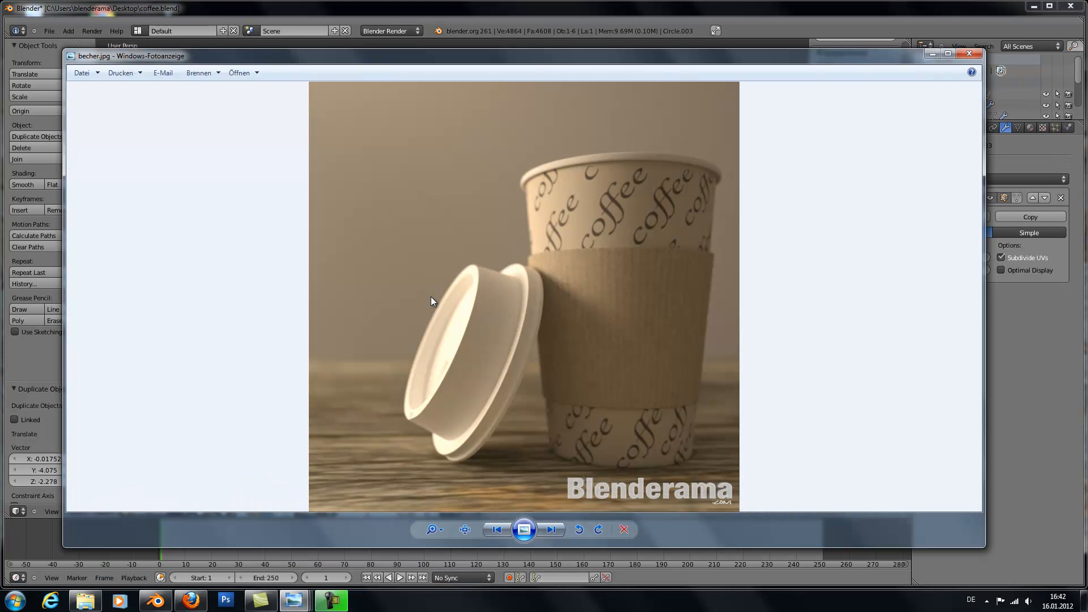
pyautogui.moveTo(491, 285)
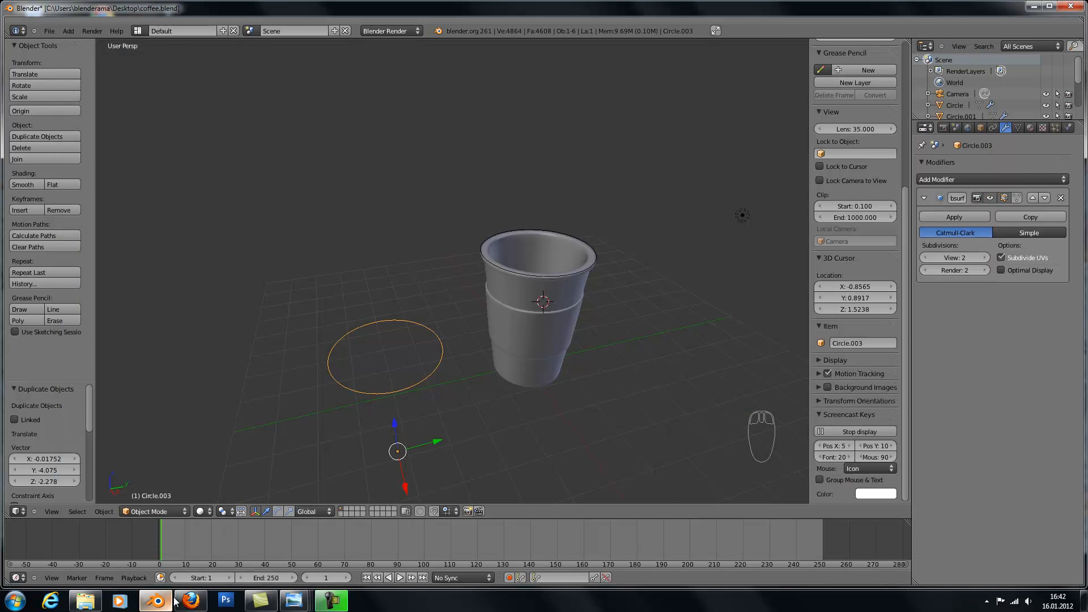
# Extrude the lid ring upward into a wall and shrink the new top loop inward
pyautogui.press('Tab')
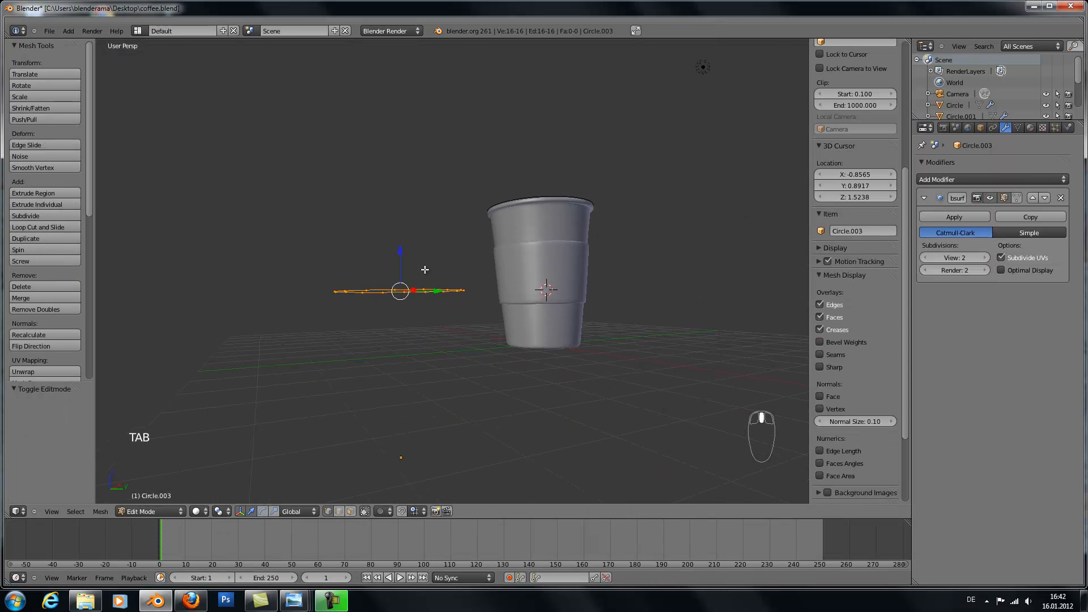
pyautogui.press('e')
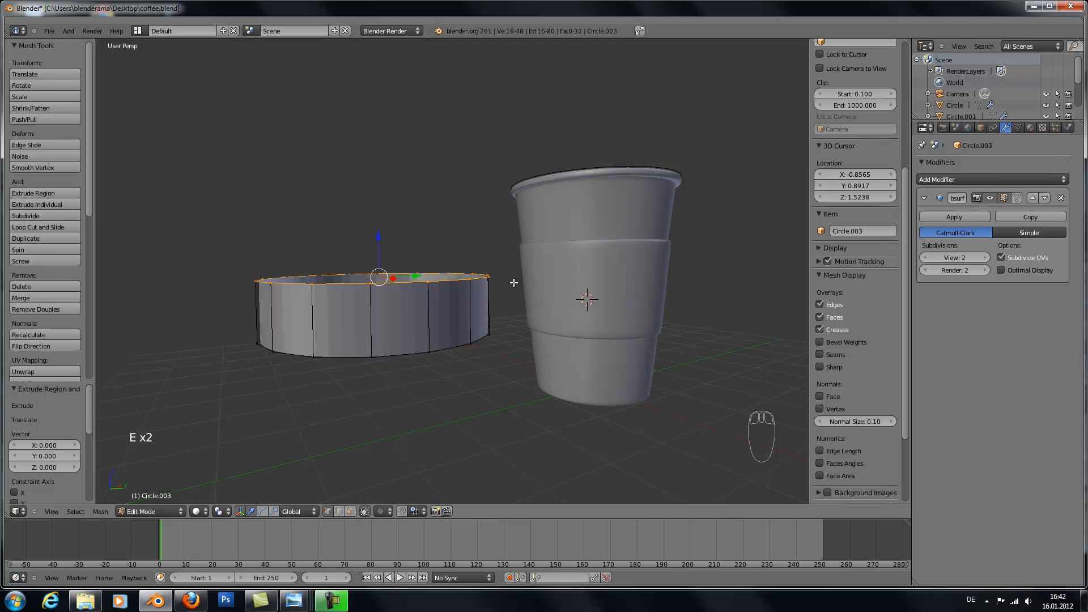
pyautogui.press('x')
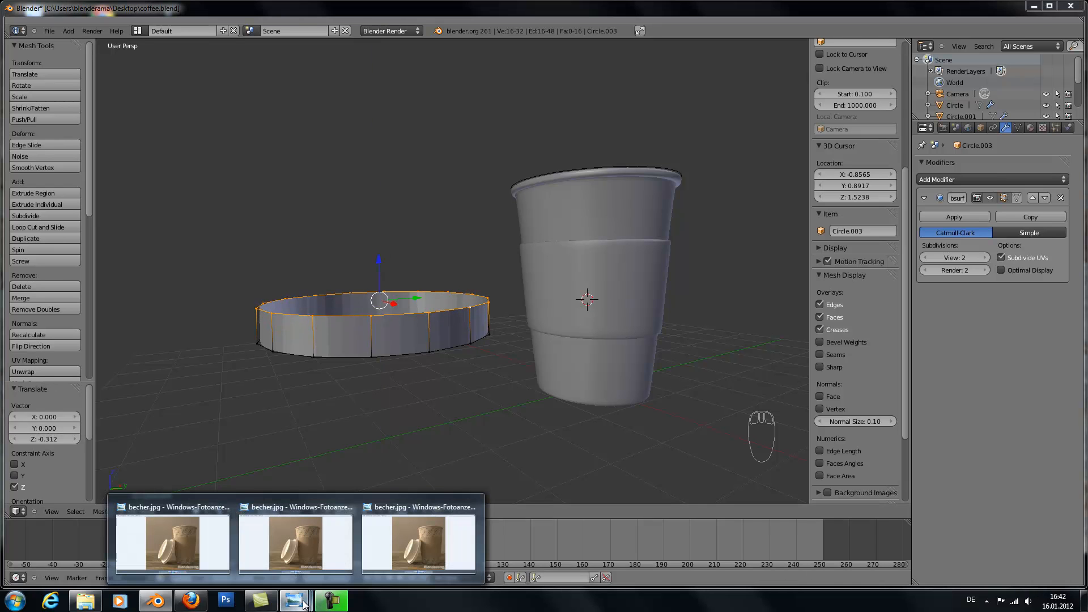
pyautogui.moveTo(400, 247)
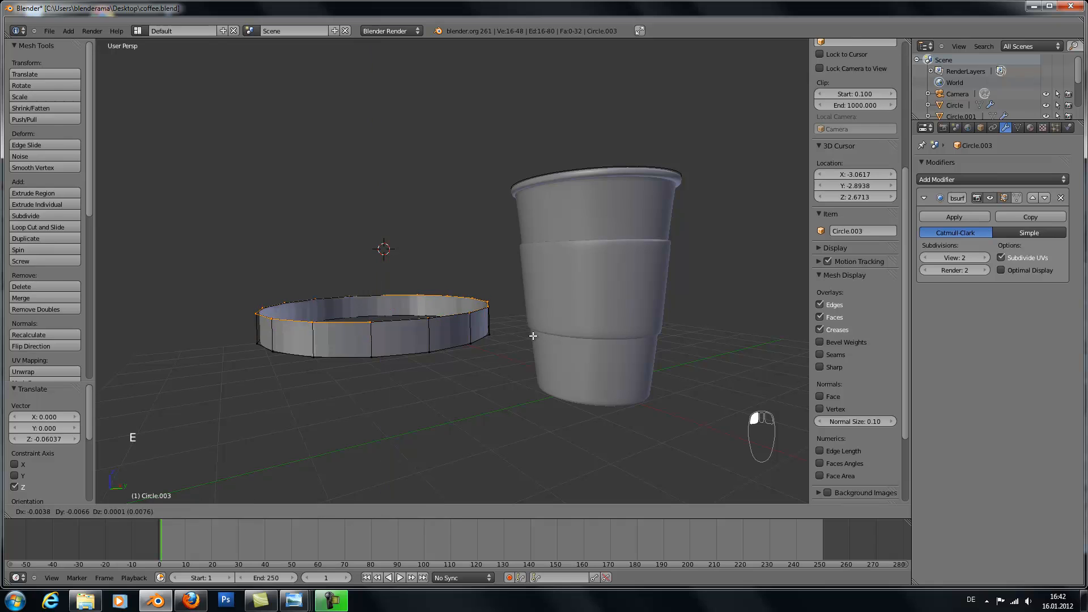
pyautogui.press('s')
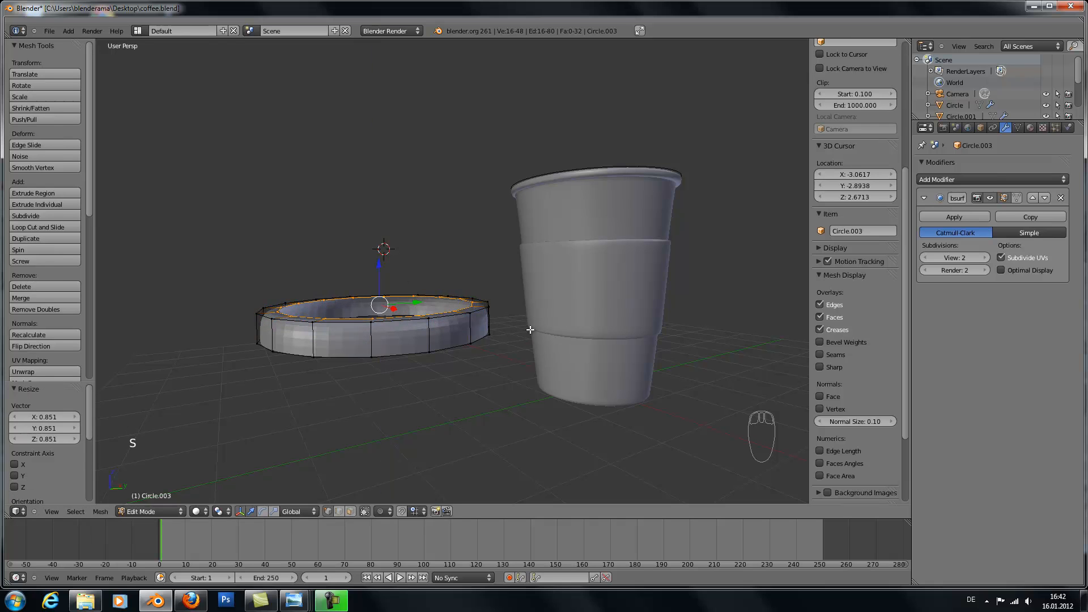
# Extrude the lid top further into a raised inner collar narrowed inward at its rim
pyautogui.press('e')
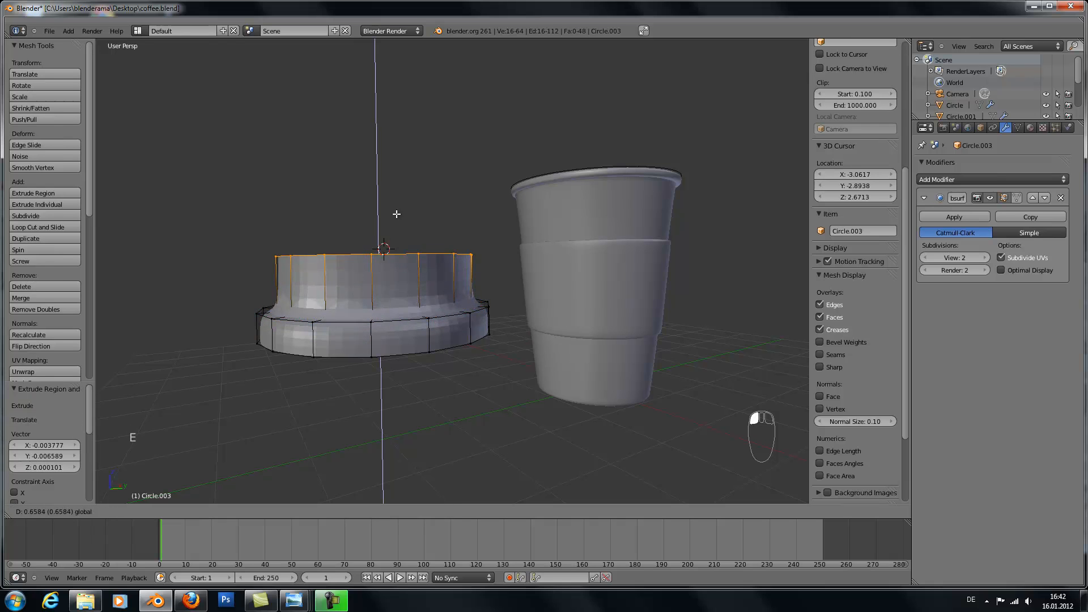
pyautogui.press('Tab')
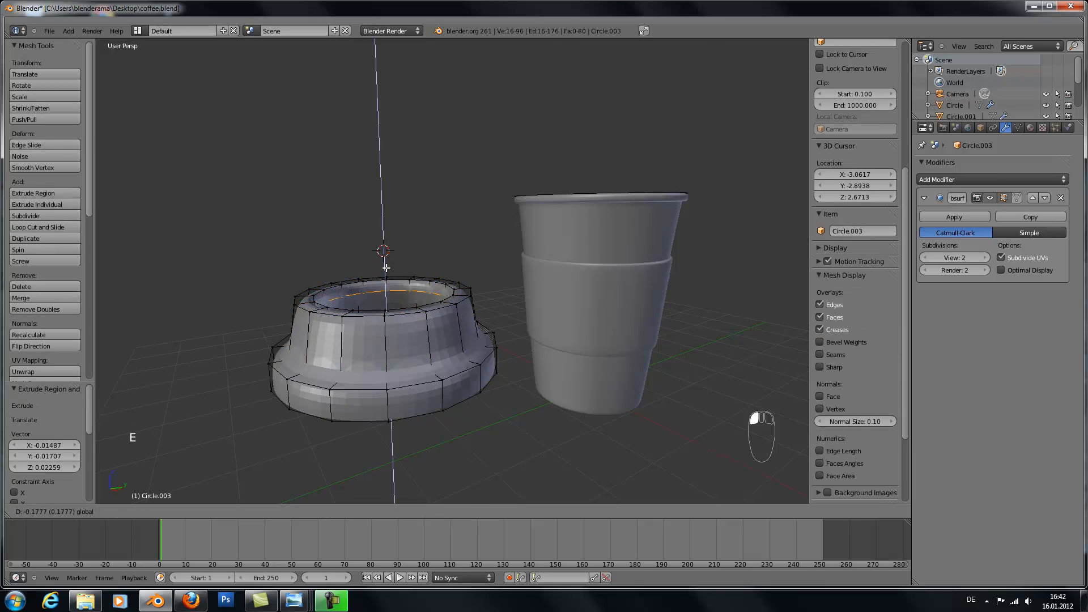
pyautogui.press('s')
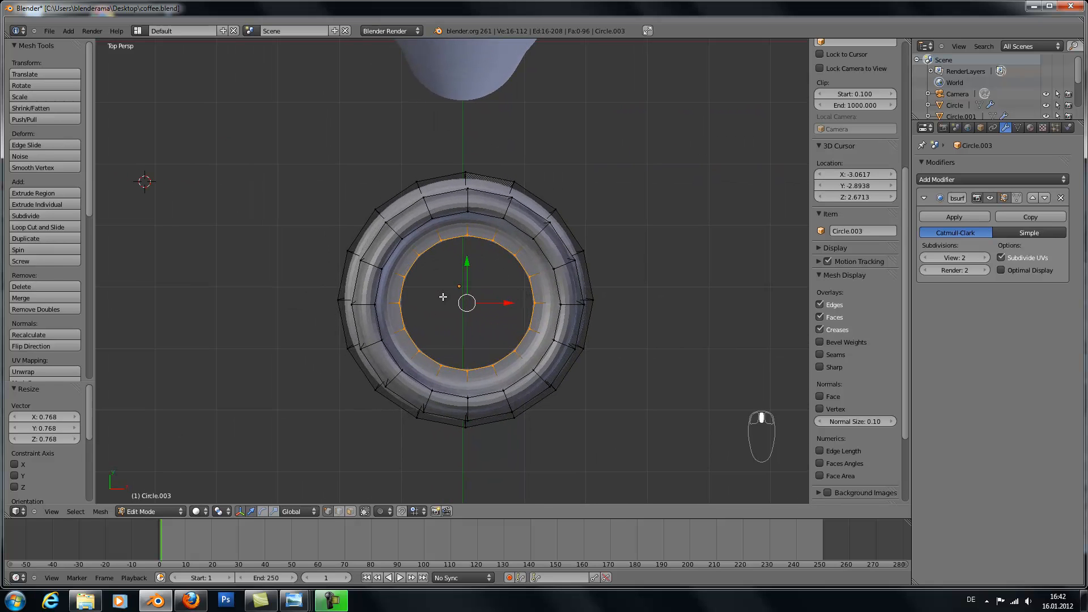
# Select half the inner ring and scale it flat on Y into a straight-sided half-moon opening
pyautogui.press('c')
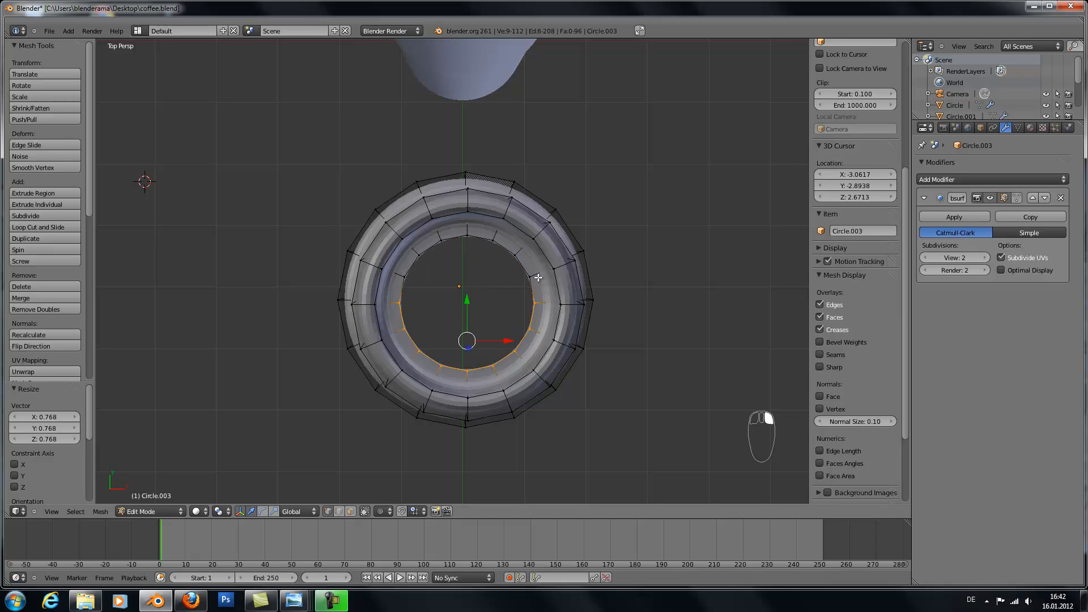
pyautogui.moveTo(395, 284)
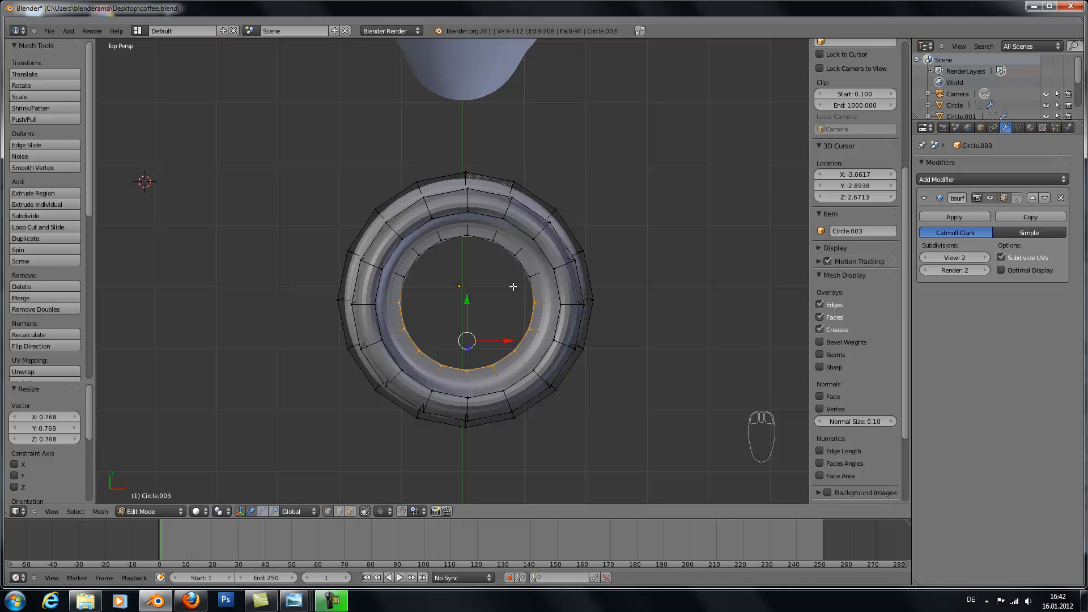
pyautogui.press('s')
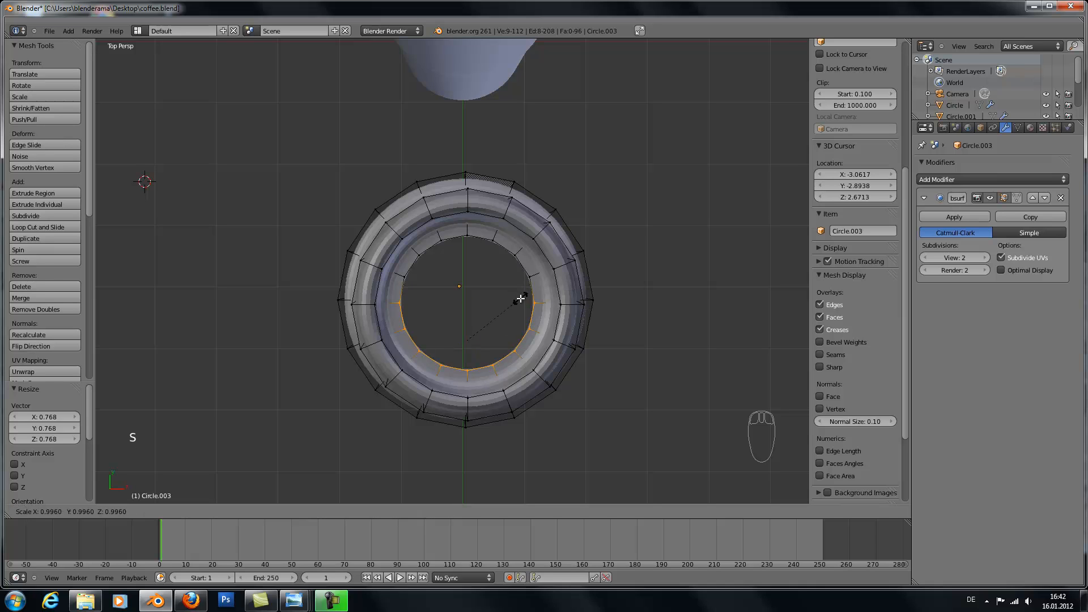
pyautogui.press('y')
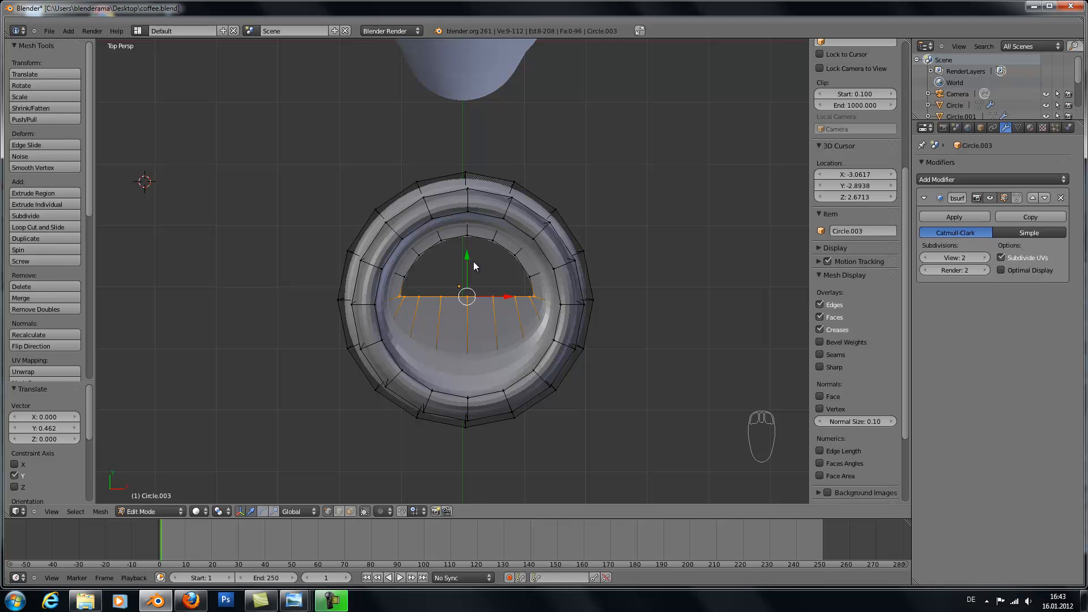
pyautogui.press('Tab')
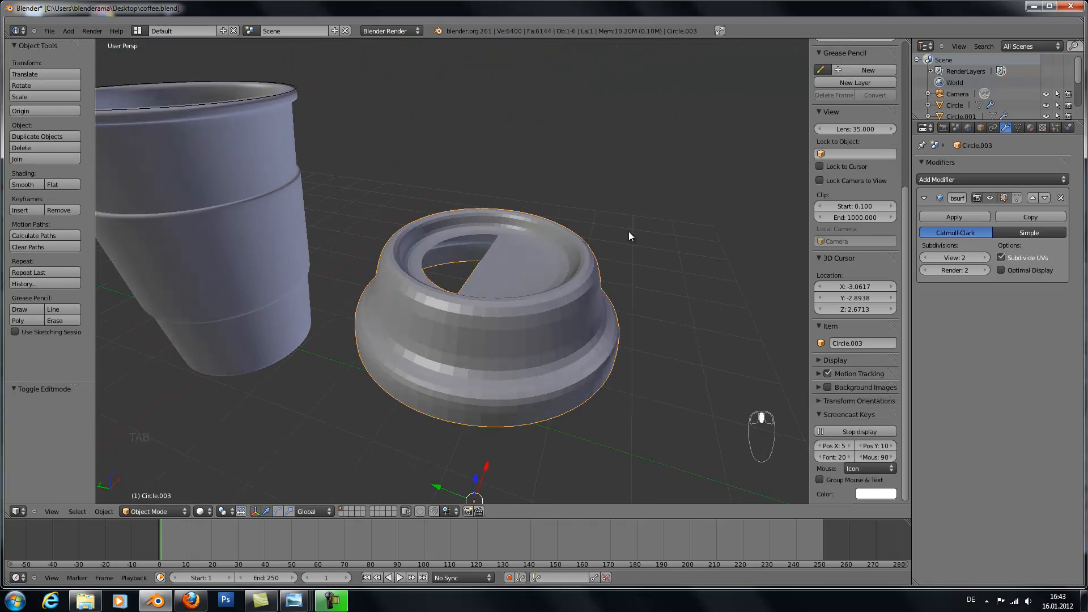
# Extrude the half-moon loop, shrink it inward and push it down into a recessed drinking hole
pyautogui.press('Tab')
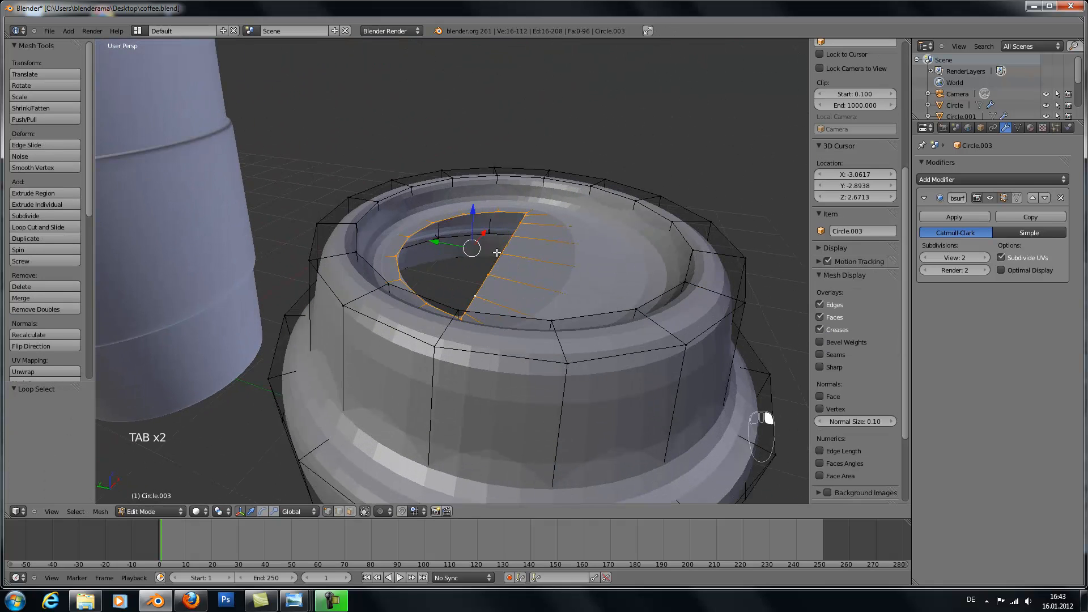
pyautogui.press('e')
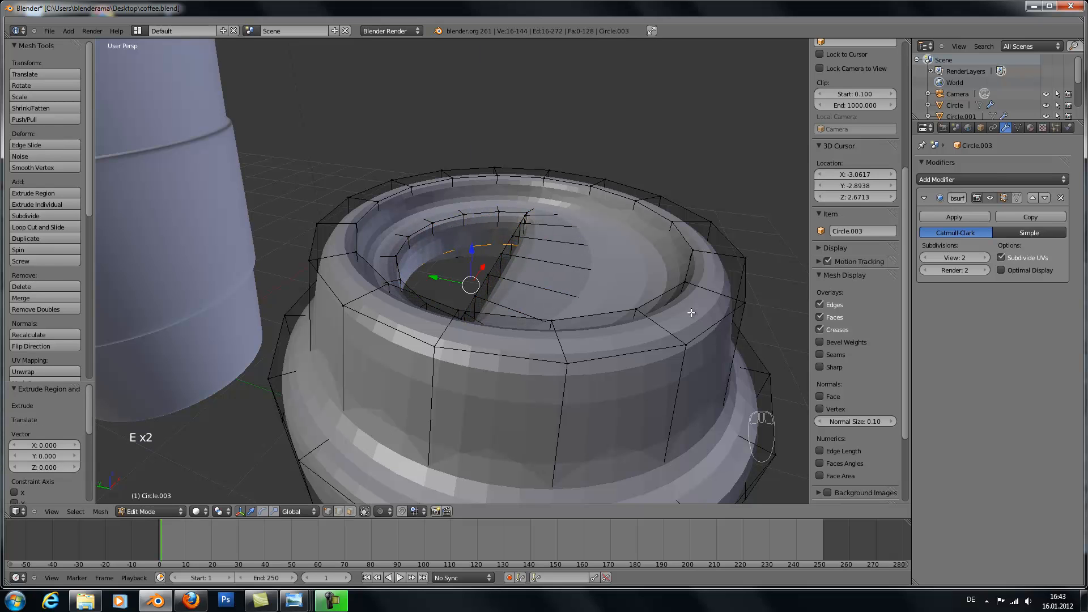
pyautogui.press('s')
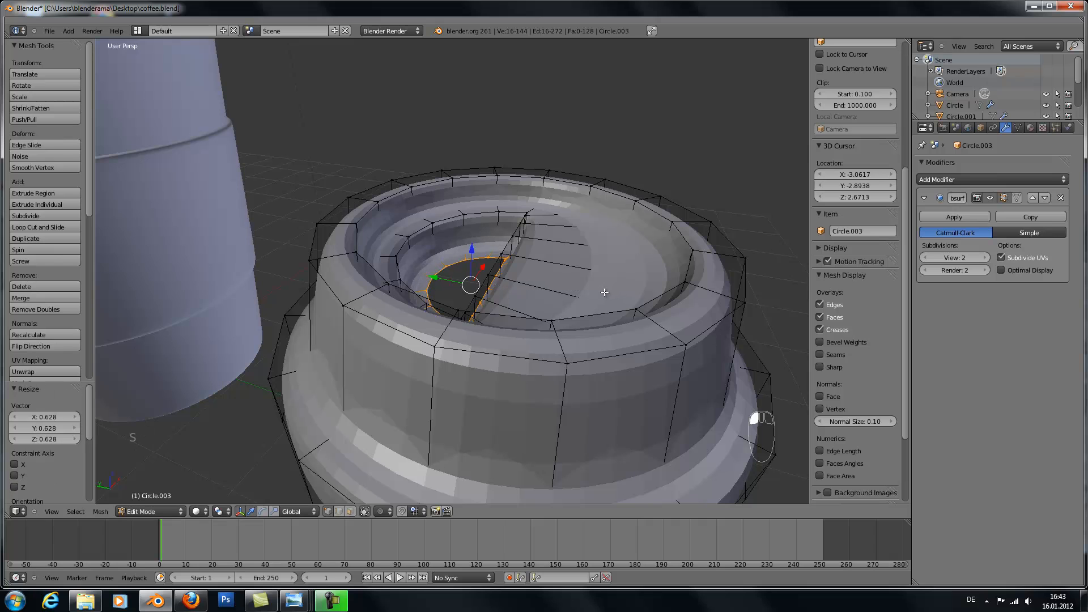
pyautogui.press('e')
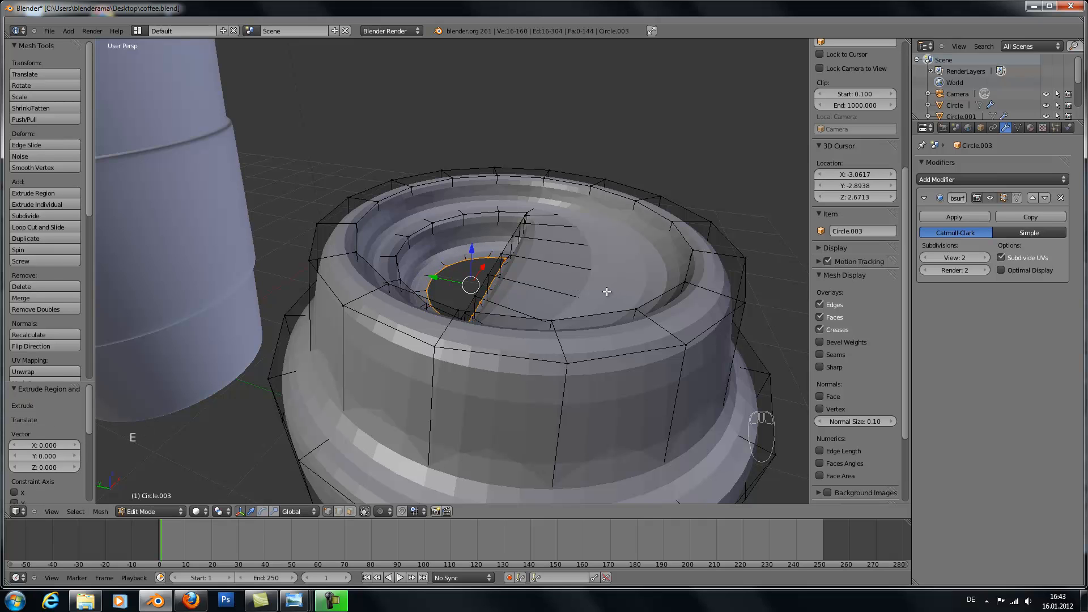
pyautogui.press('alt+m')
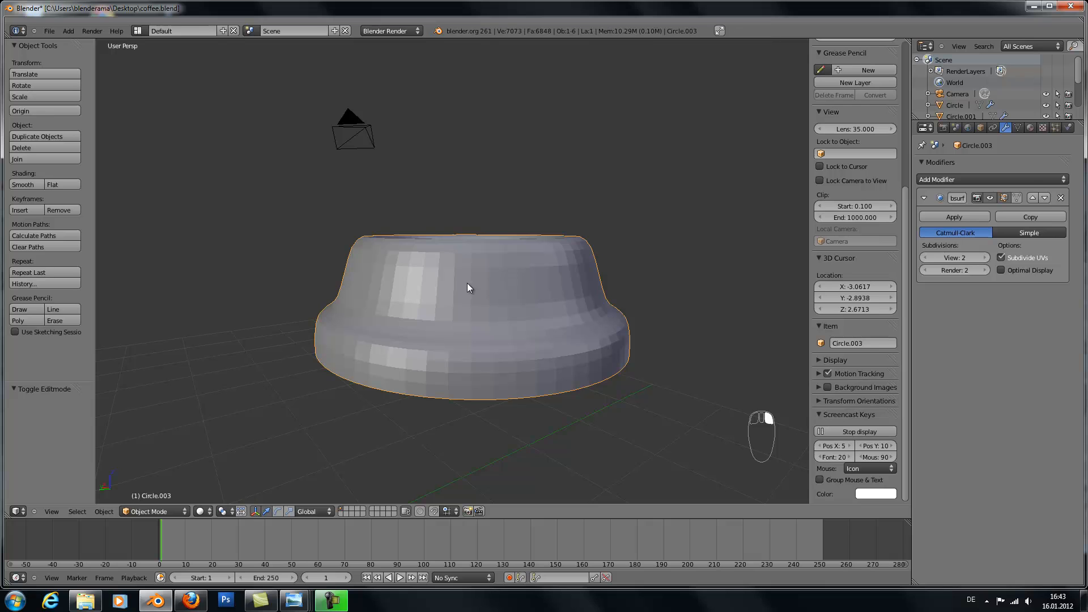
# Recalculate the lid's normals outward and add a supporting edge loop around the lid wall
pyautogui.click(26, 183)
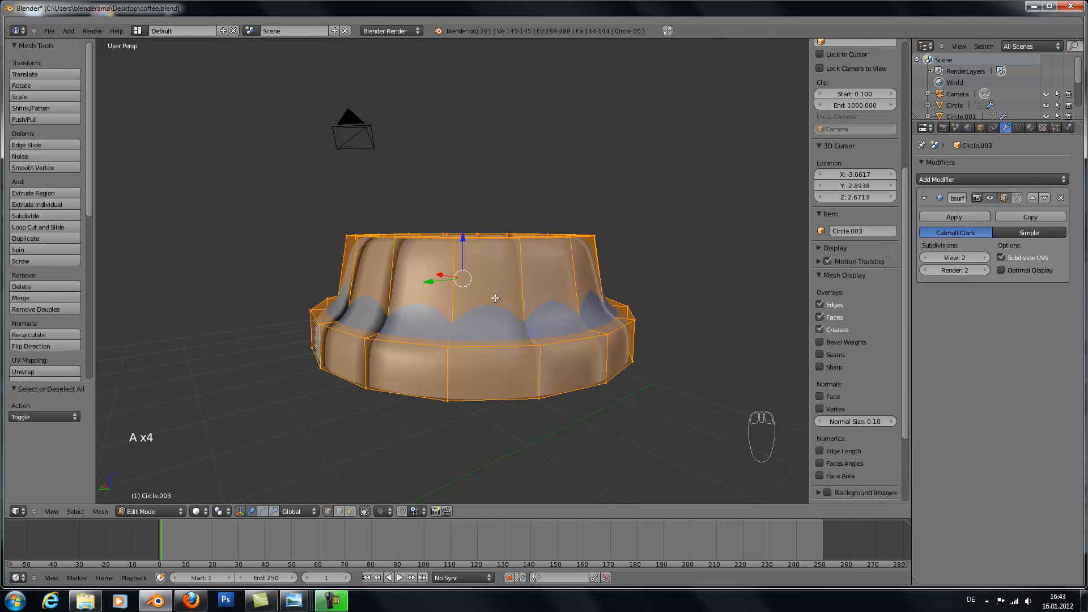
pyautogui.press('ctrl+n')
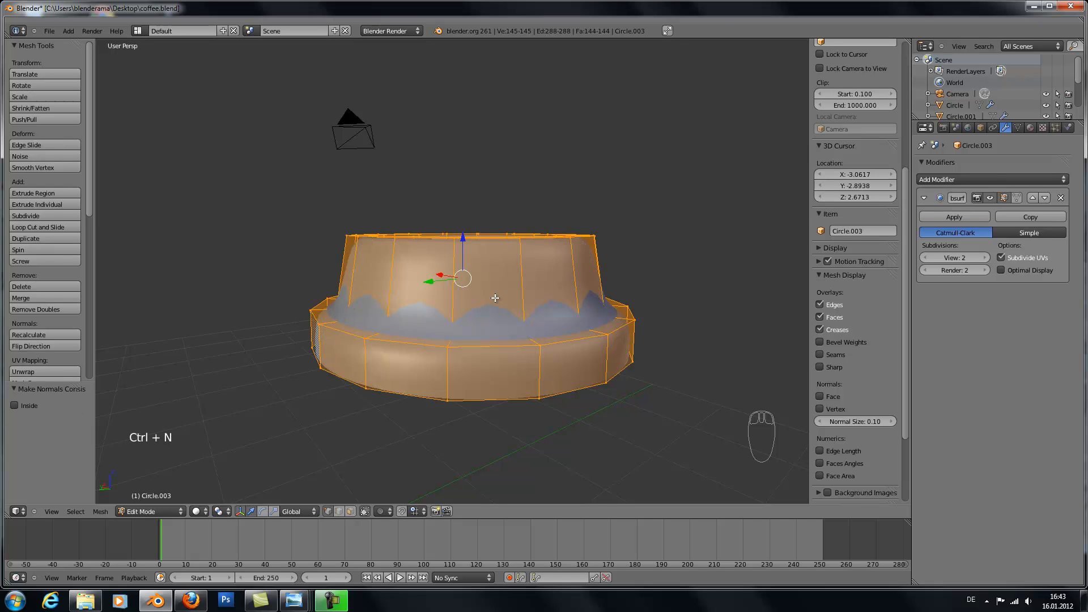
pyautogui.press('Tab')
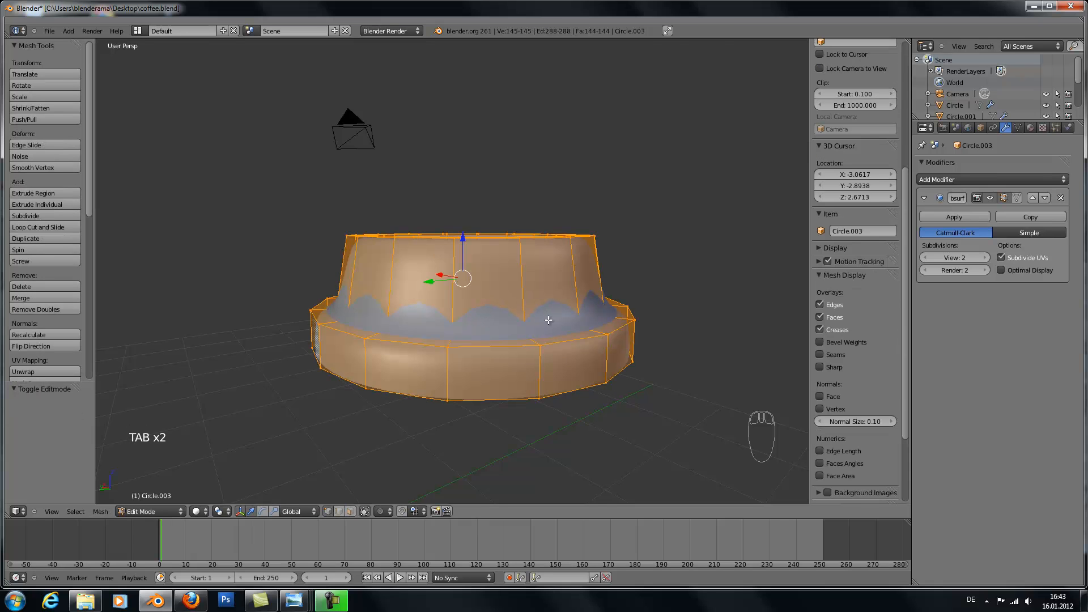
pyautogui.press('ctrl+r')
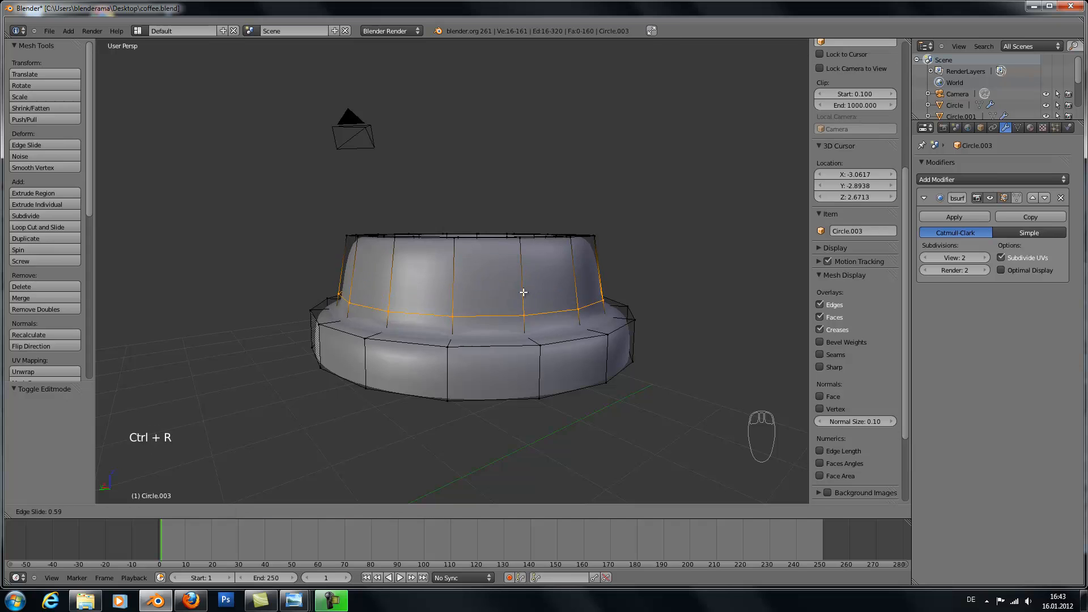
pyautogui.press('Tab')
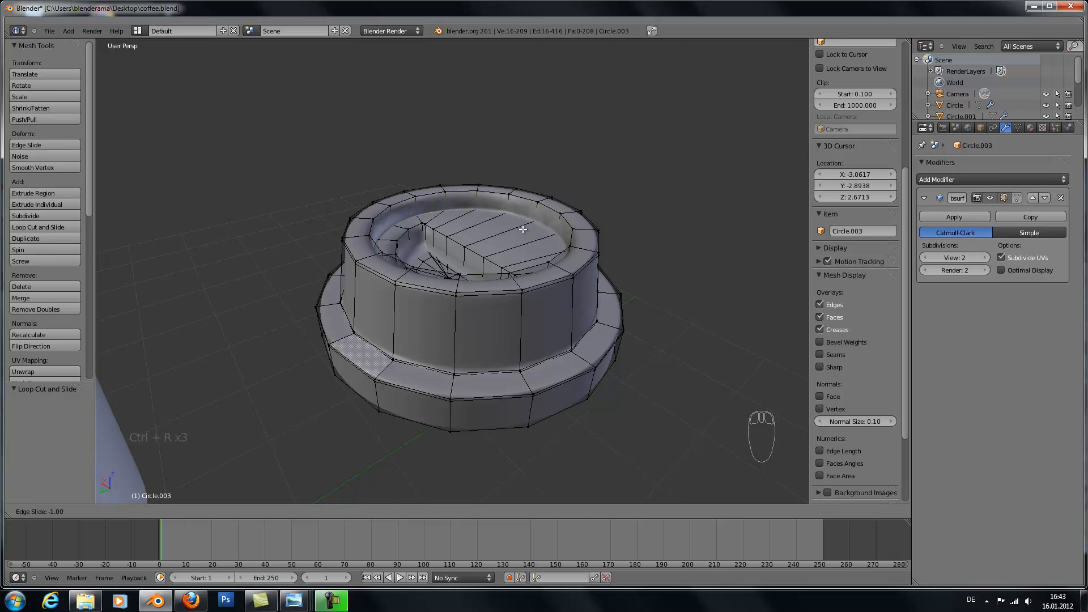
# Add an edge loop inside the top rim and slide it toward the rim to keep it crisp
pyautogui.scroll(3)
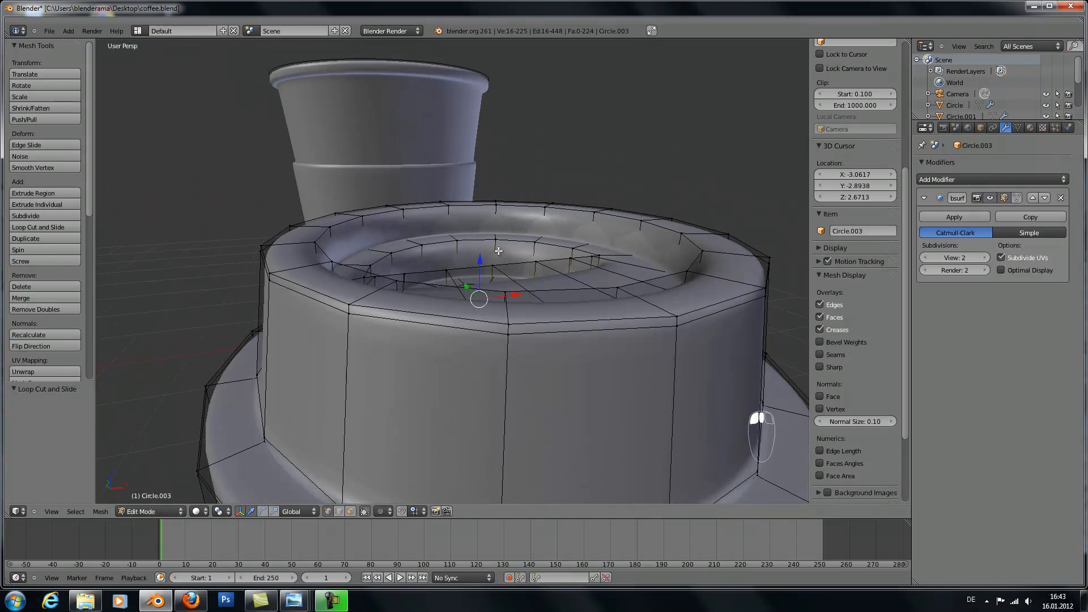
pyautogui.press('ctrl+r')
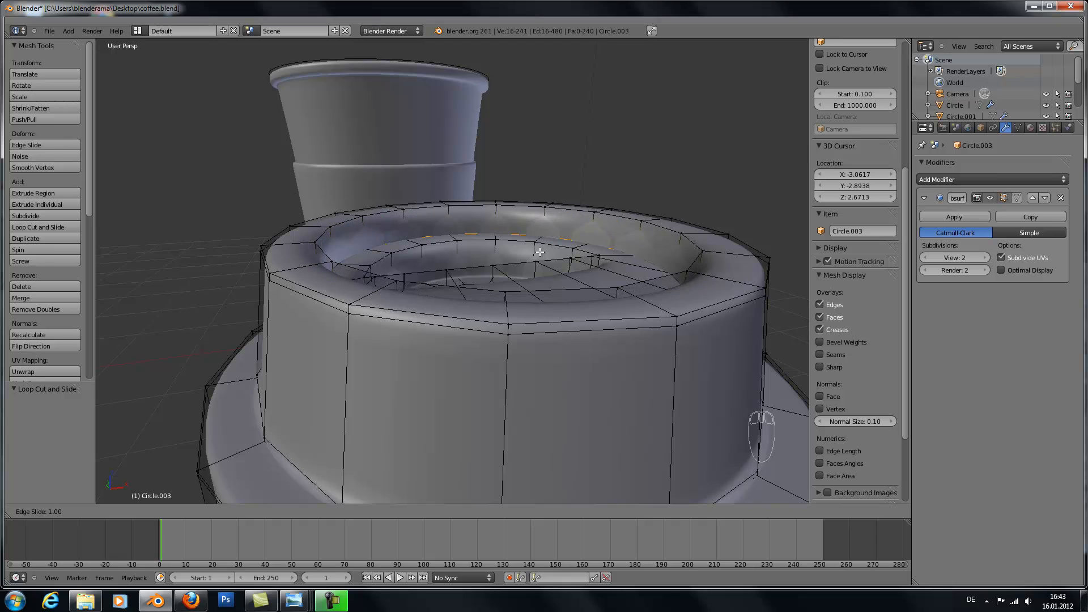
pyautogui.press('Tab')
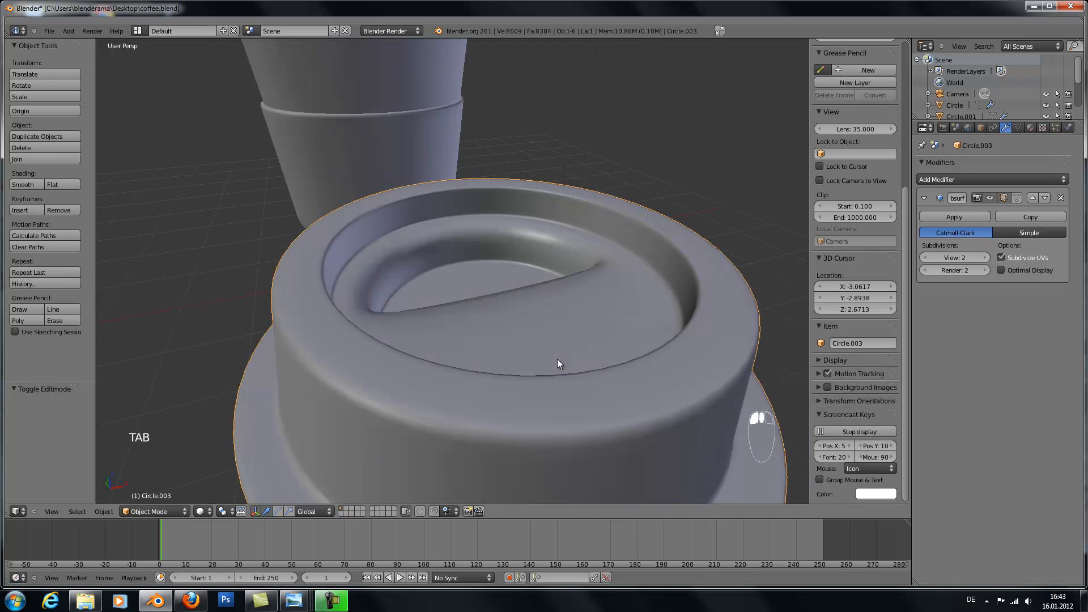
# Add a loop cut along the half-moon recess edge, slid tight against it to sharpen it
pyautogui.press('ctrl+r')
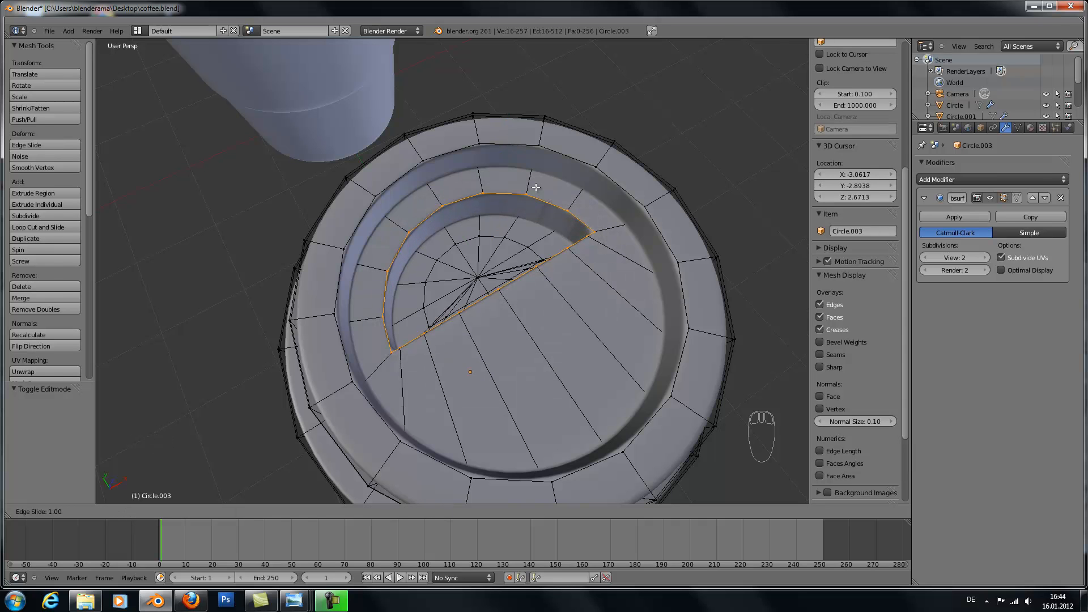
pyautogui.press('Tab')
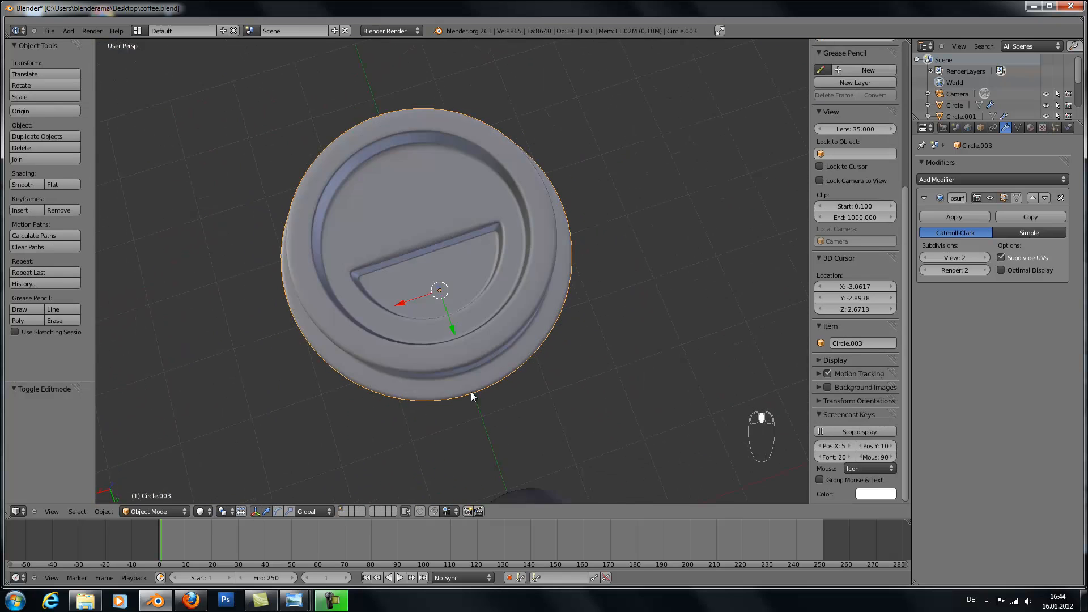
pyautogui.press('Tab')
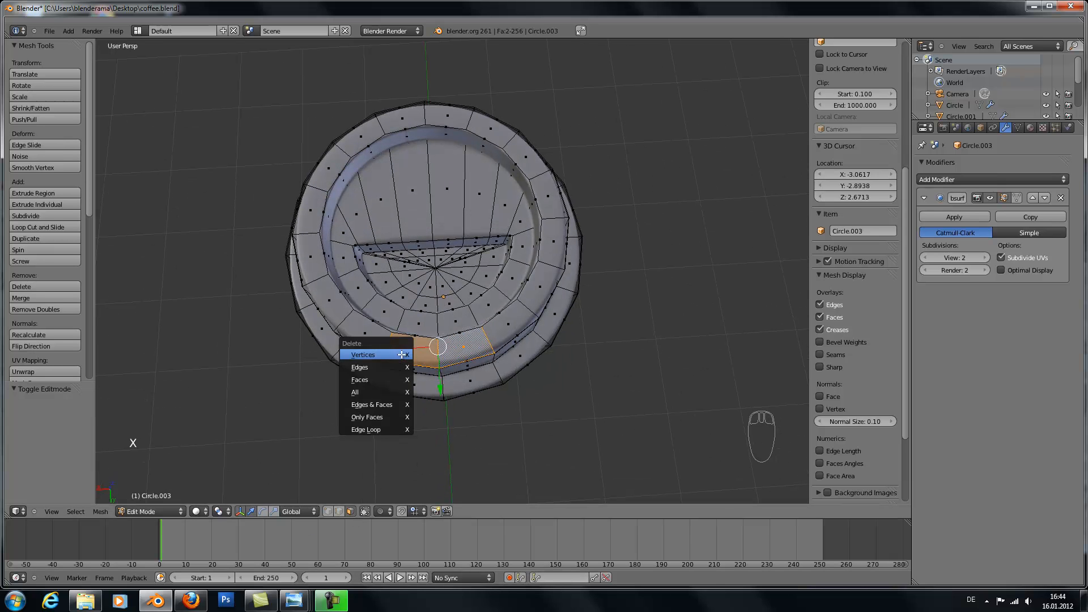
pyautogui.moveTo(375, 380)
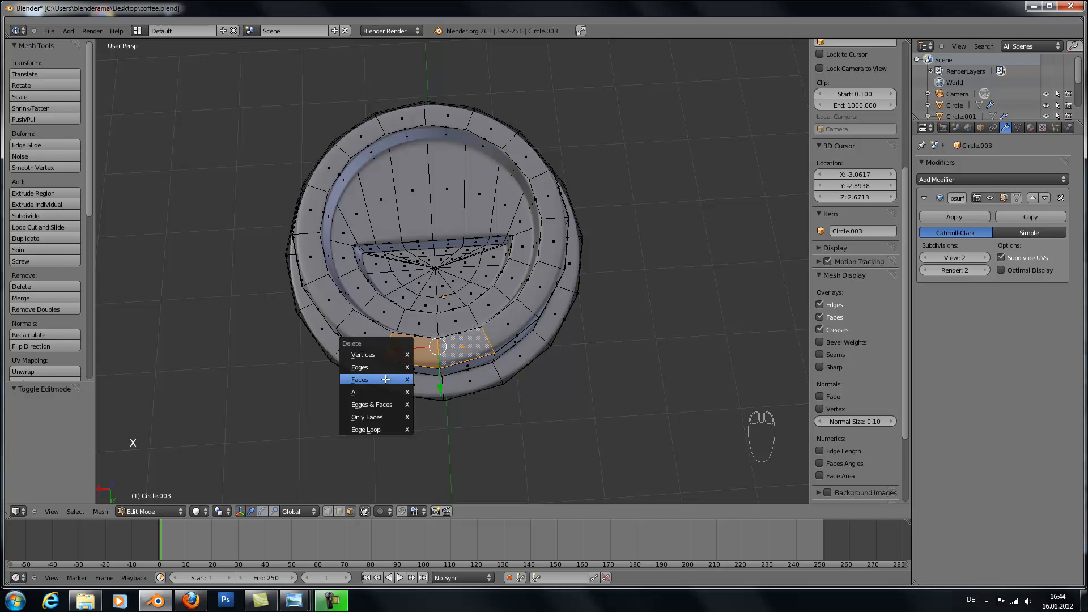
pyautogui.moveTo(360, 380)
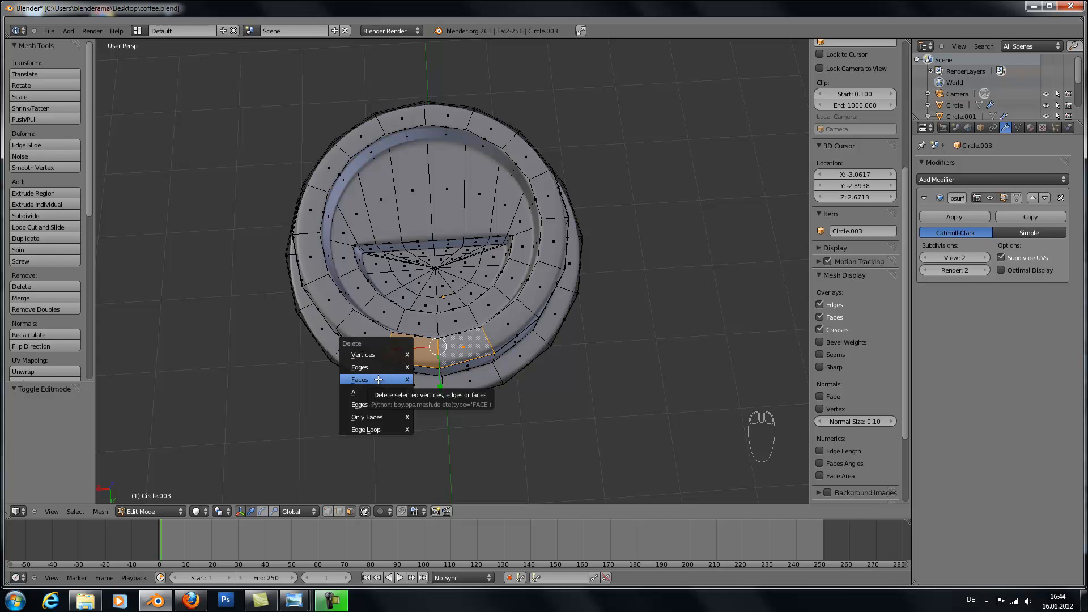
# Delete the selected faces on the lid's raised wall to open the mouth hole
pyautogui.click(360, 379)
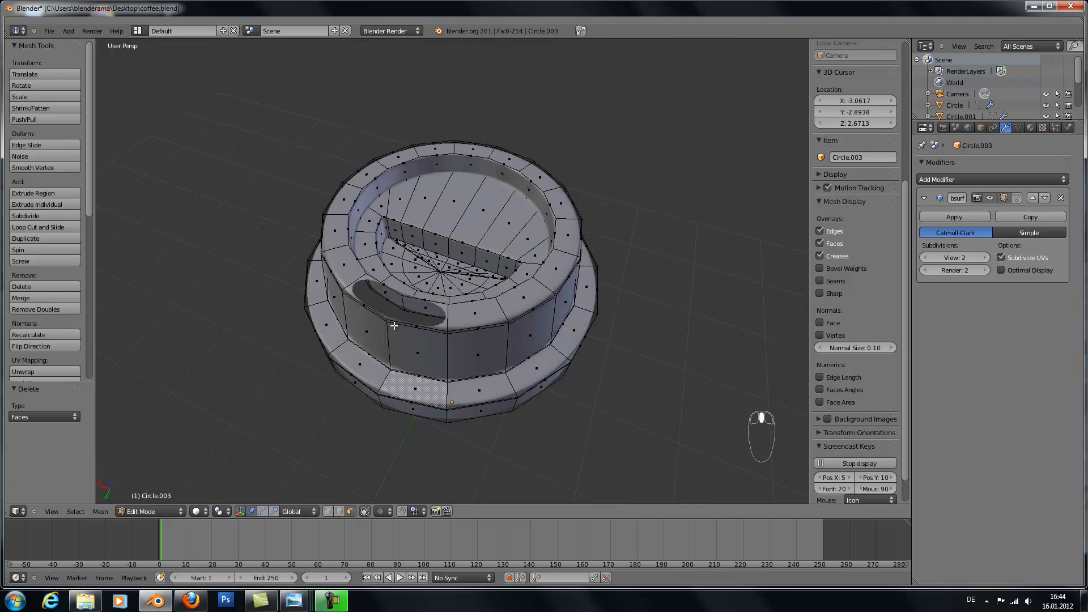
# Leave mesh editing to show the finished smoothed lid with its mouth opening beside the cup
pyautogui.press('Tab')
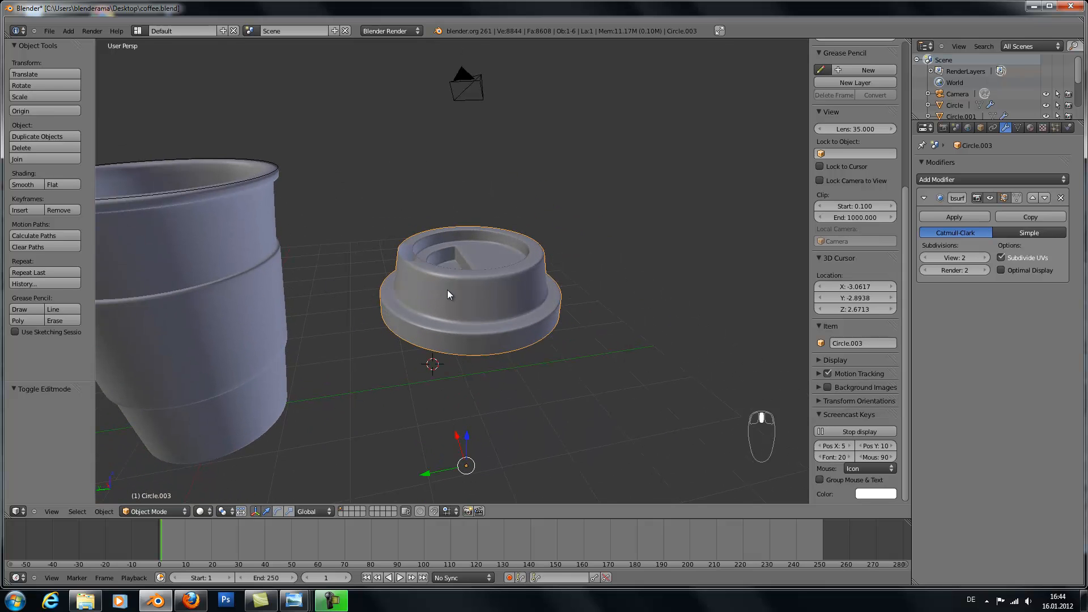
pyautogui.moveTo(434, 293)
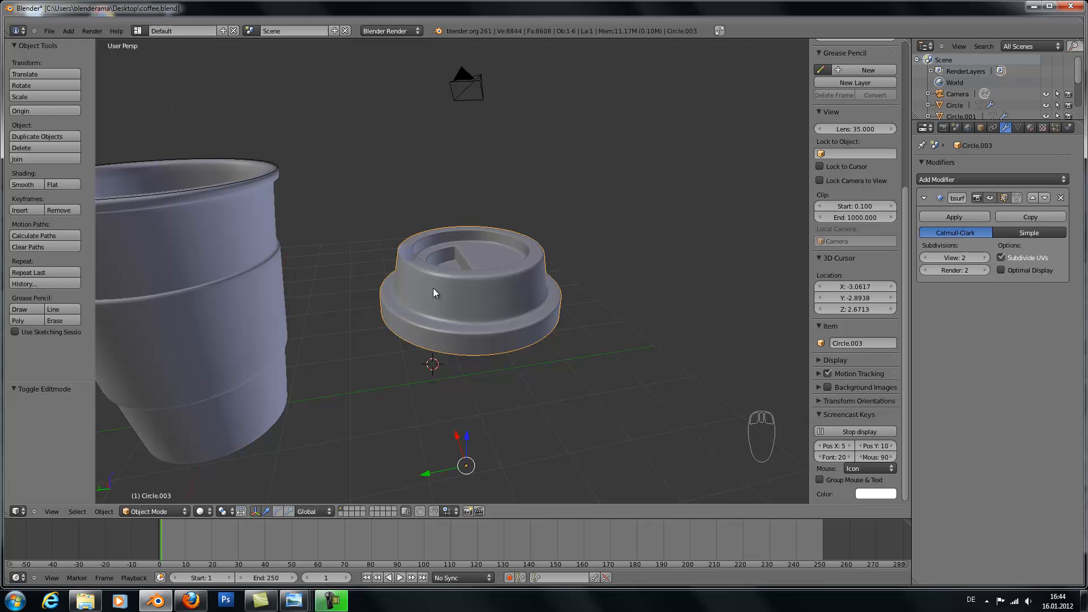